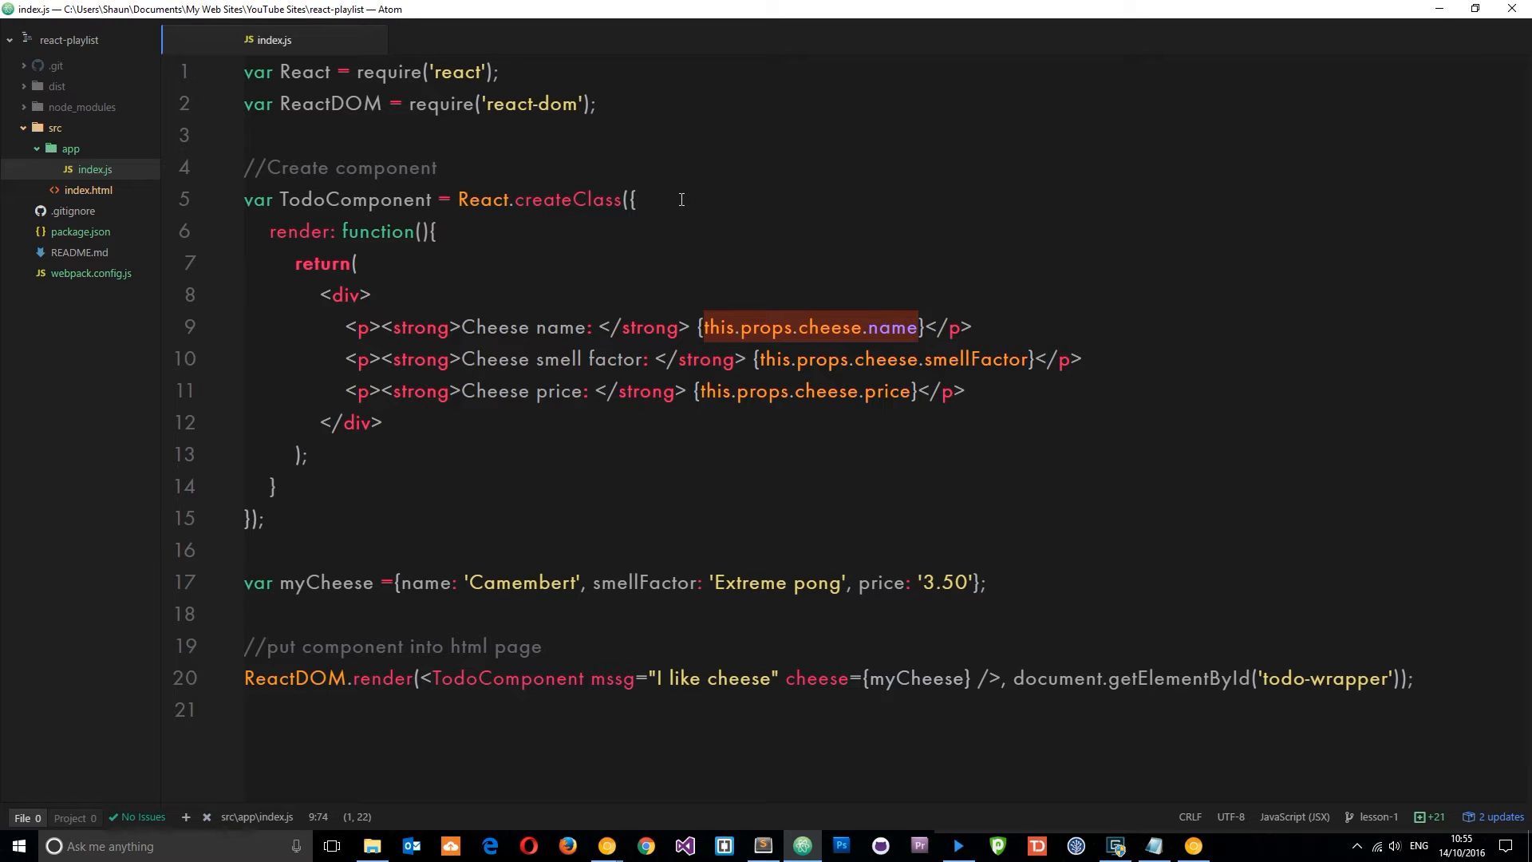
mouse_move(628, 216)
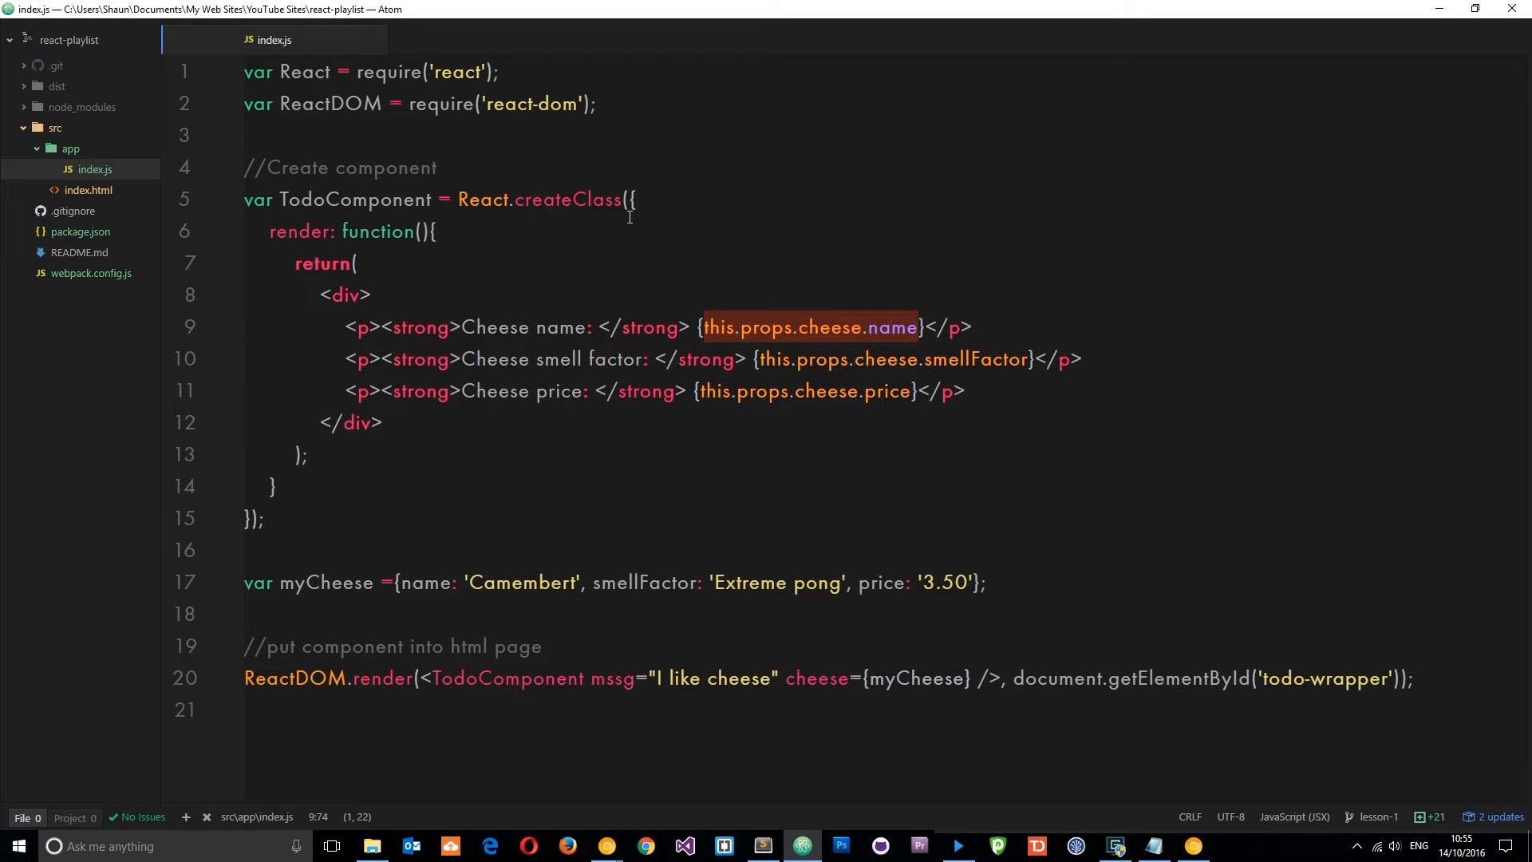
mouse_move(600, 423)
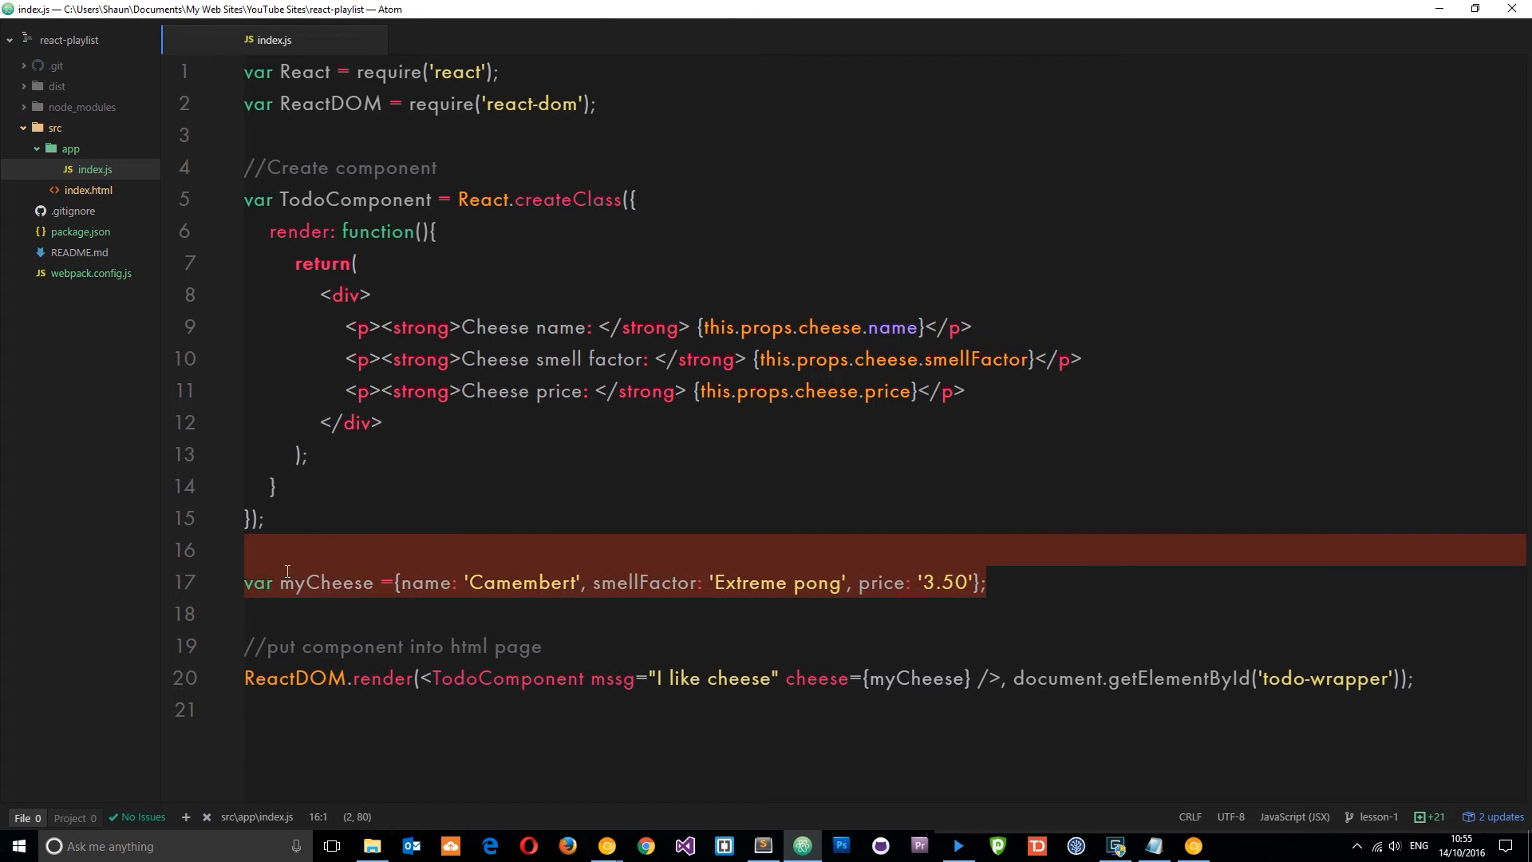
Delete the myCheese object declaration from TodoComponent.
key("Delete")
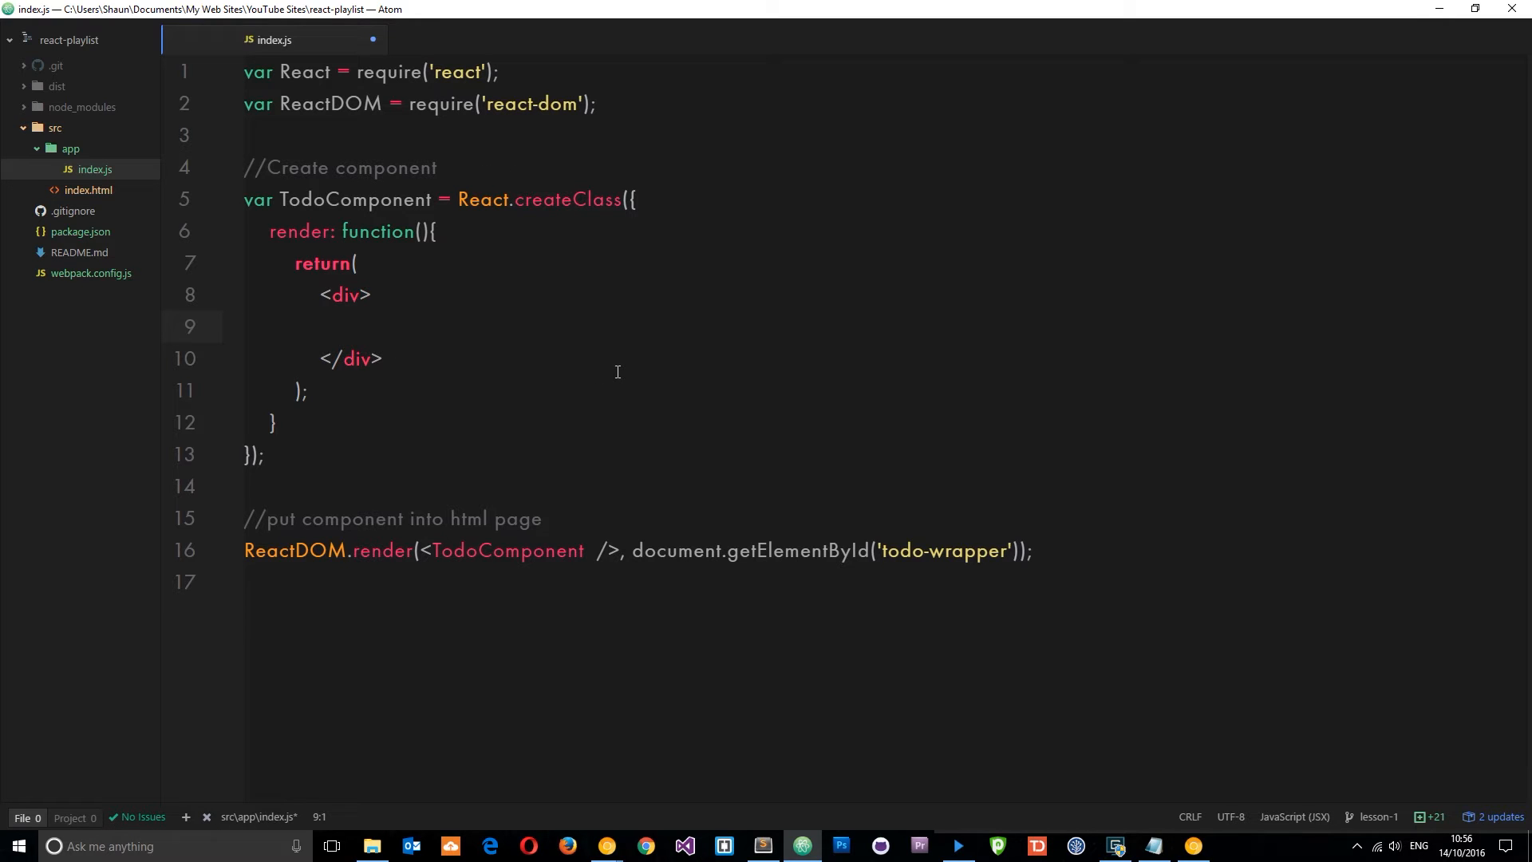
Add a '// render' comment after the render function's closing brace on line 12.
left_click(244, 326)
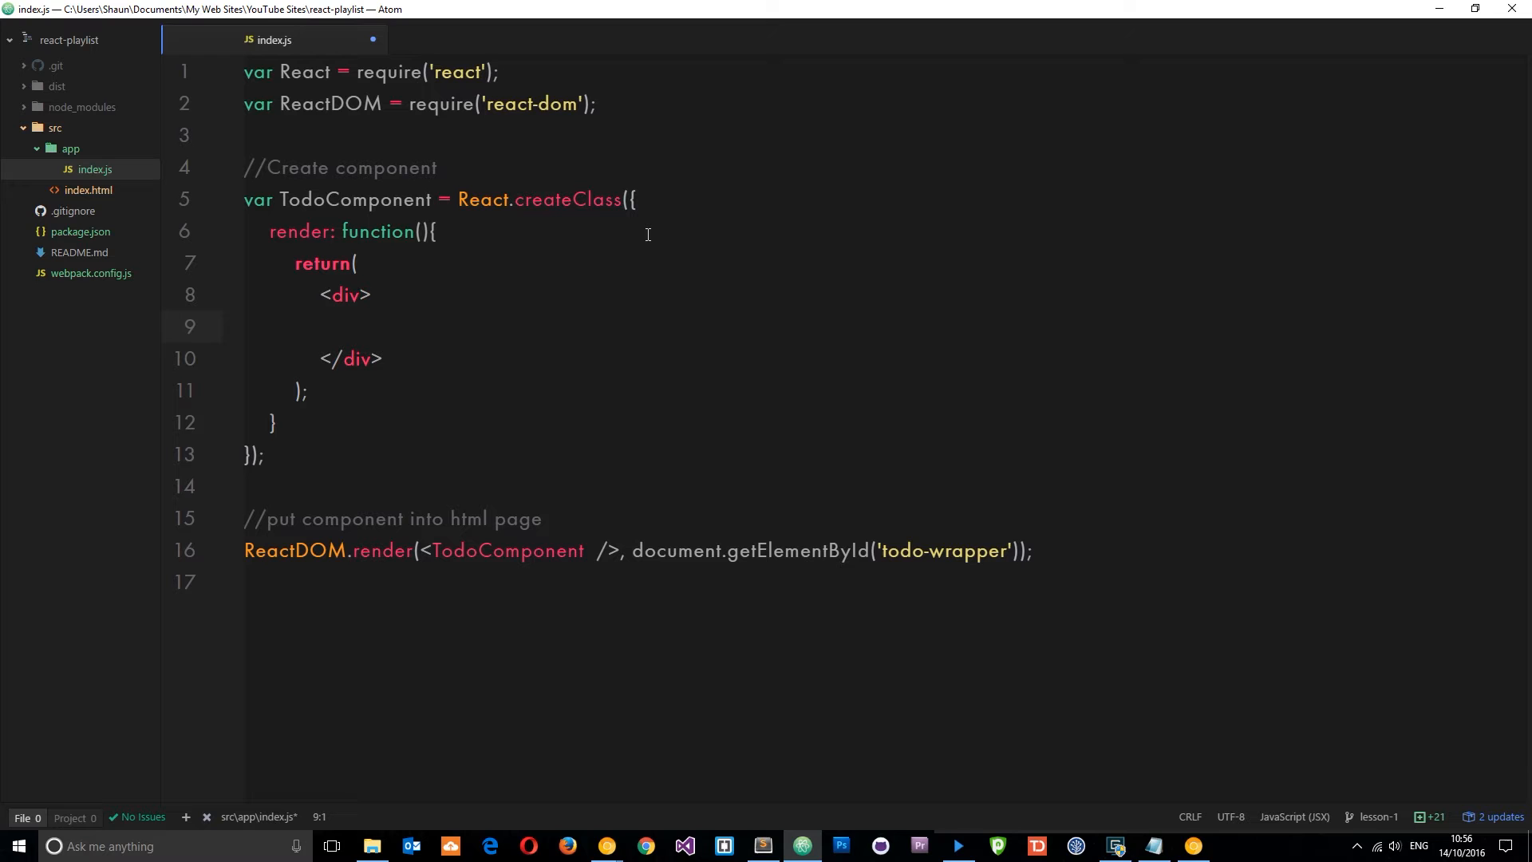
left_click(244, 326)
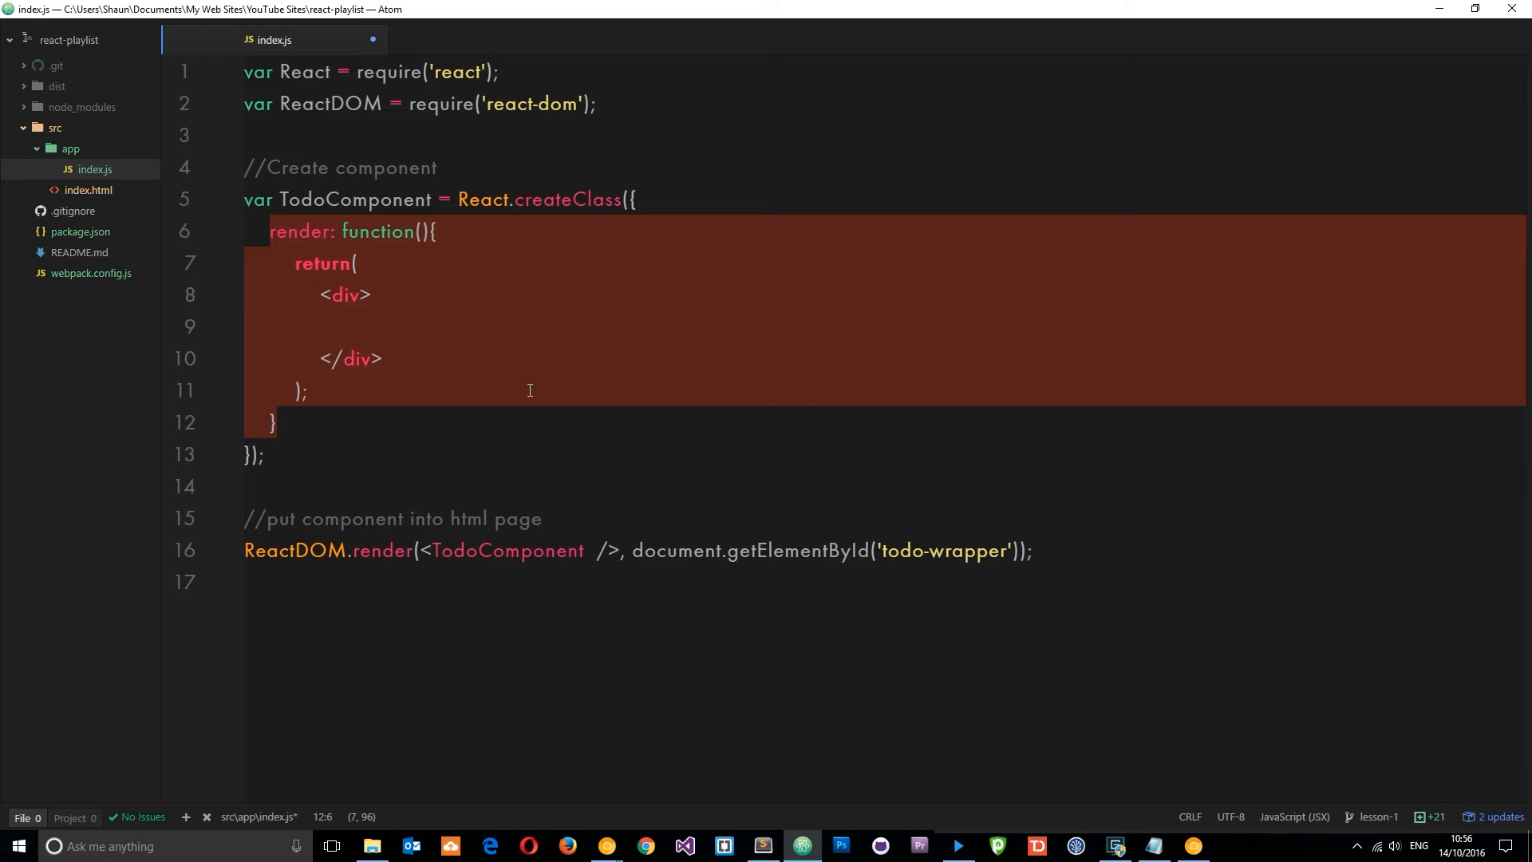
left_click(360, 408)
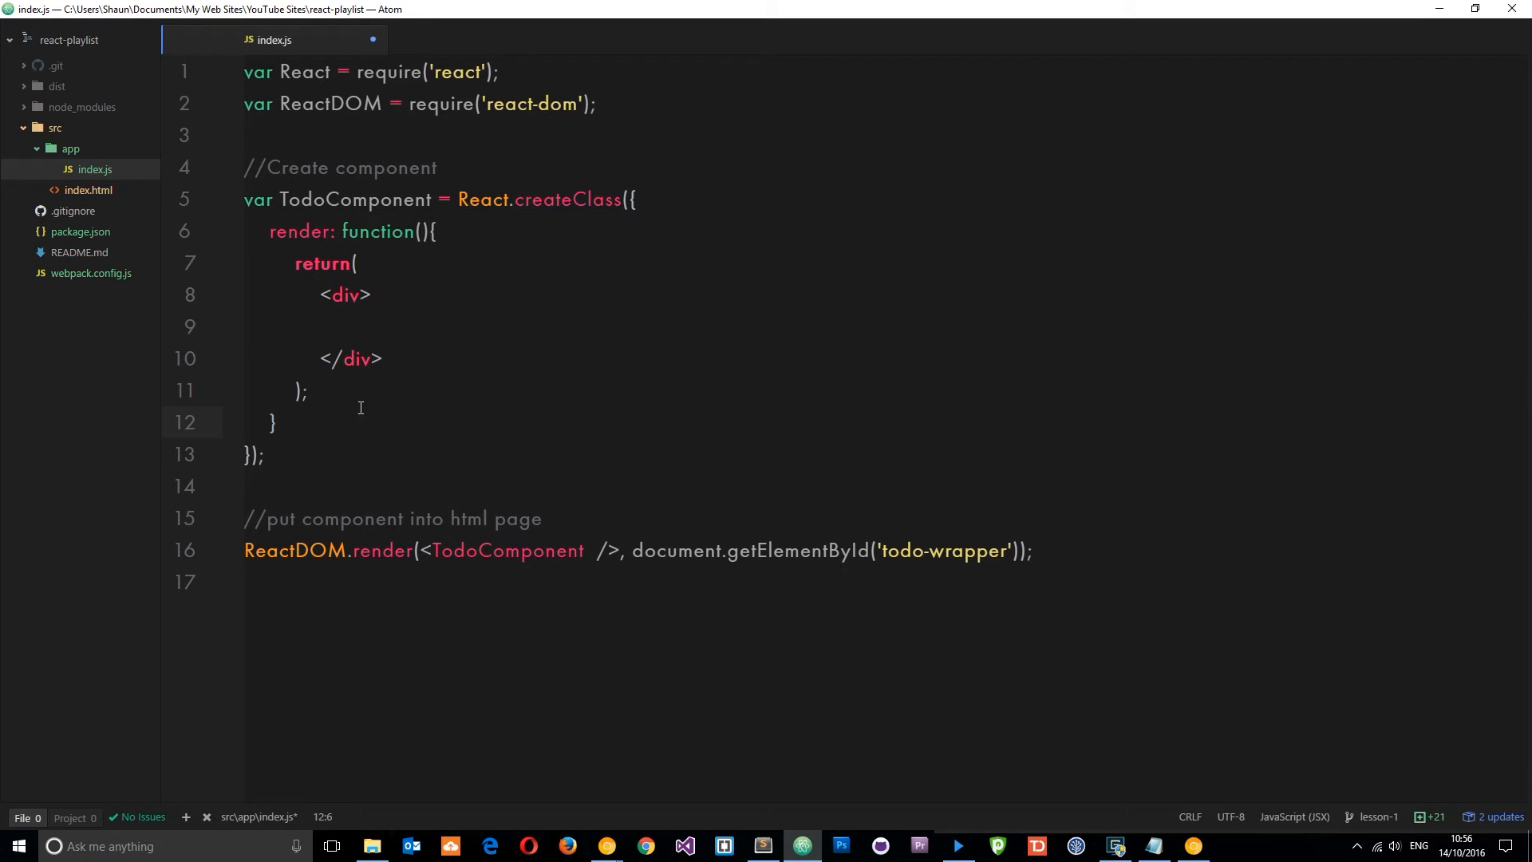
type("/")
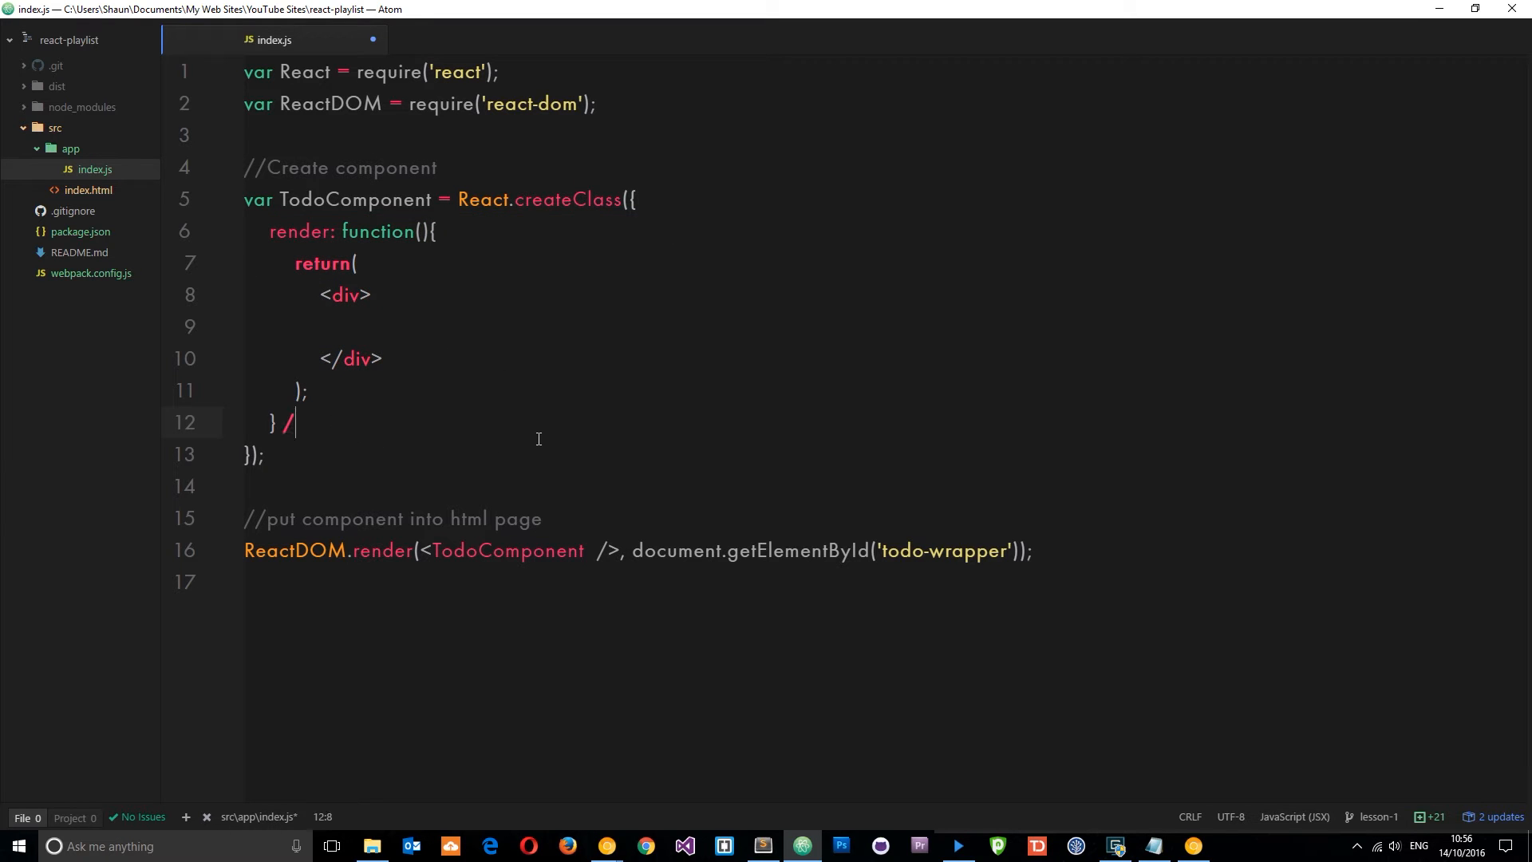
type("/")
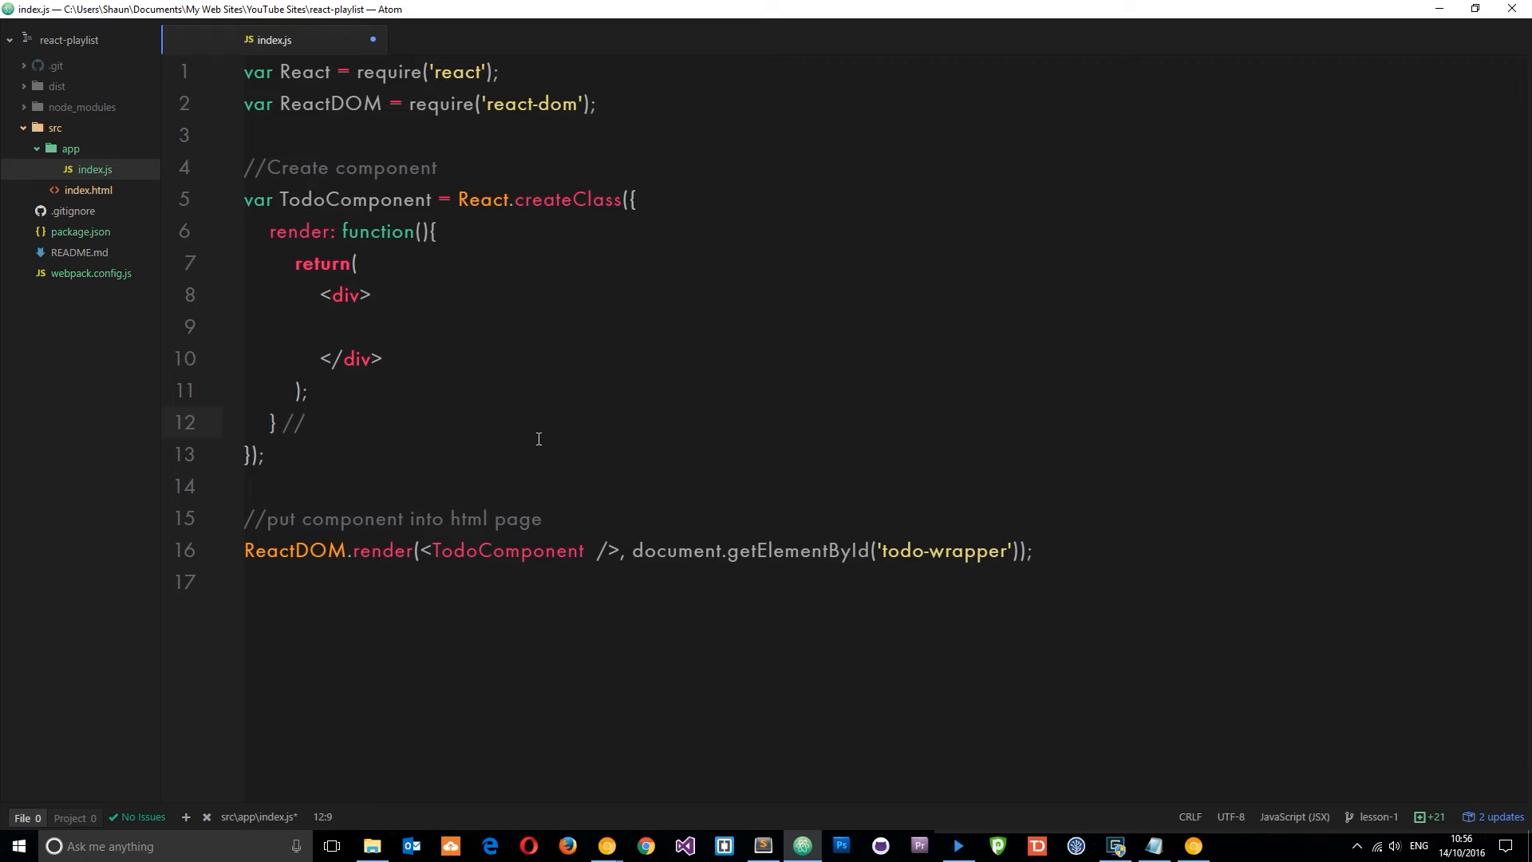
type("render")
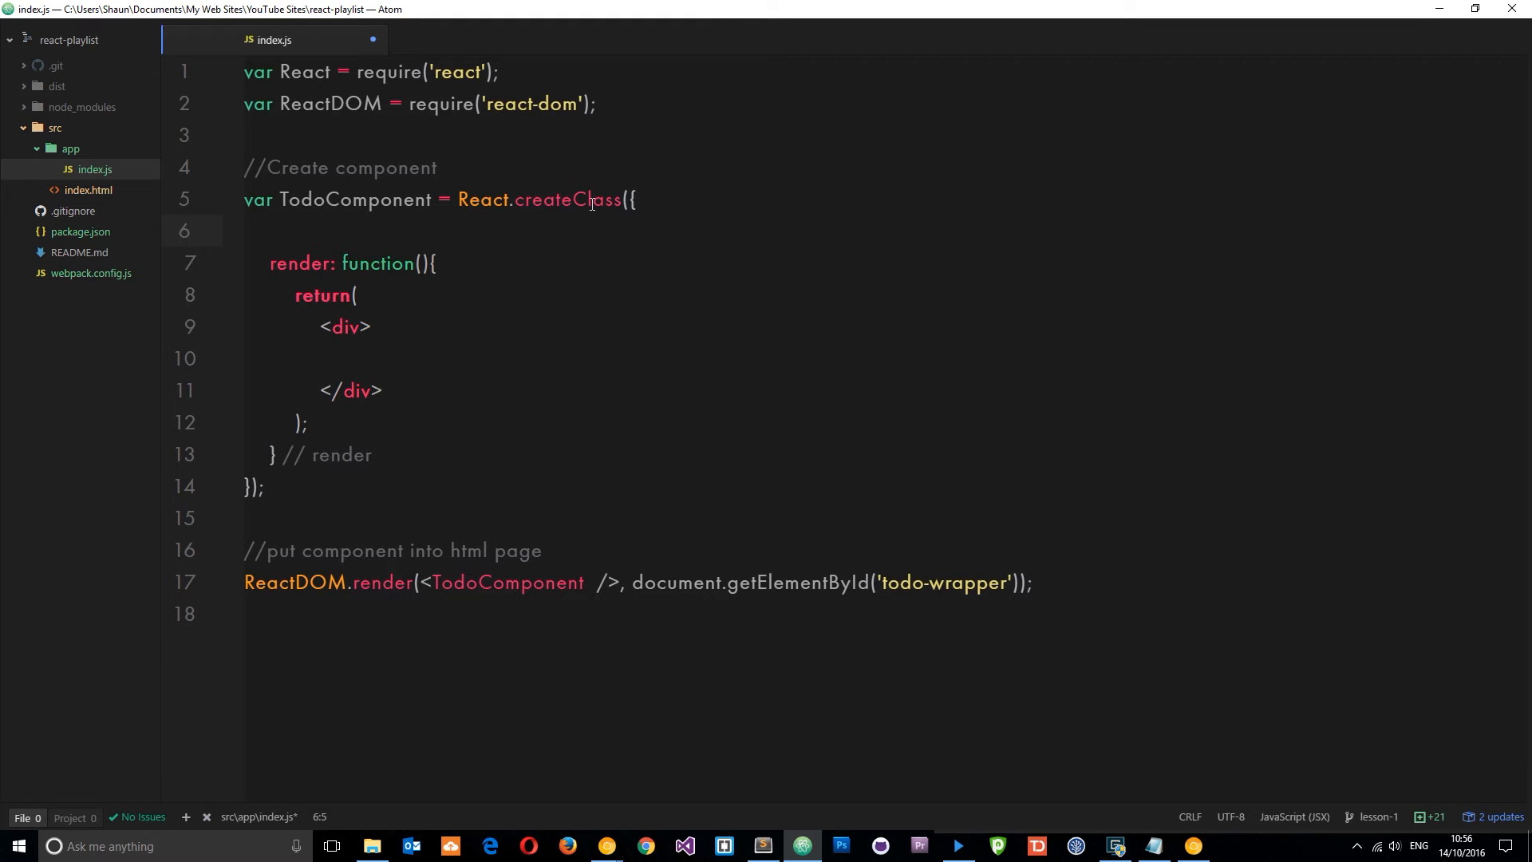
Insert getInitialState: function(){ return { } } above render, cursor inside the returned object.
type("getInitial")
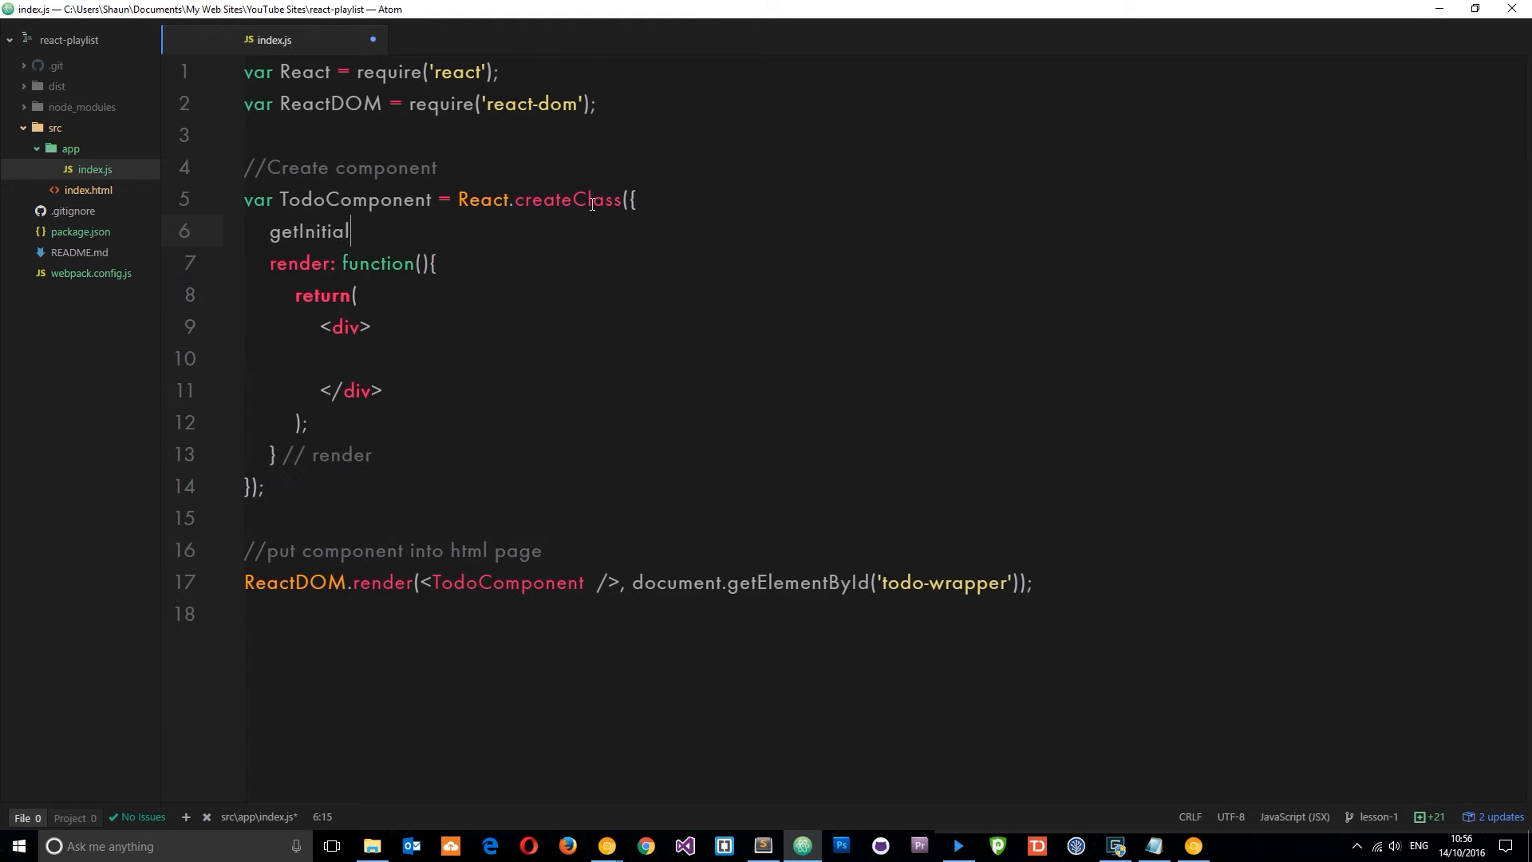
type("State:")
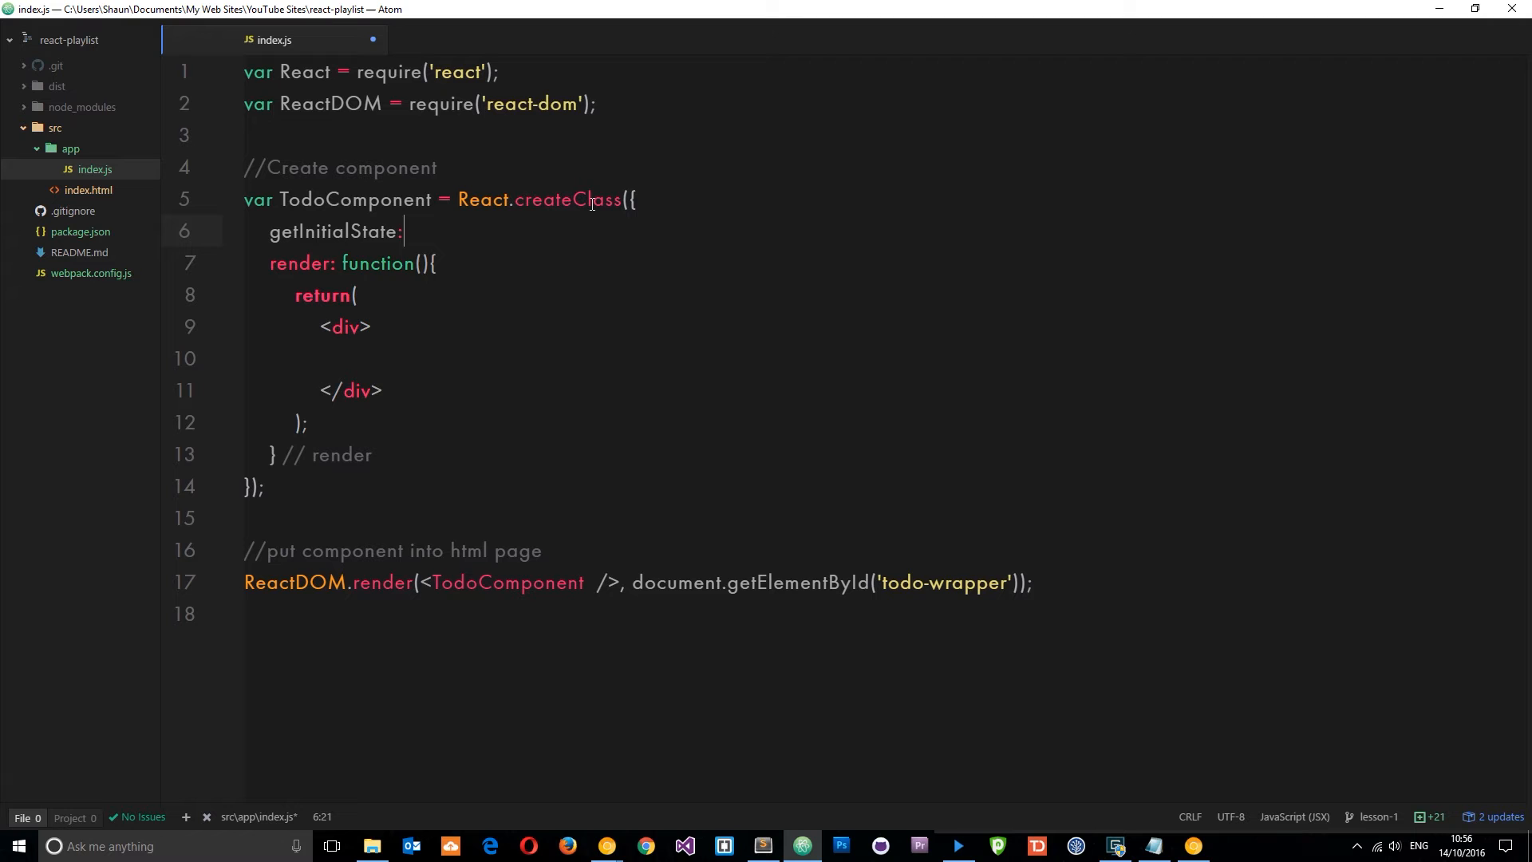
type("function()")
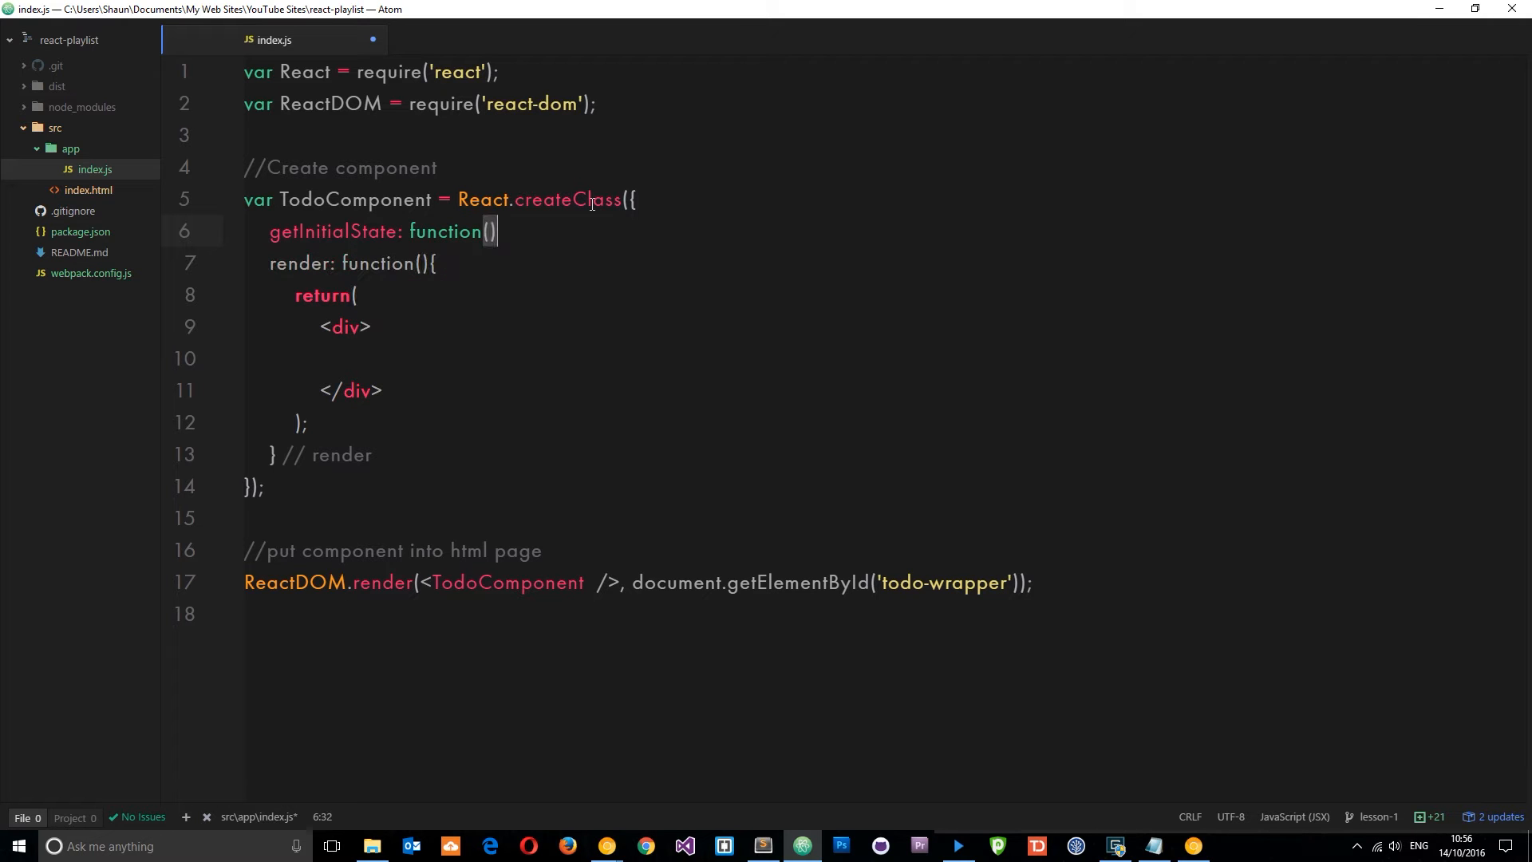
type("{")
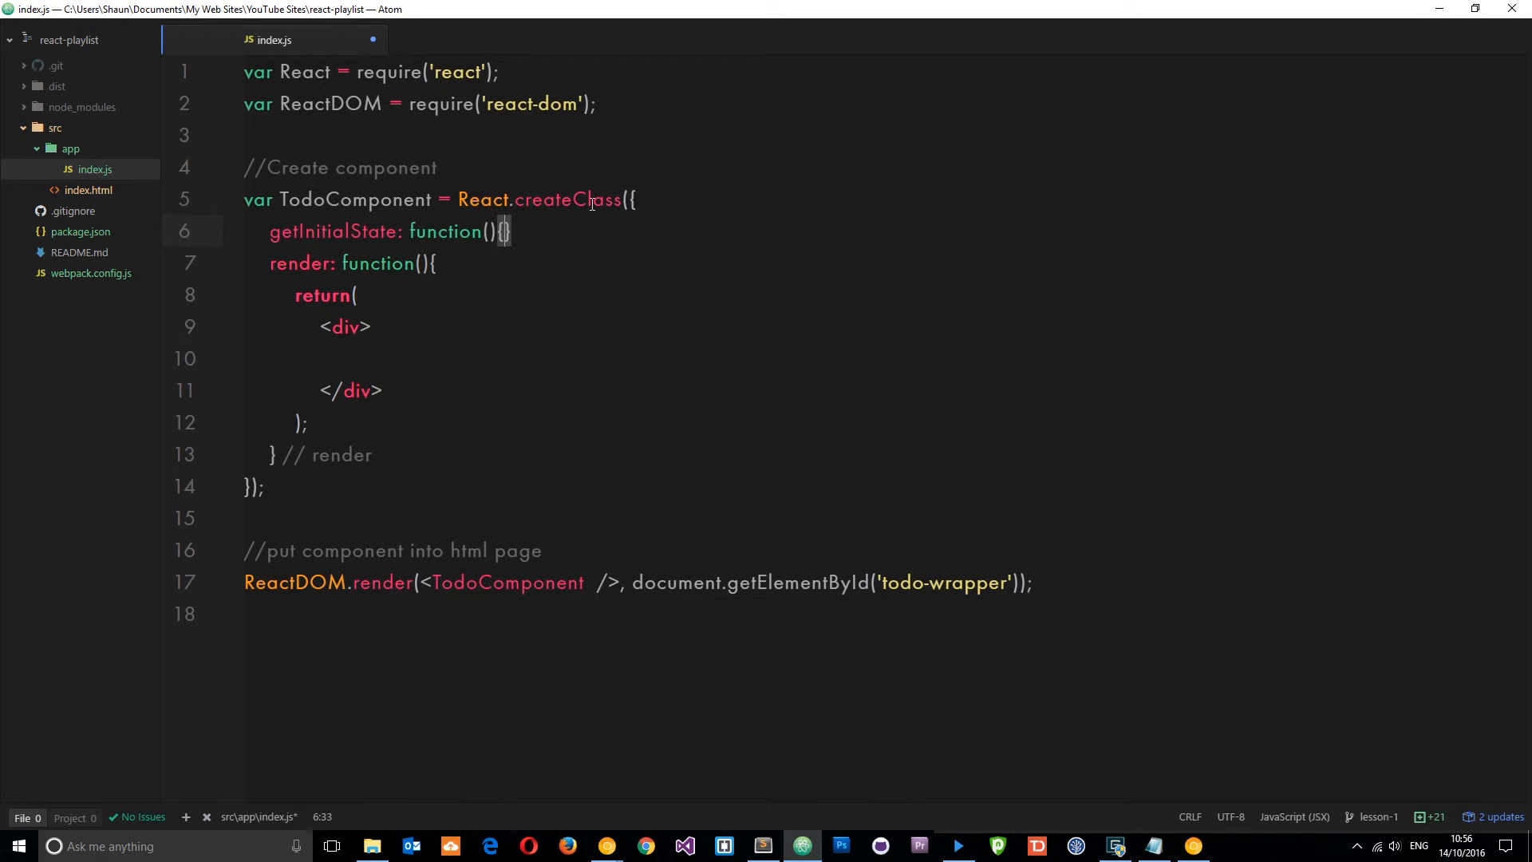
type("return {")
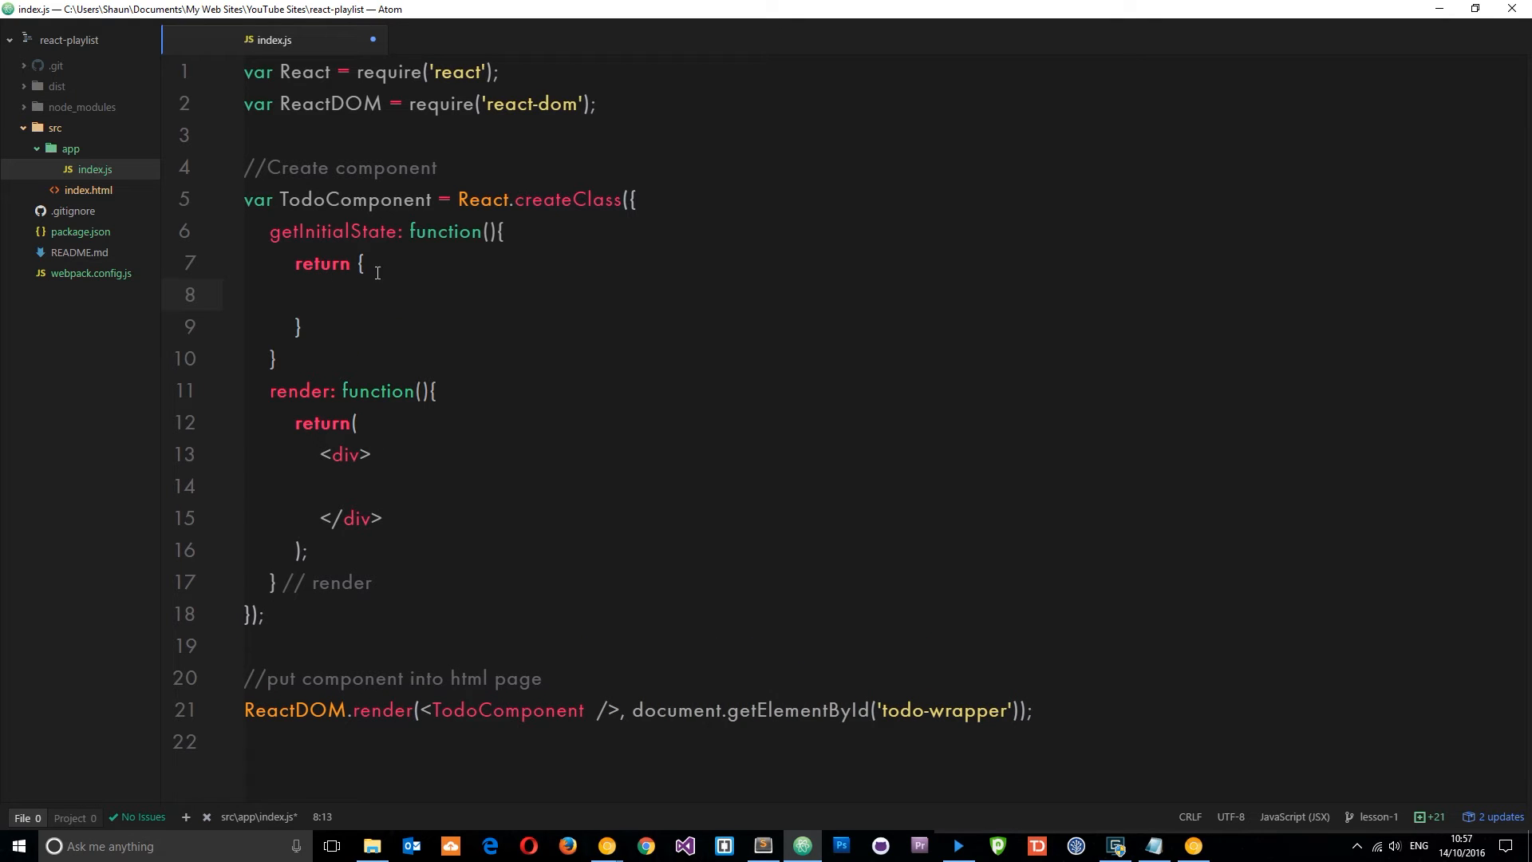
left_click(317, 294)
type(",")
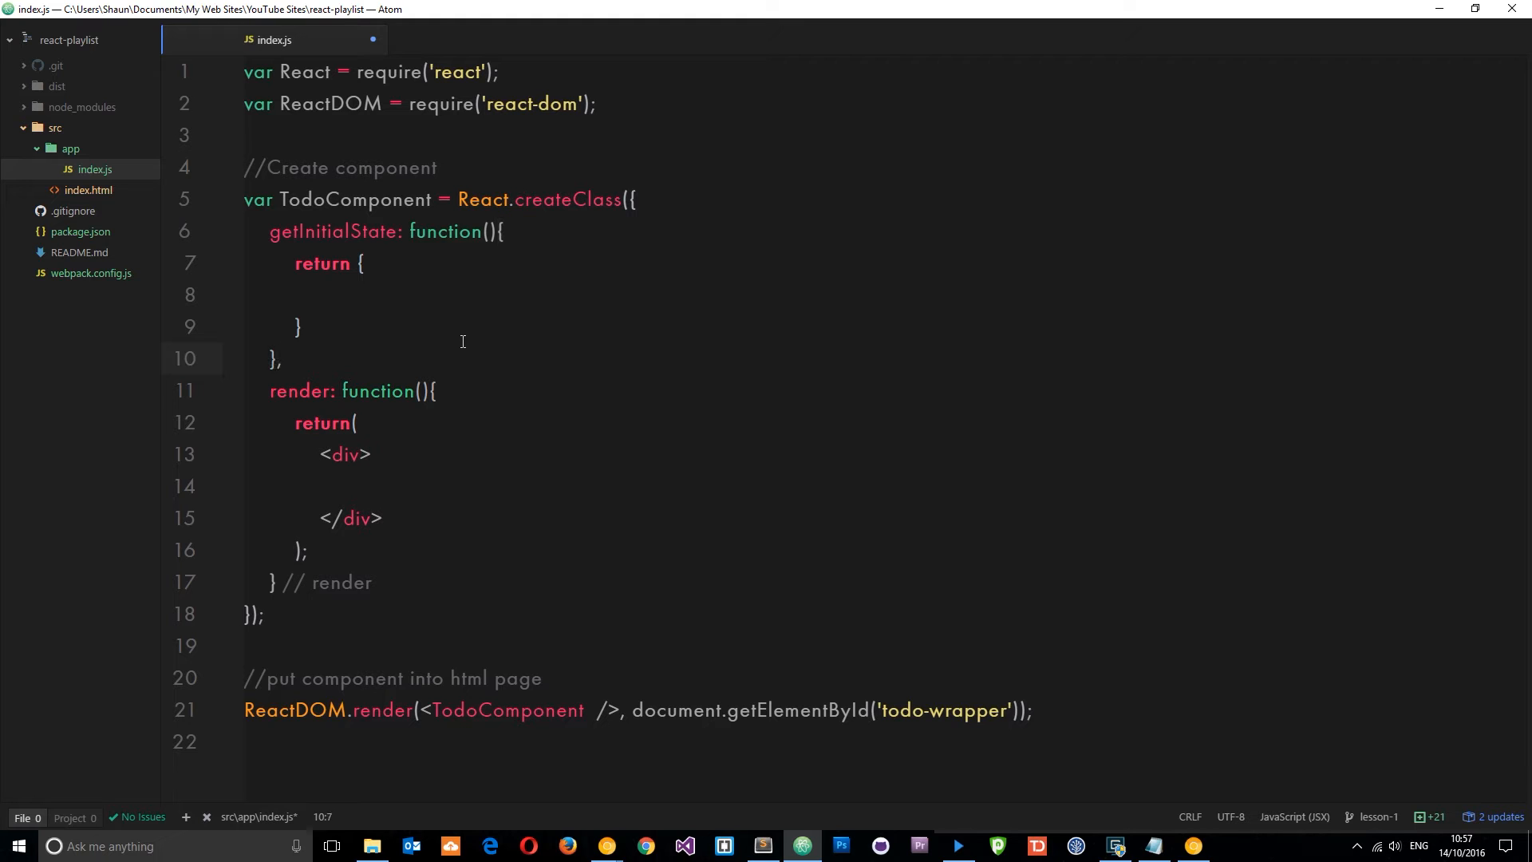
left_click(362, 294)
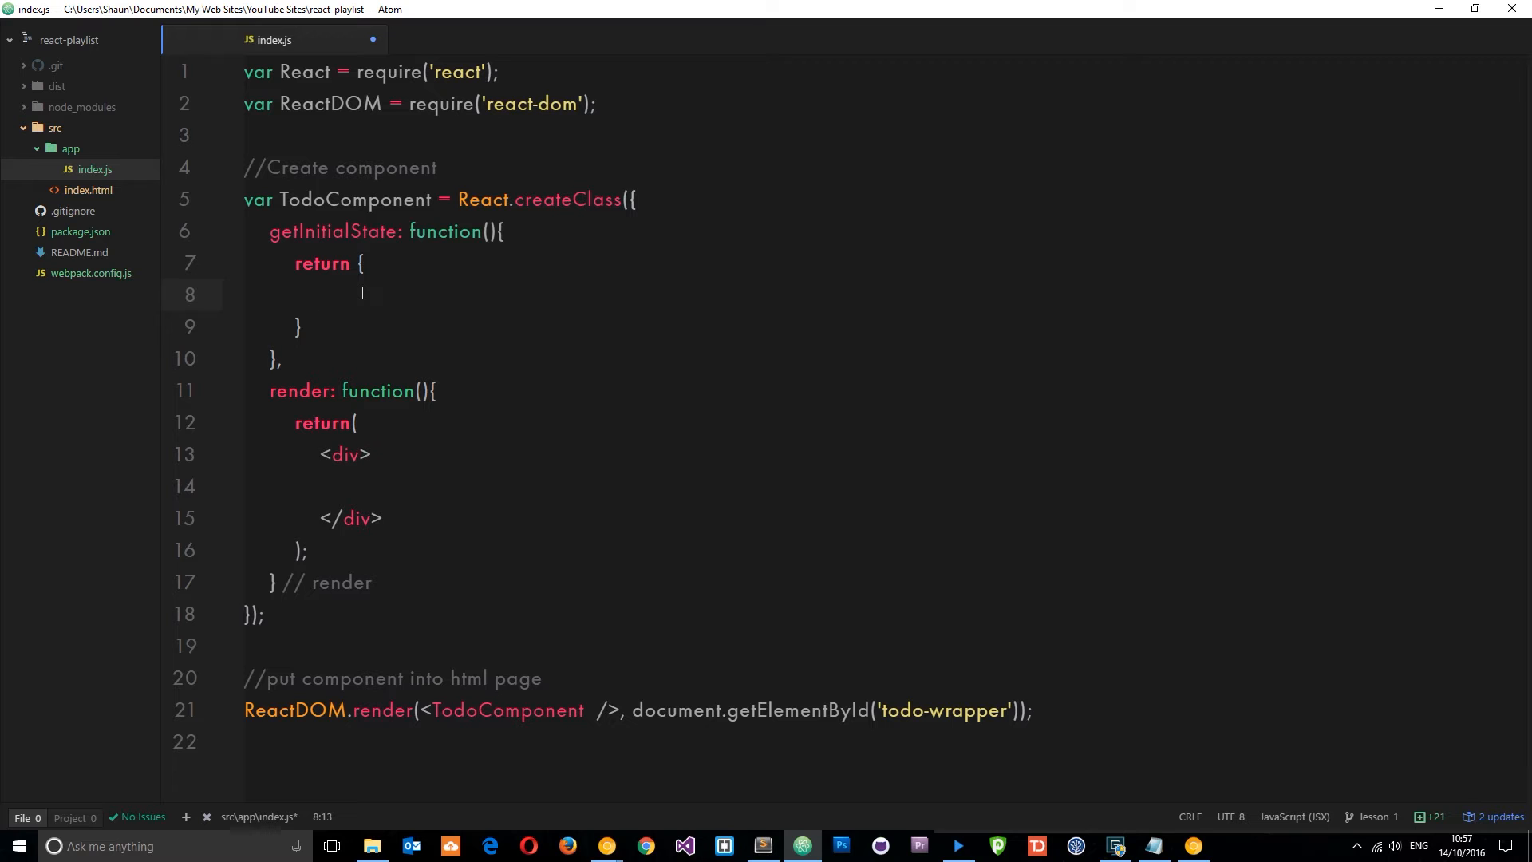
Fill the returned state with todos: 'wash up', 'eat some cheese', 'take a nap'.
type("todos: ['")
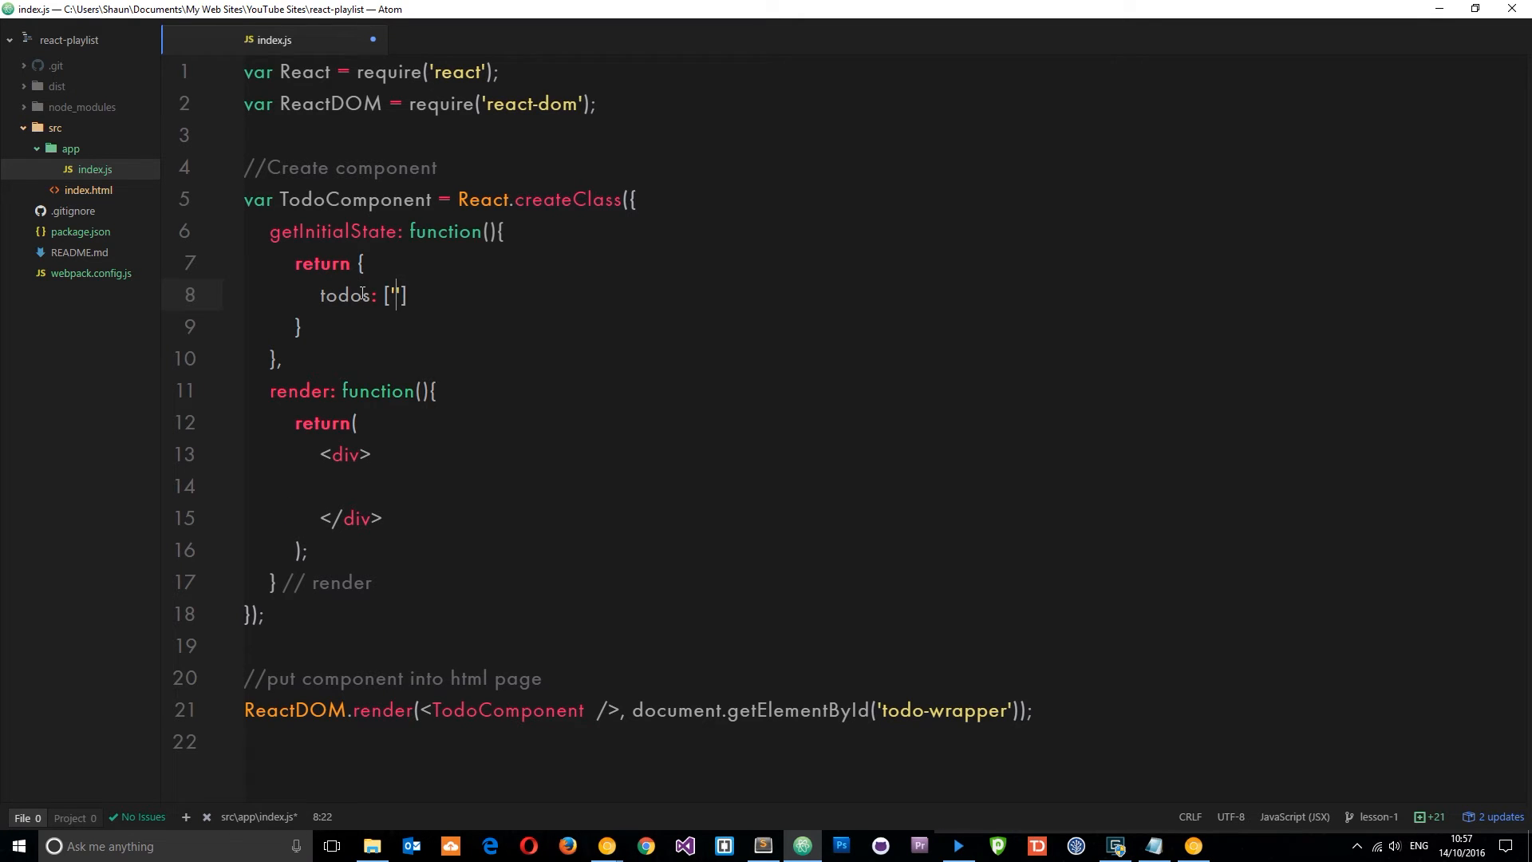
type("wash")
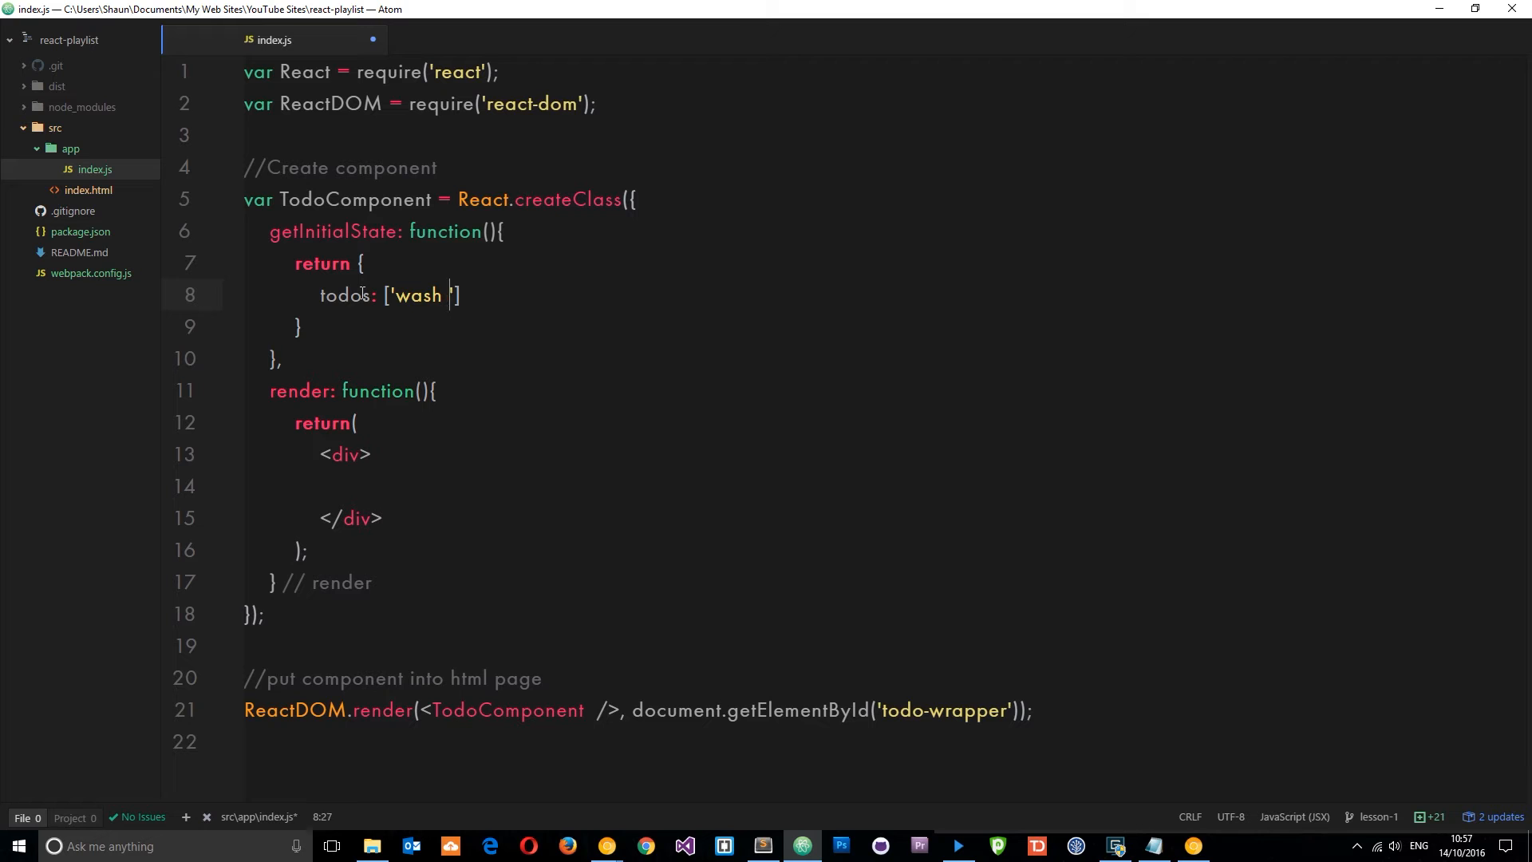
type("up', '")
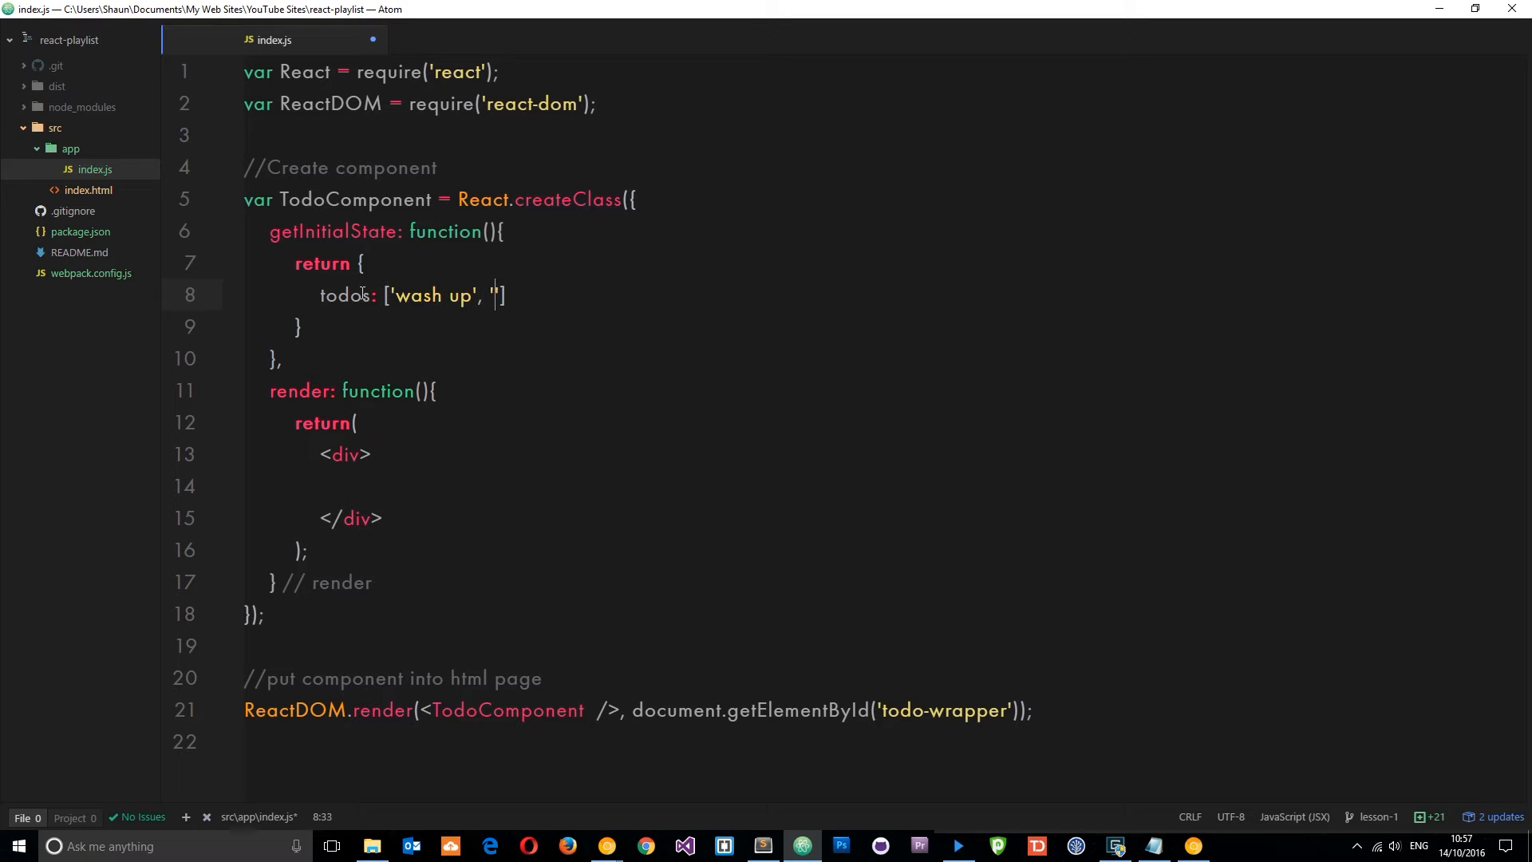
type("eat some chee")
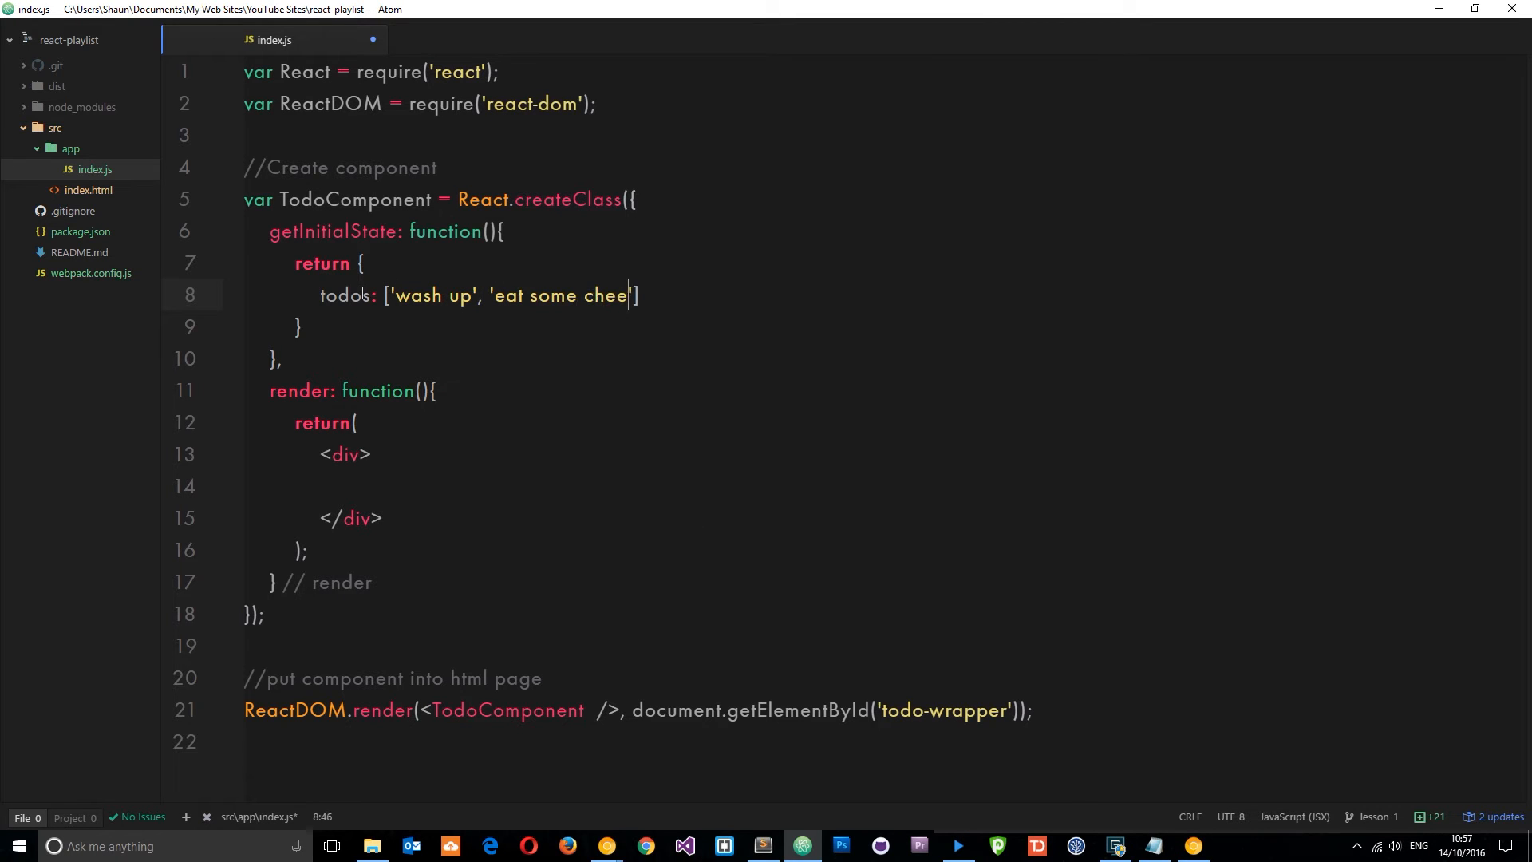
type("se',")
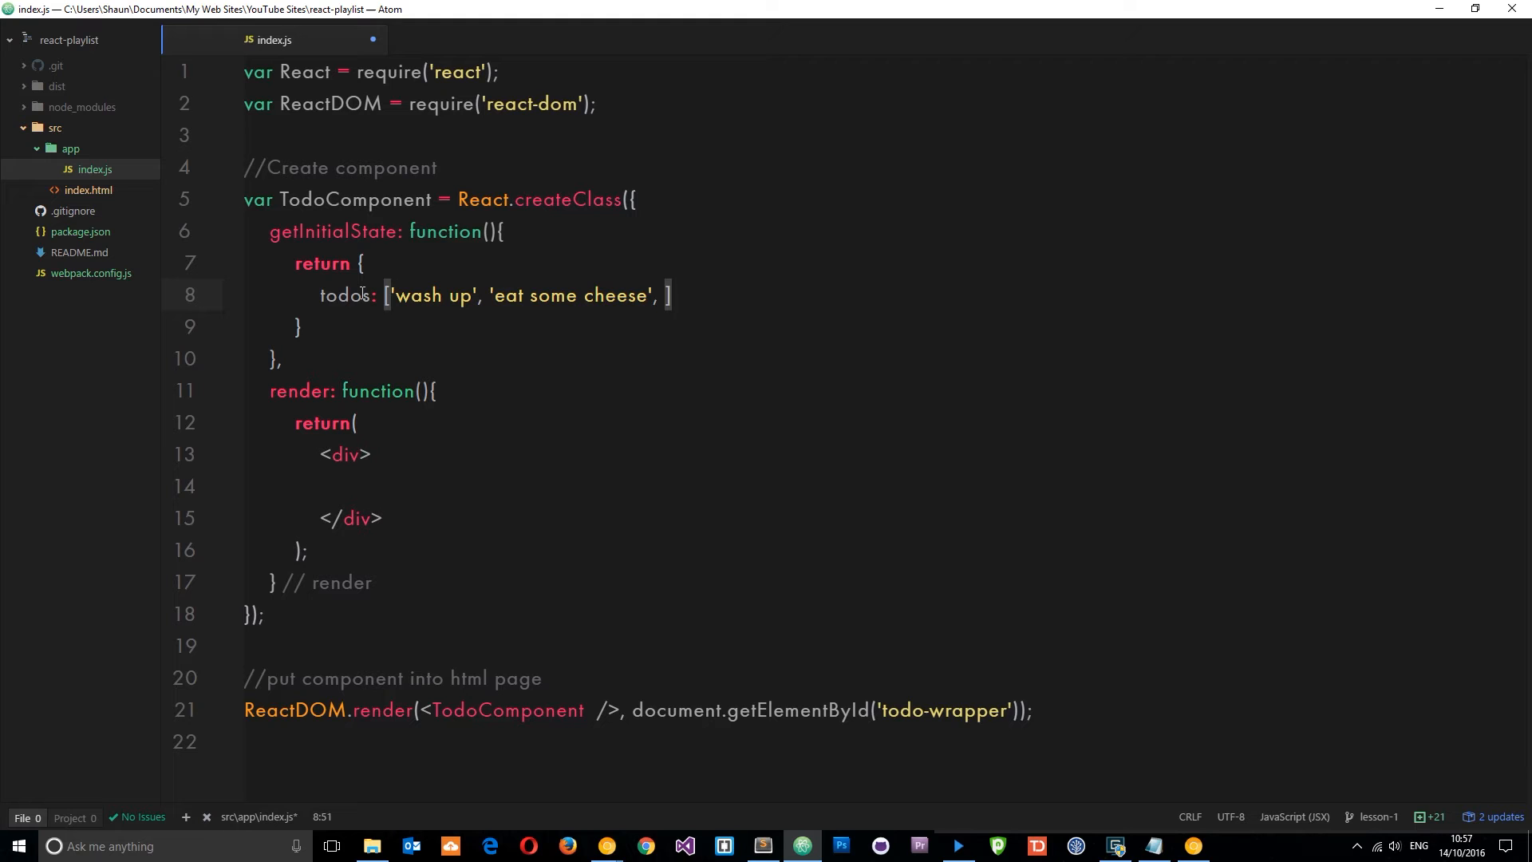
type("'take a'")
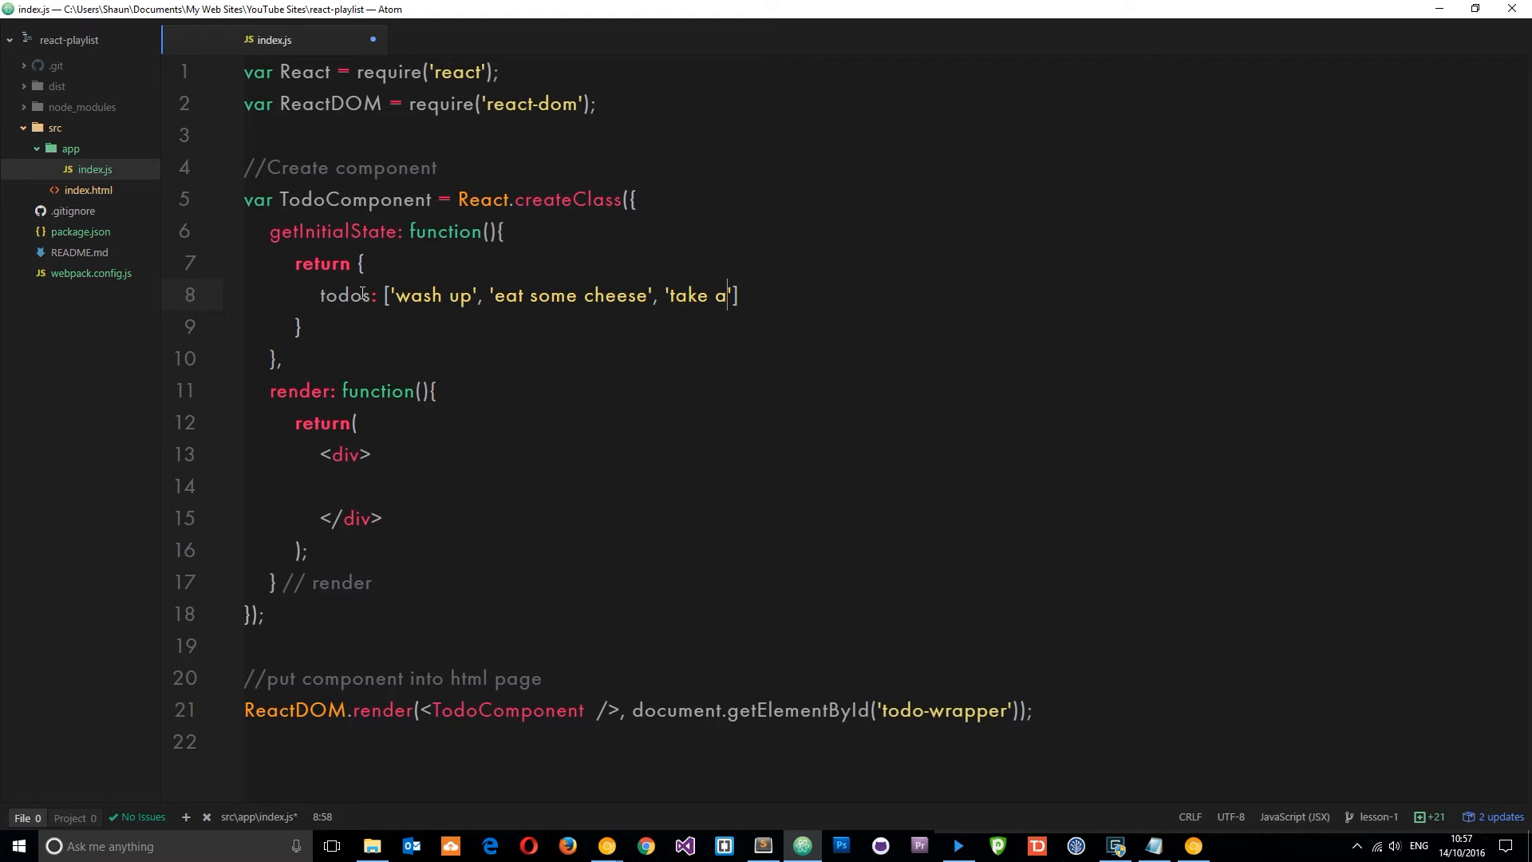
type("nap")
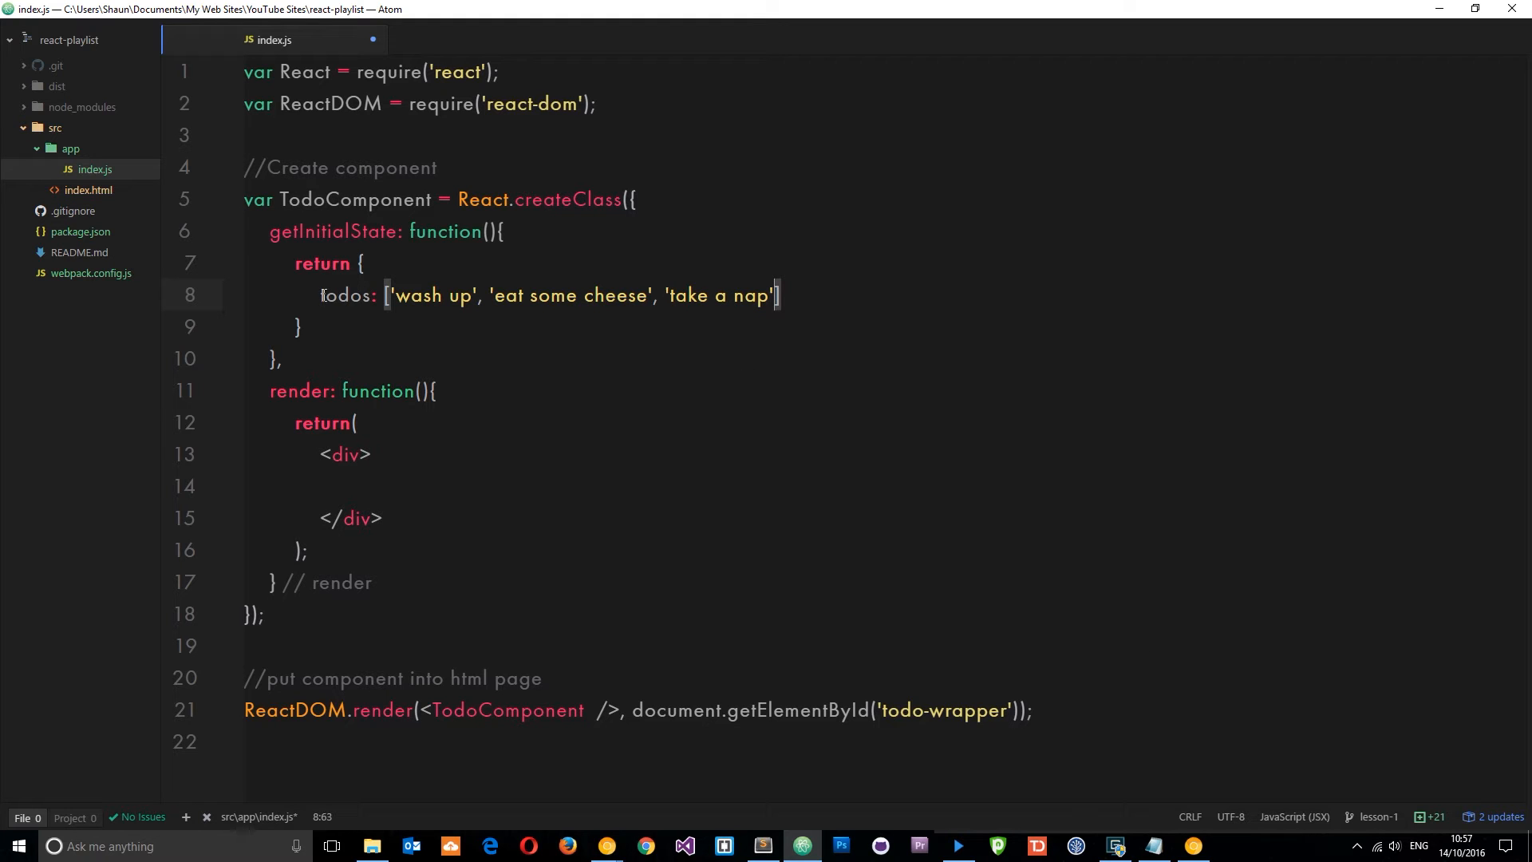
double_click(346, 295)
type("age: 28")
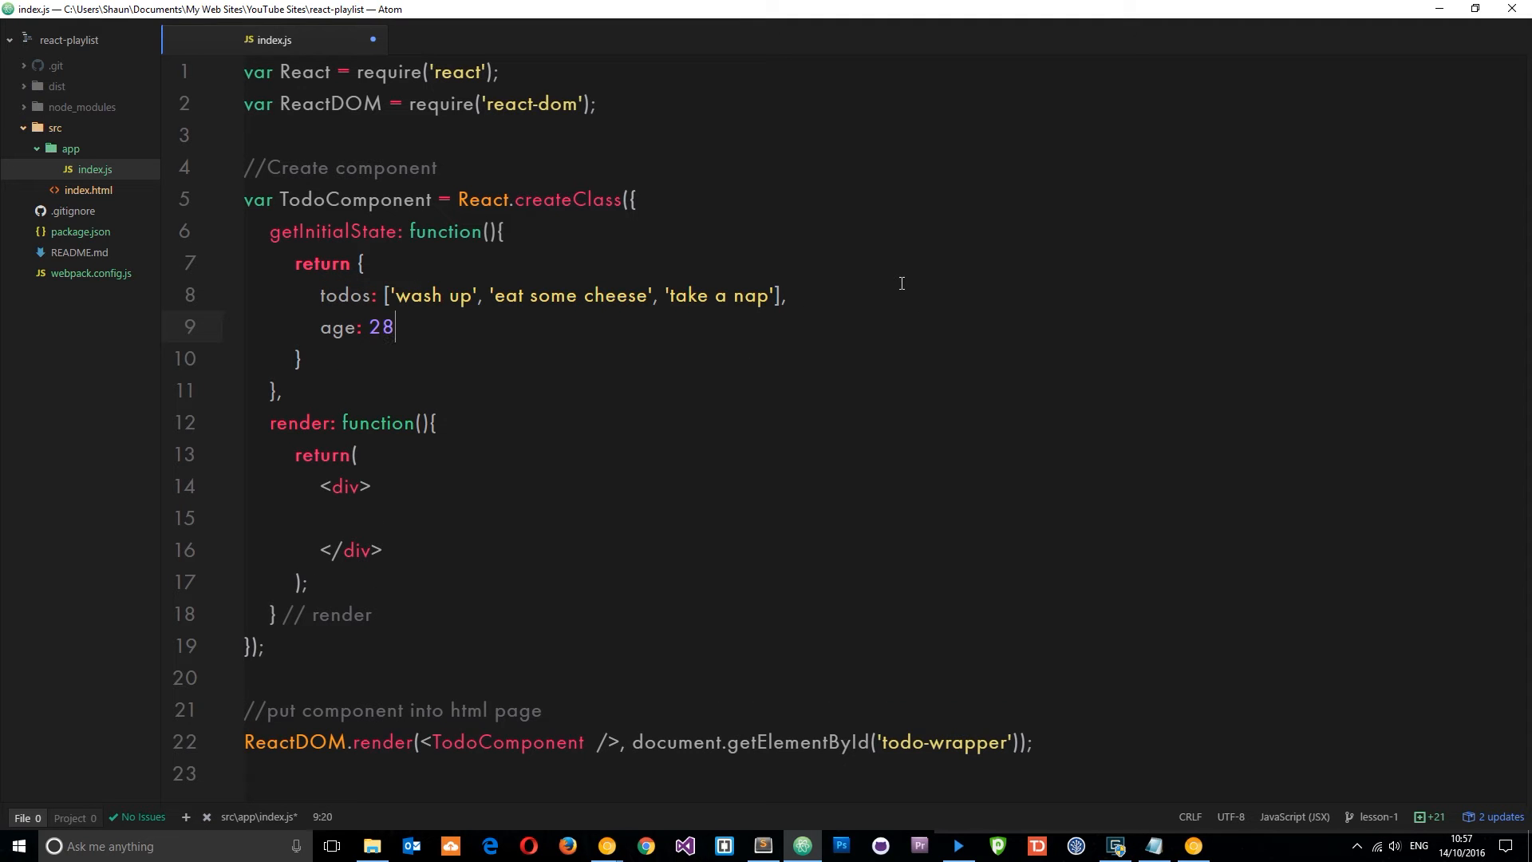
mouse_move(459, 323)
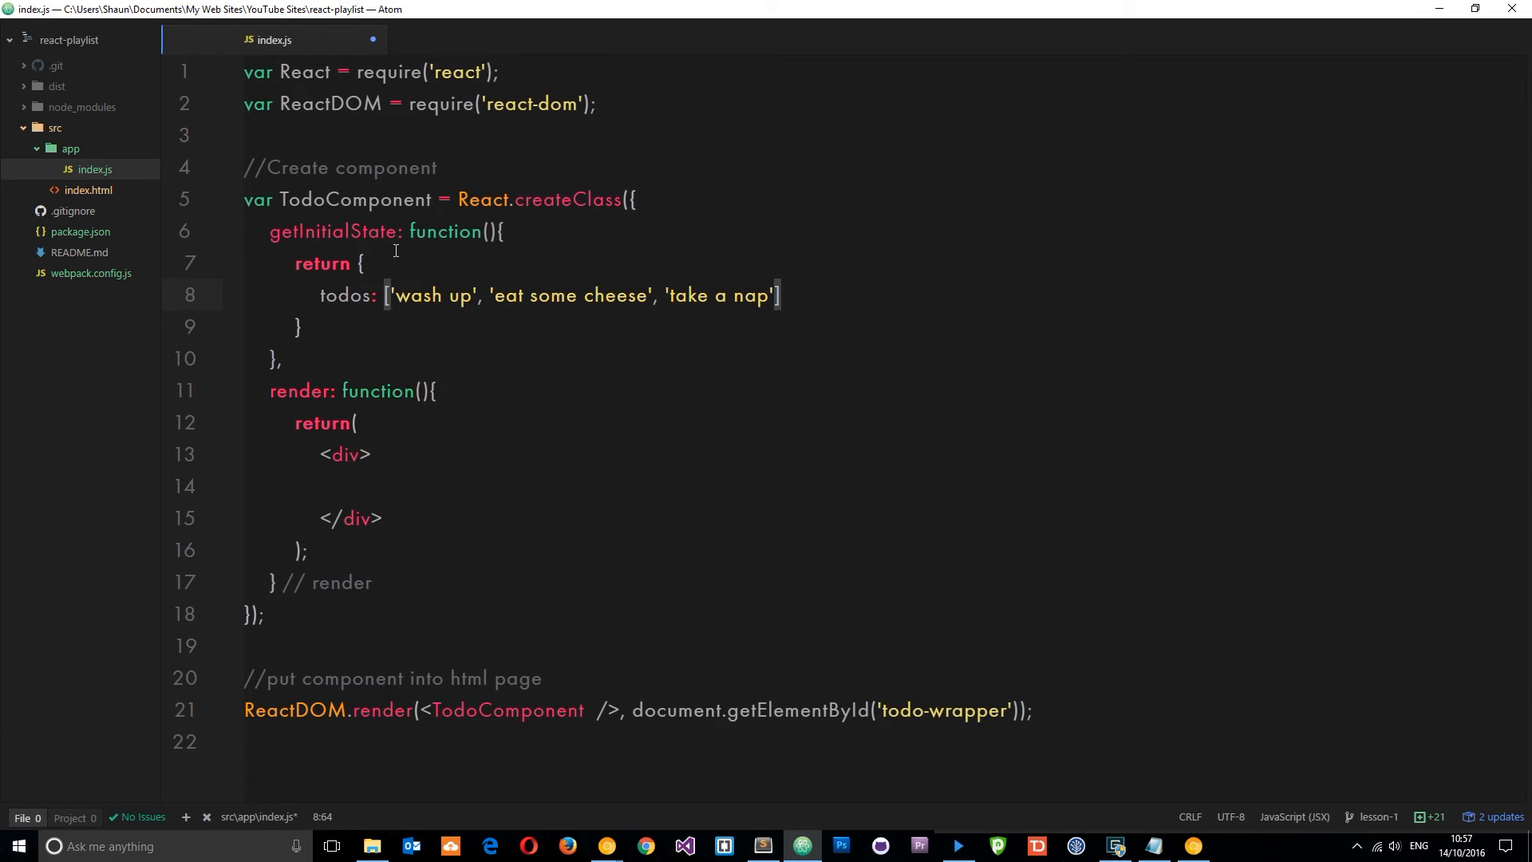
mouse_move(461, 307)
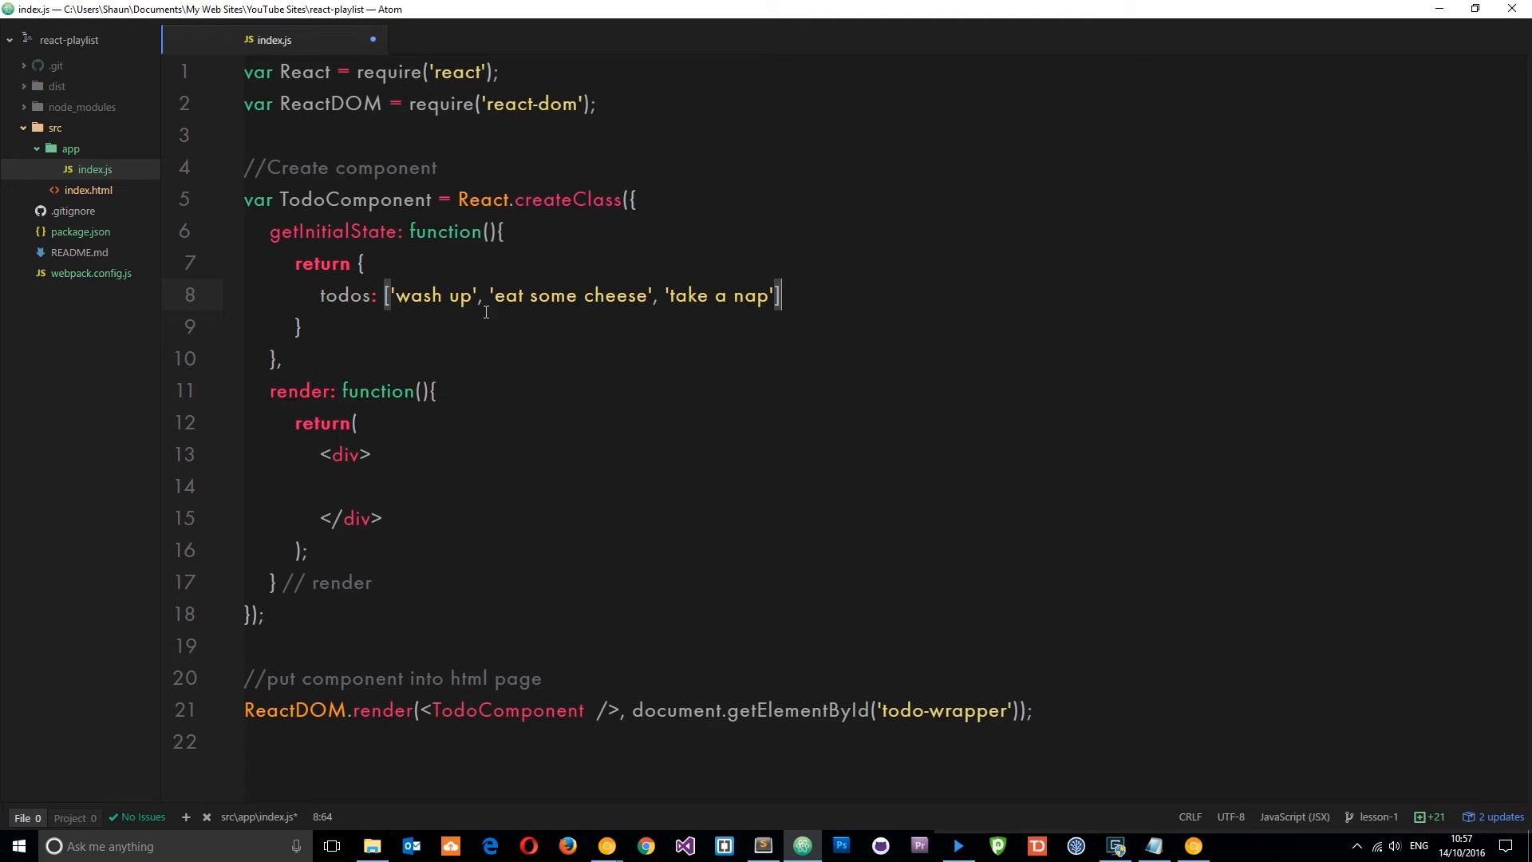
mouse_move(449, 516)
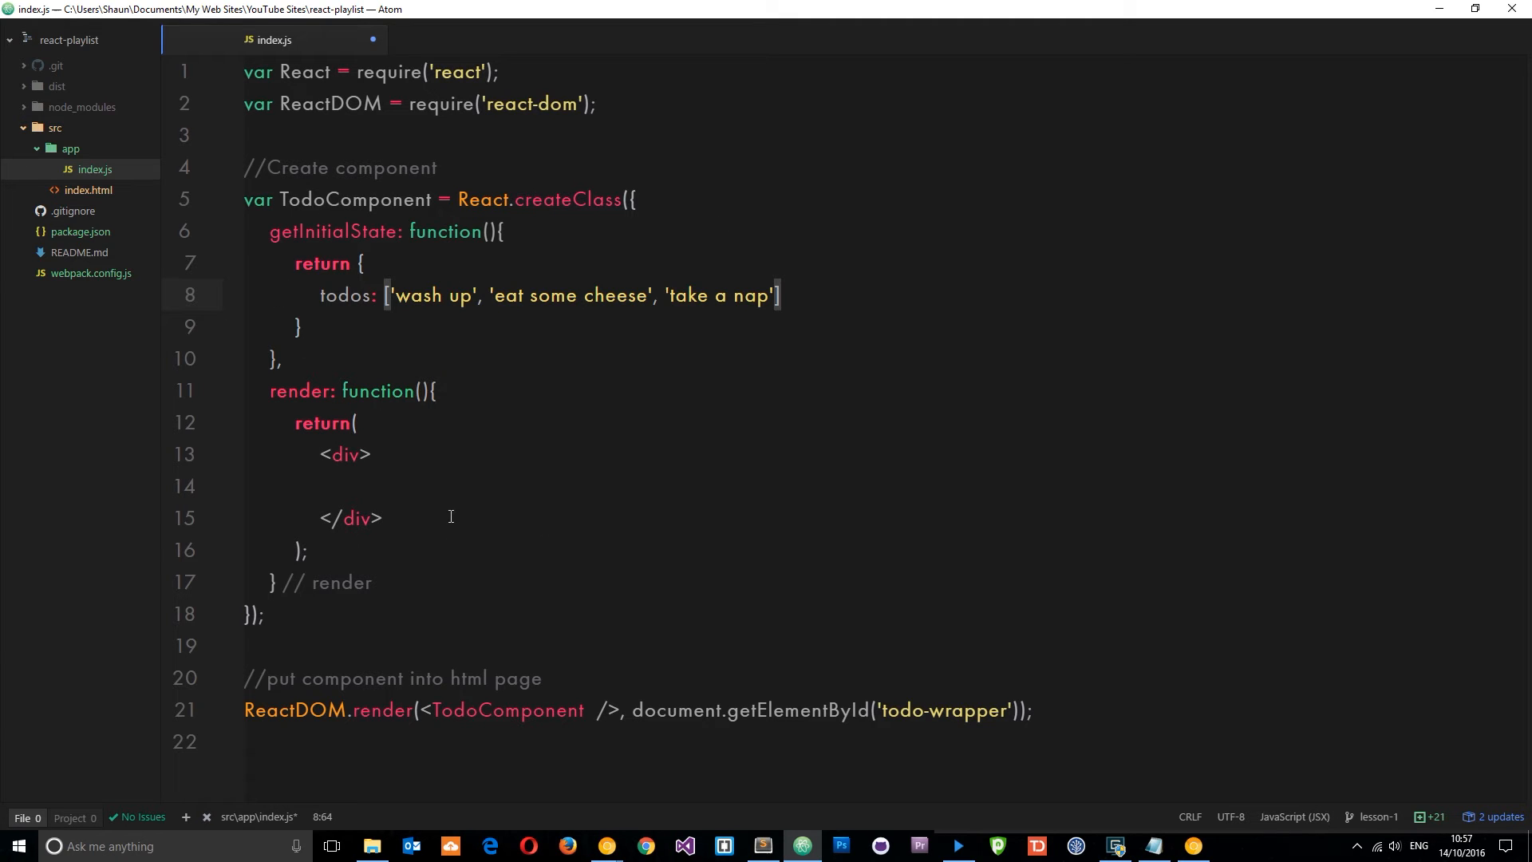
mouse_move(1145, 457)
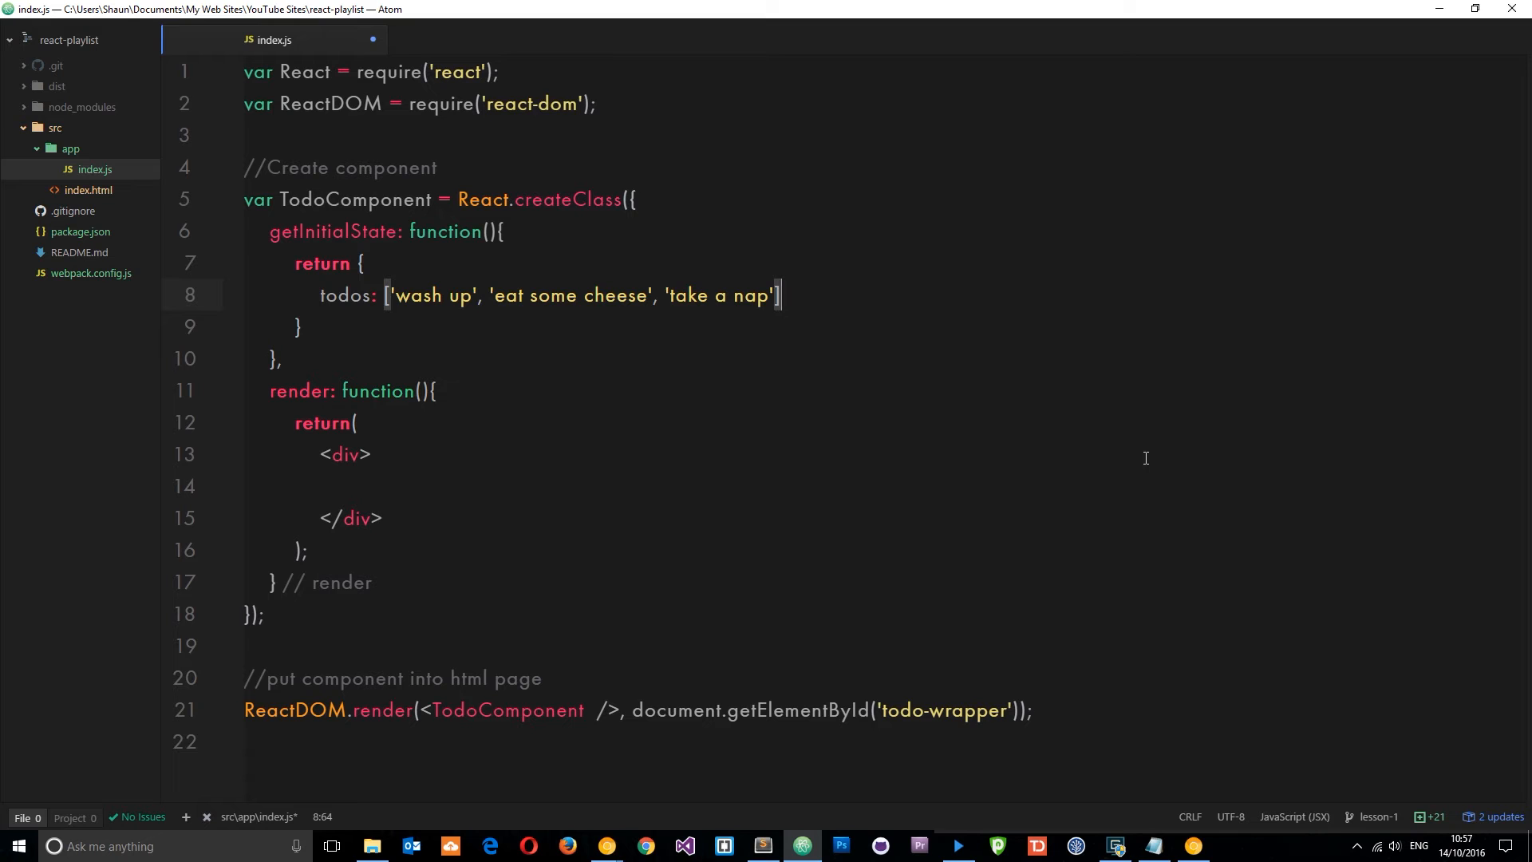
Give the div id "todo-list", add a quote paragraph, and split an empty <ul> onto separate lines.
left_click(383, 486)
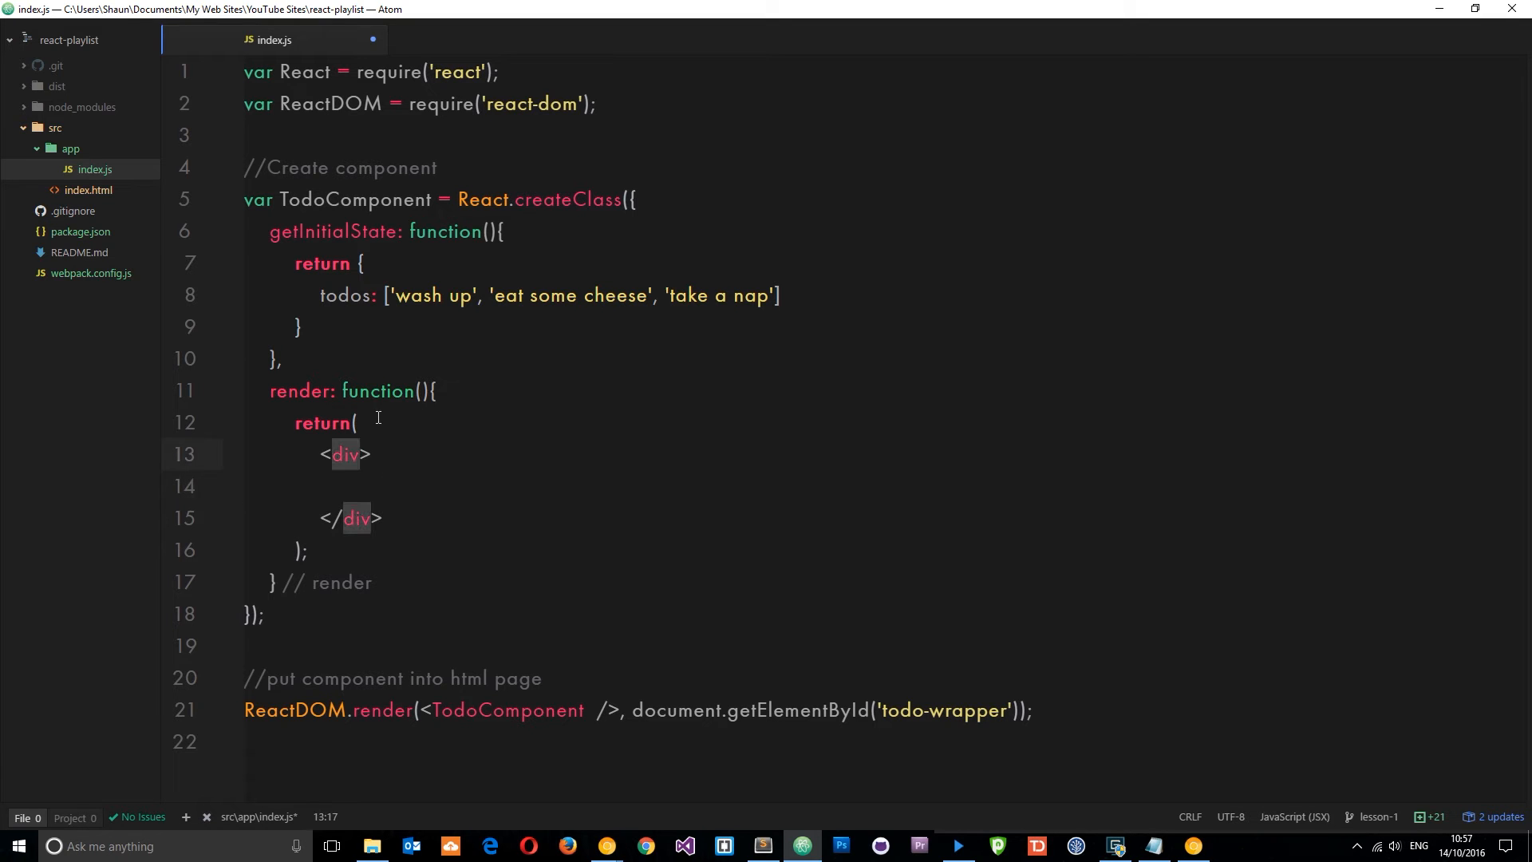
type("id=\"\"")
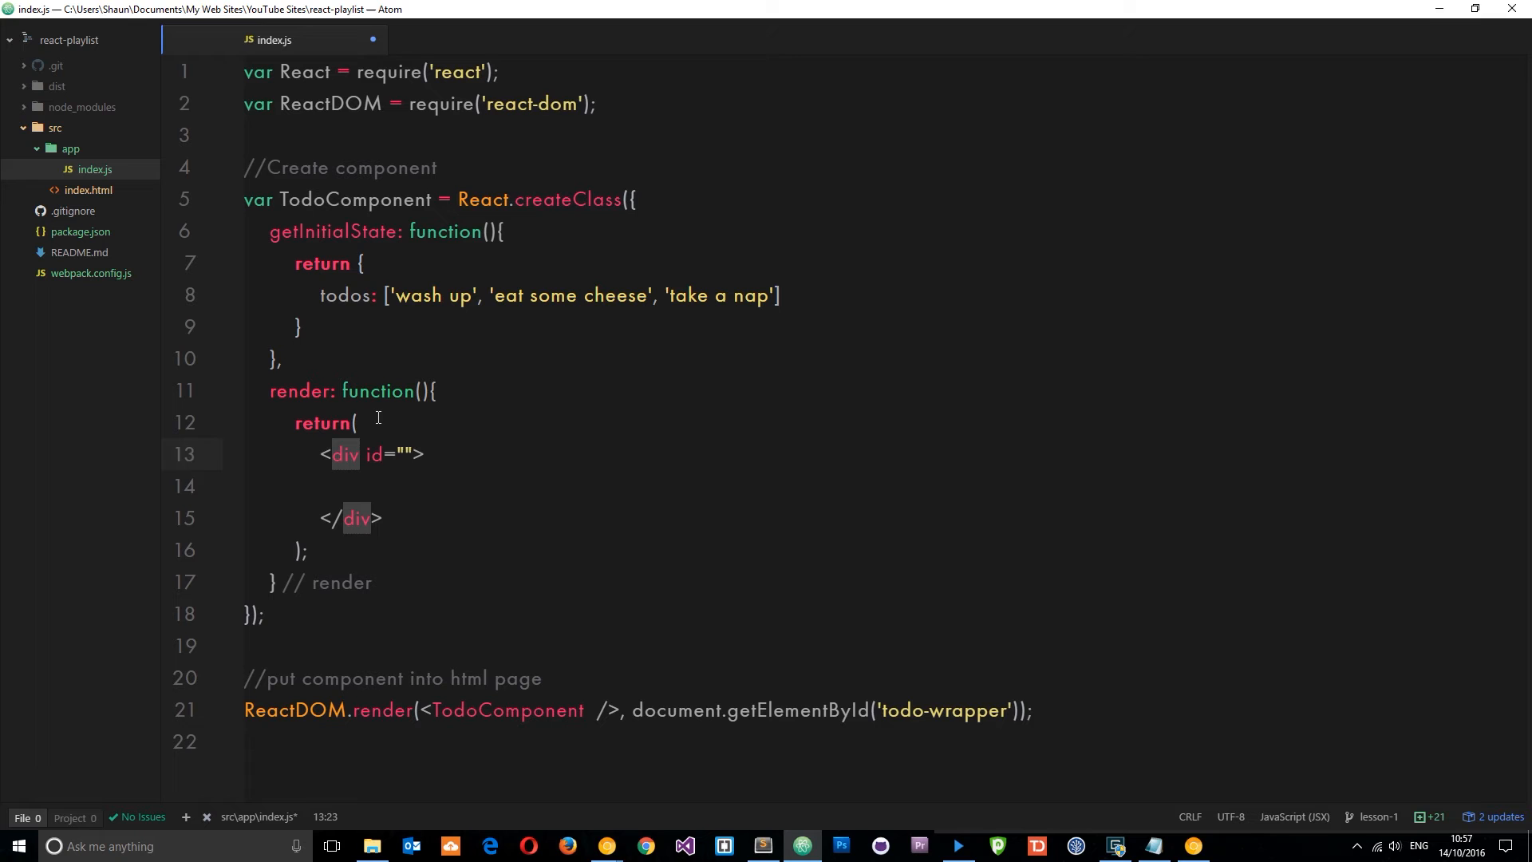
type("todo-list")
left_click(660, 486)
type("<p></p>")
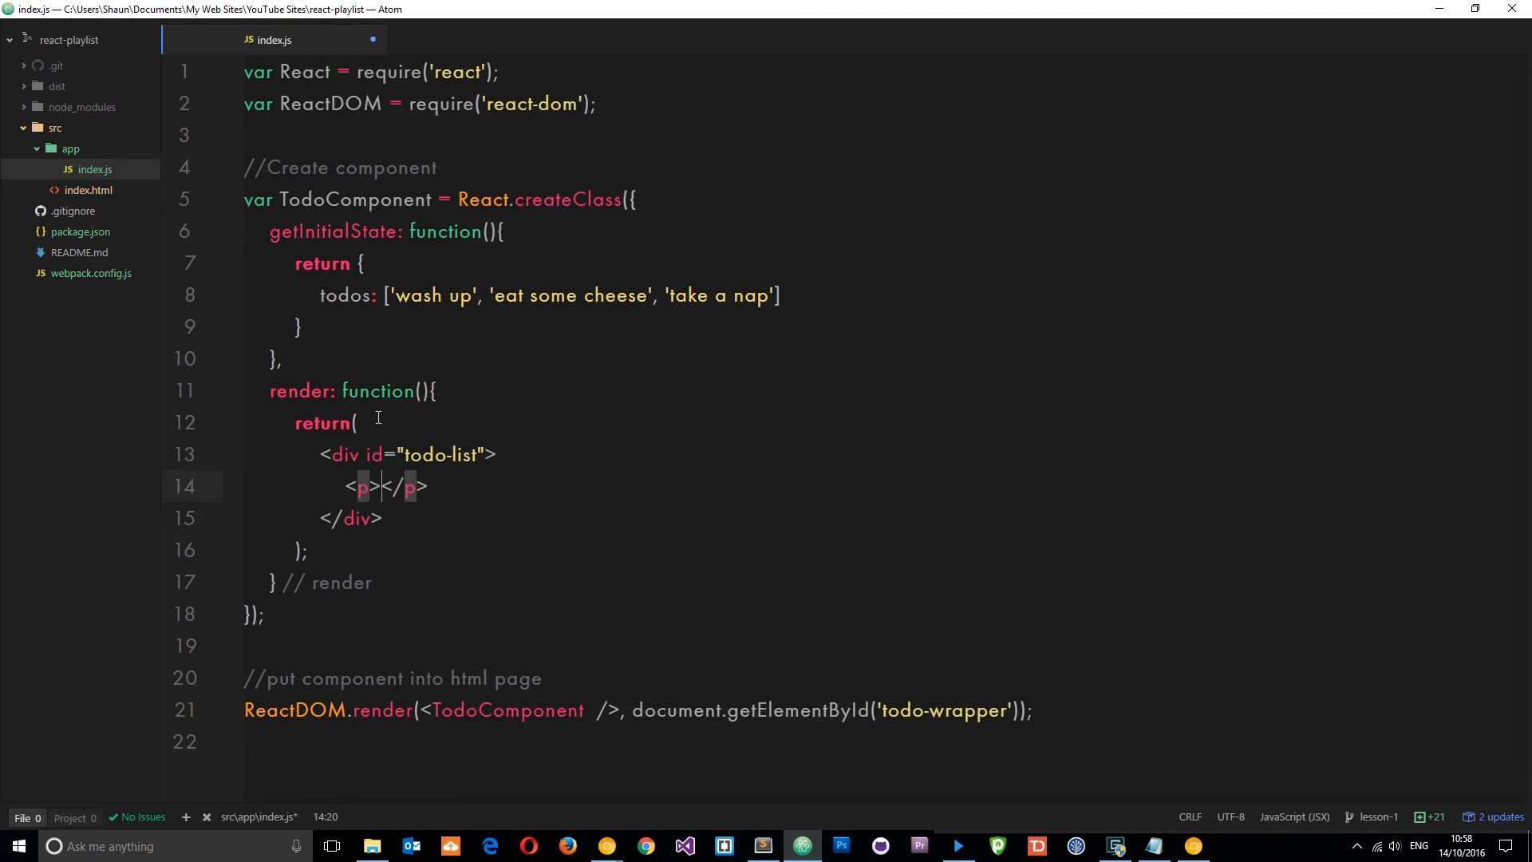
type("The busiest people have the most leisure...")
type("<ul></ul>")
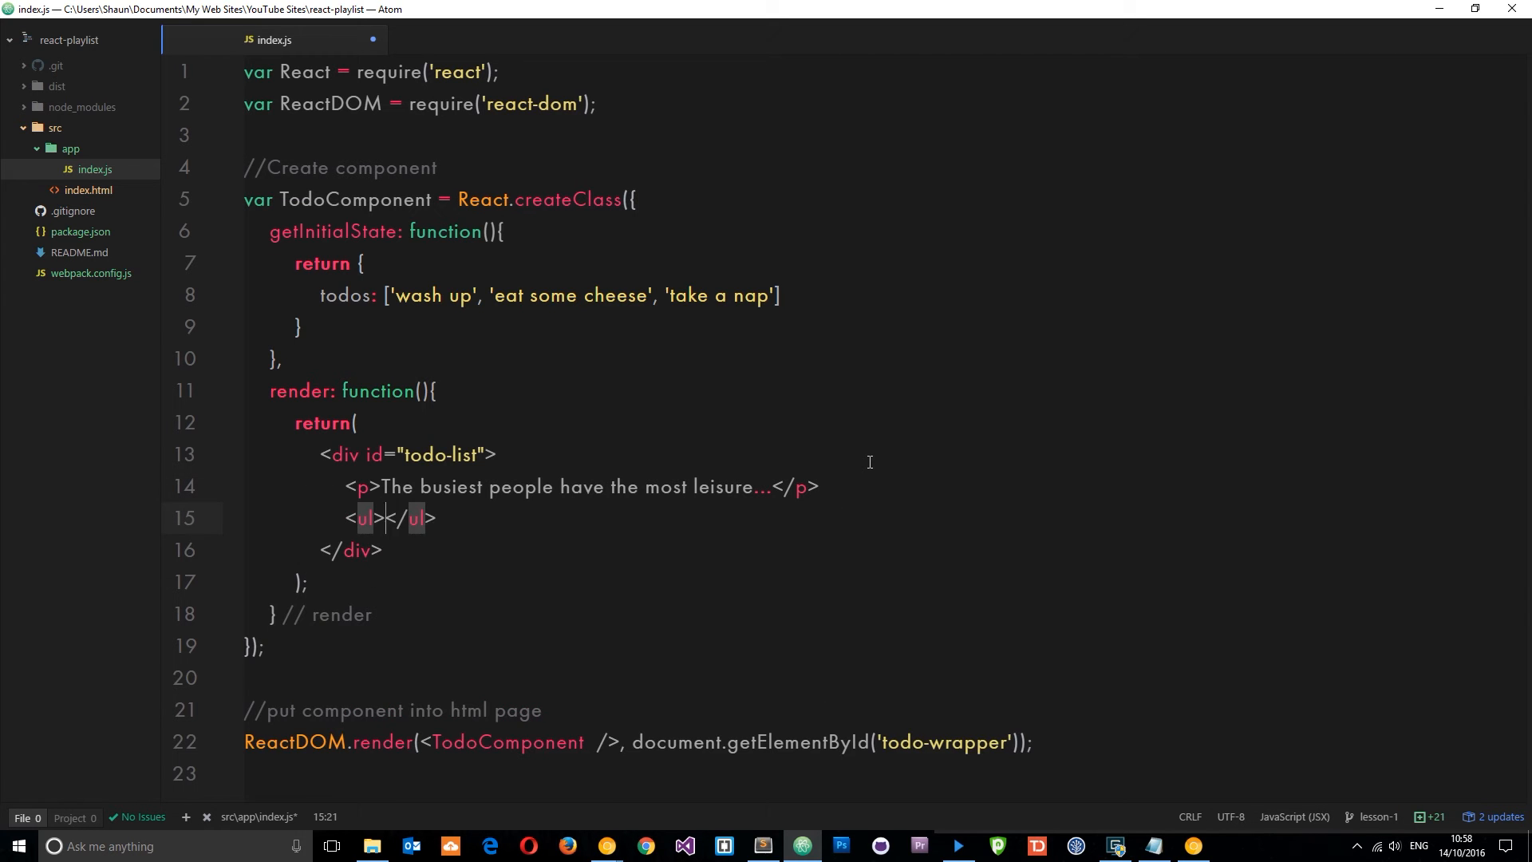
key("enter")
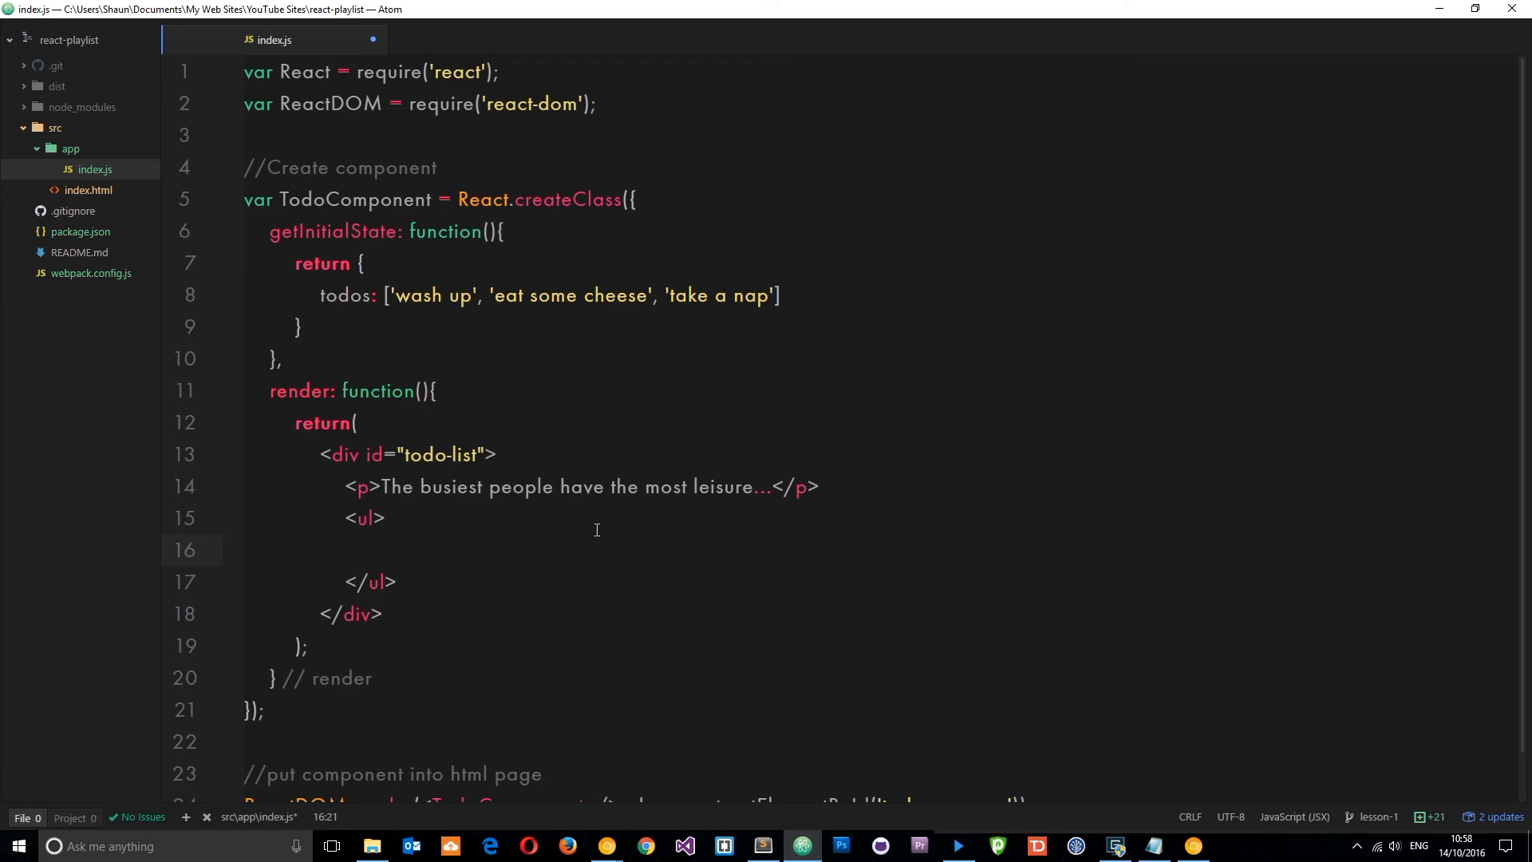
Add an <li> rendering {this.state.todos[0]}, briefly highlighting the getInitialState block for reference.
type("<li></li>")
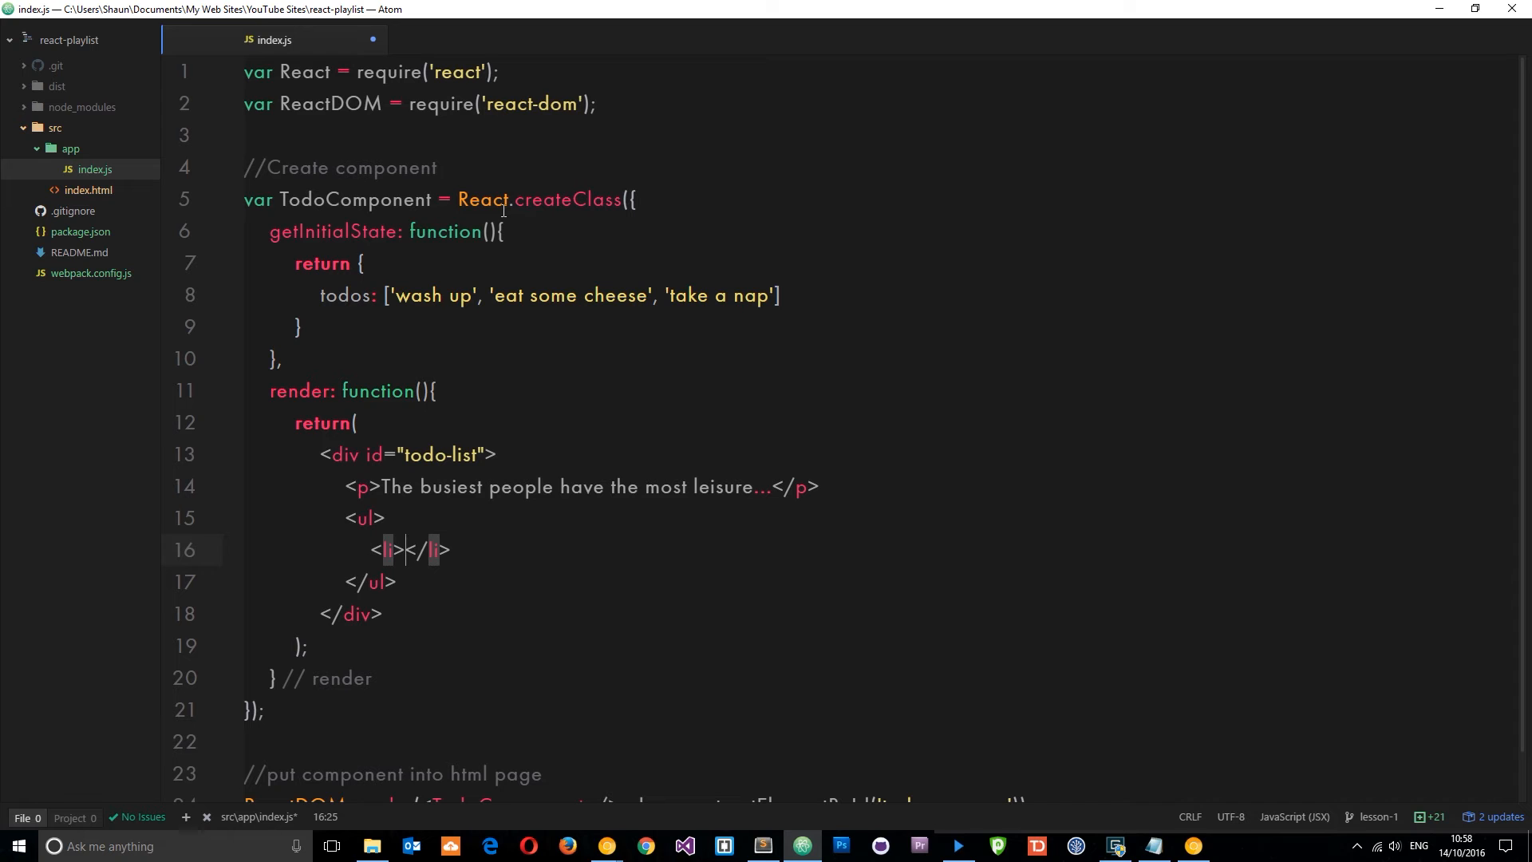
type("{}")
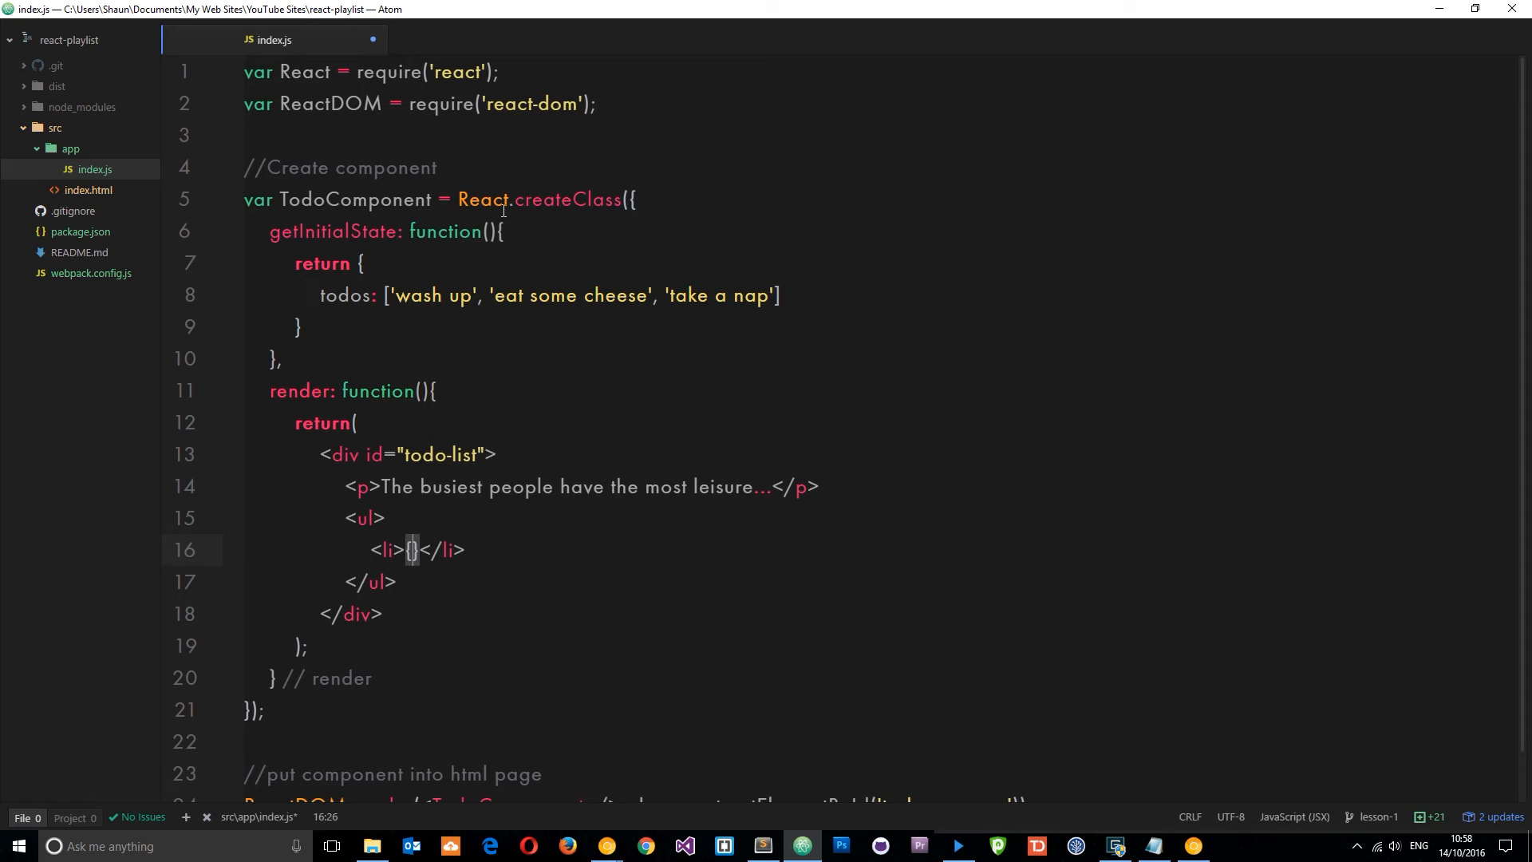
type("this.")
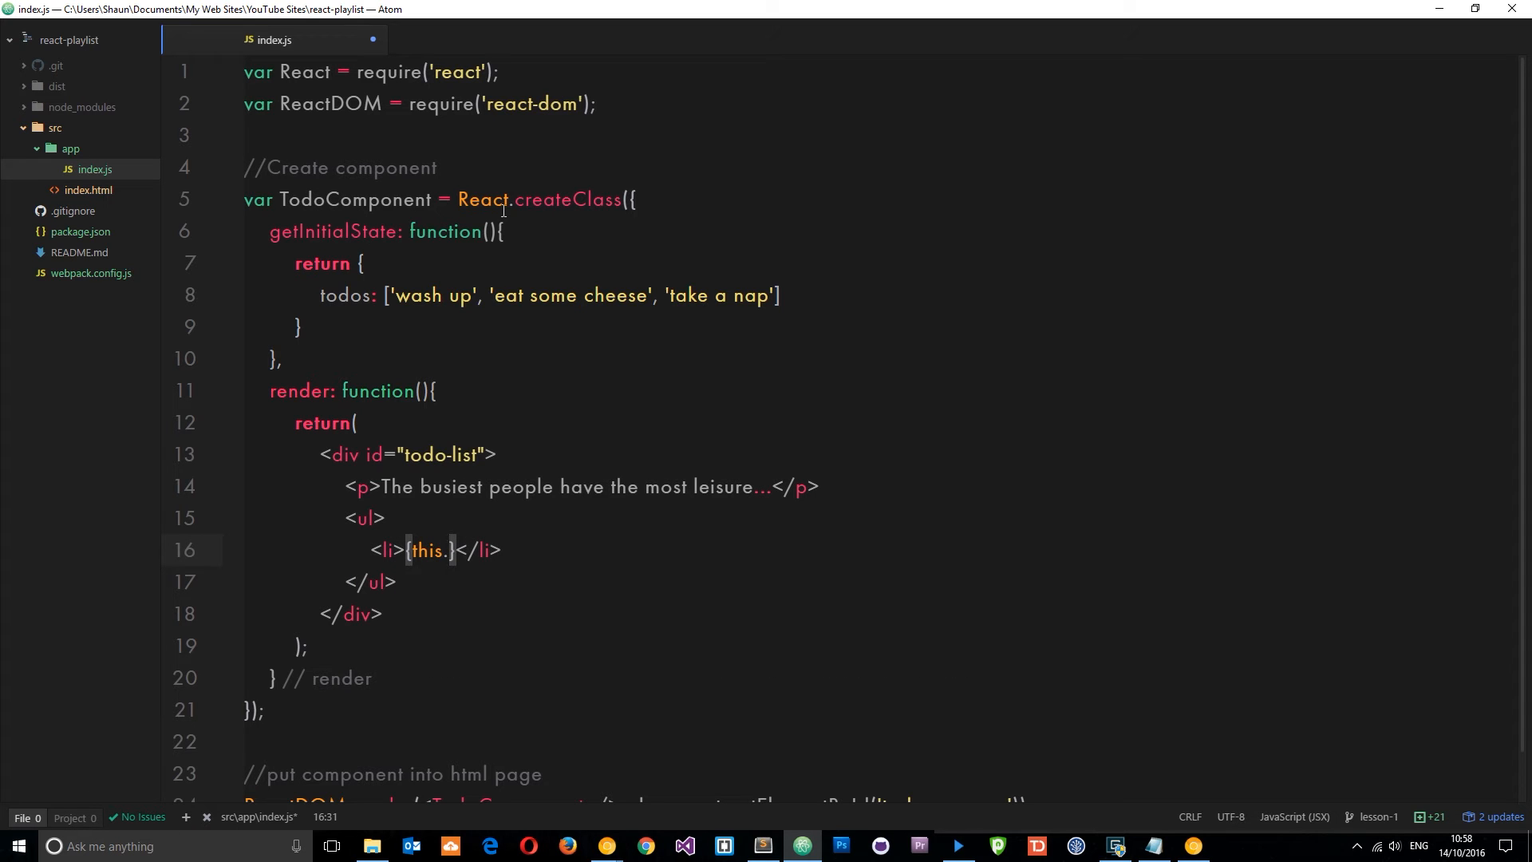
type("state")
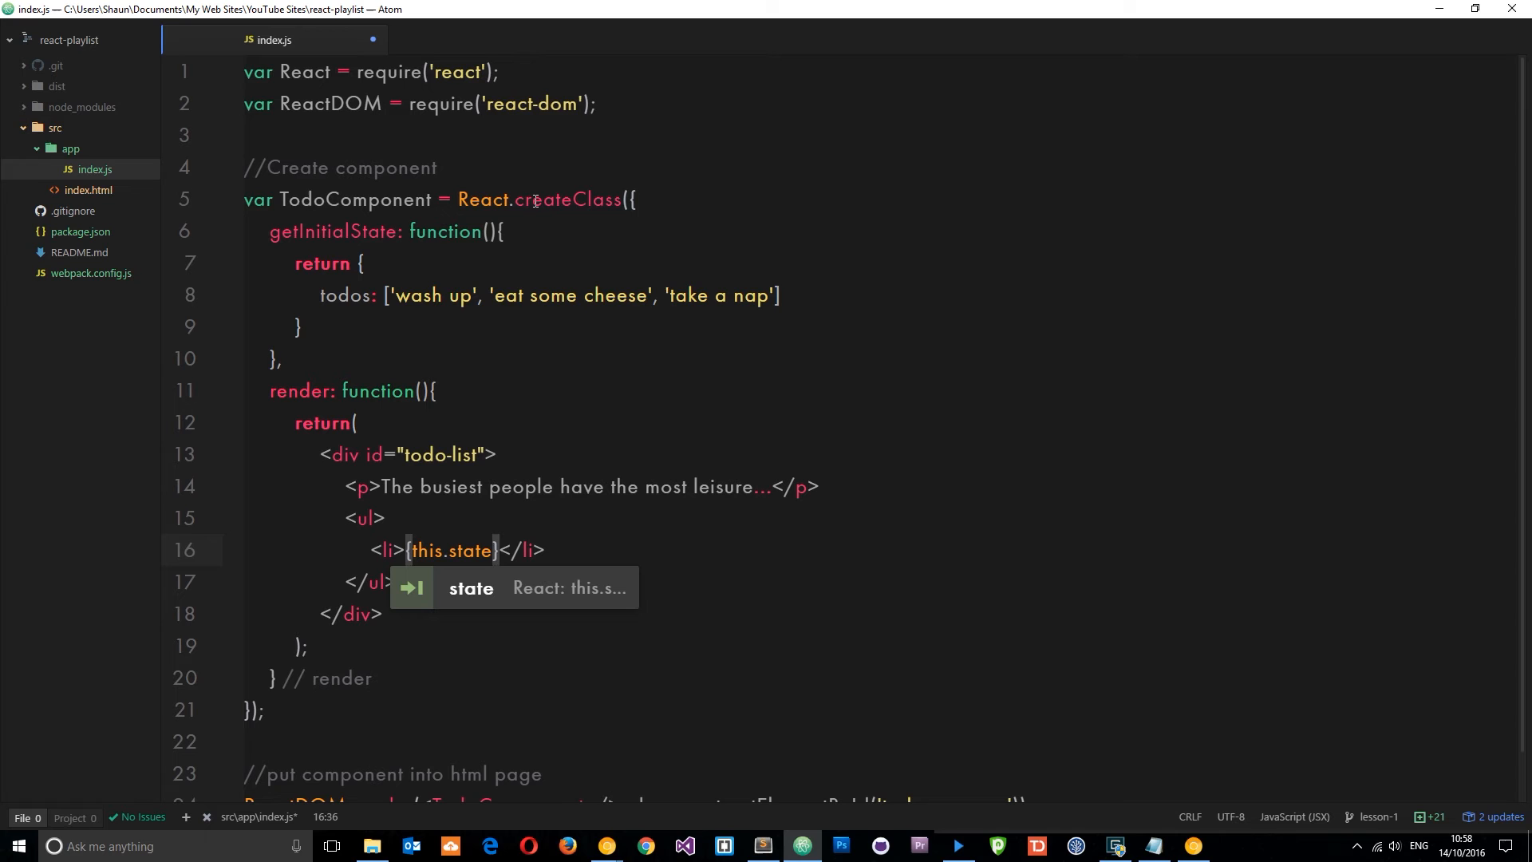
mouse_move(1015, 342)
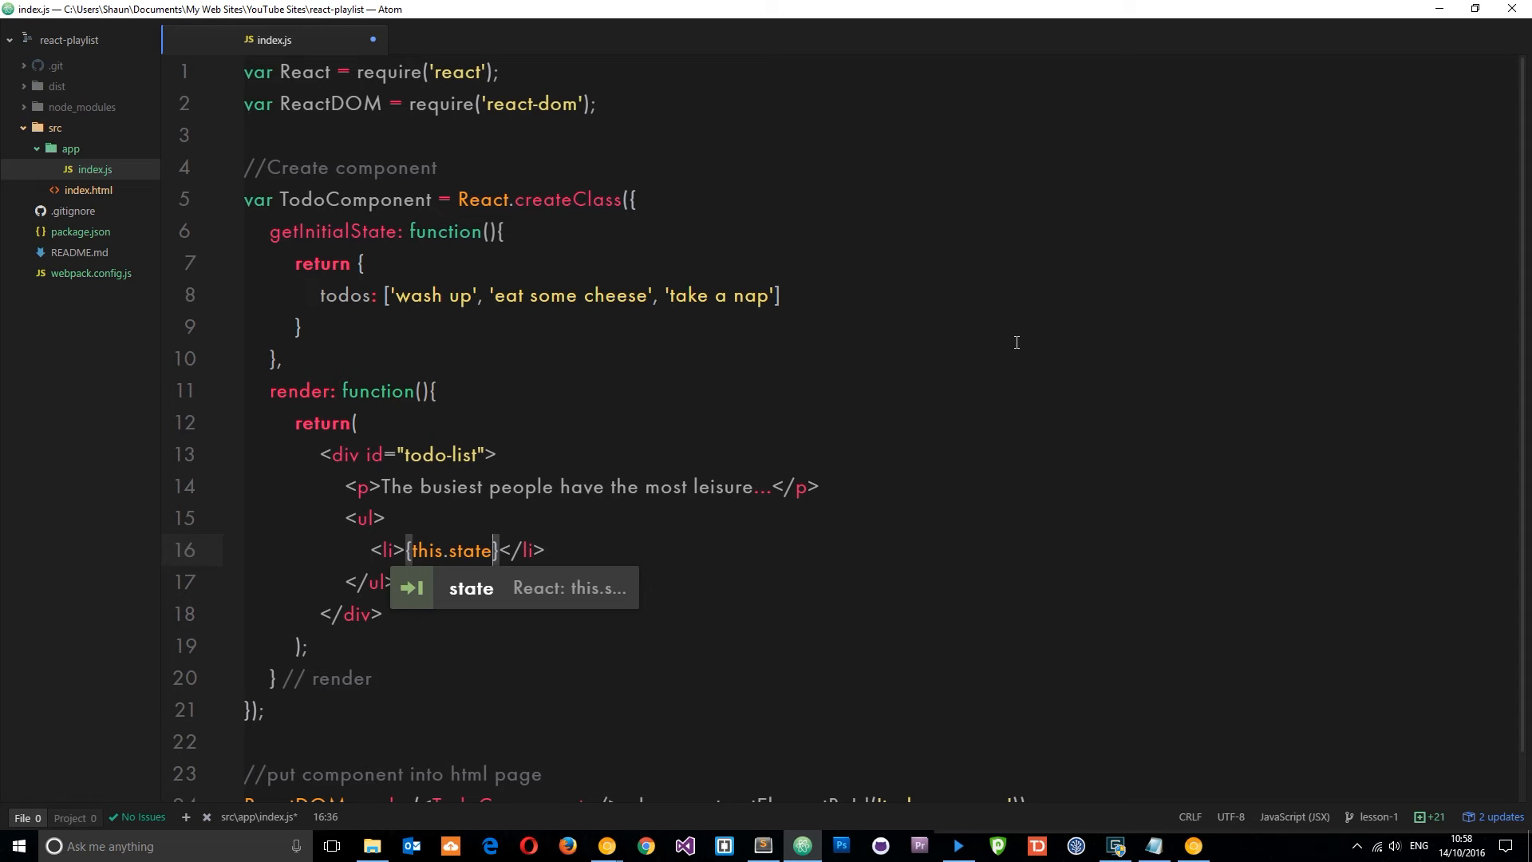
type(".")
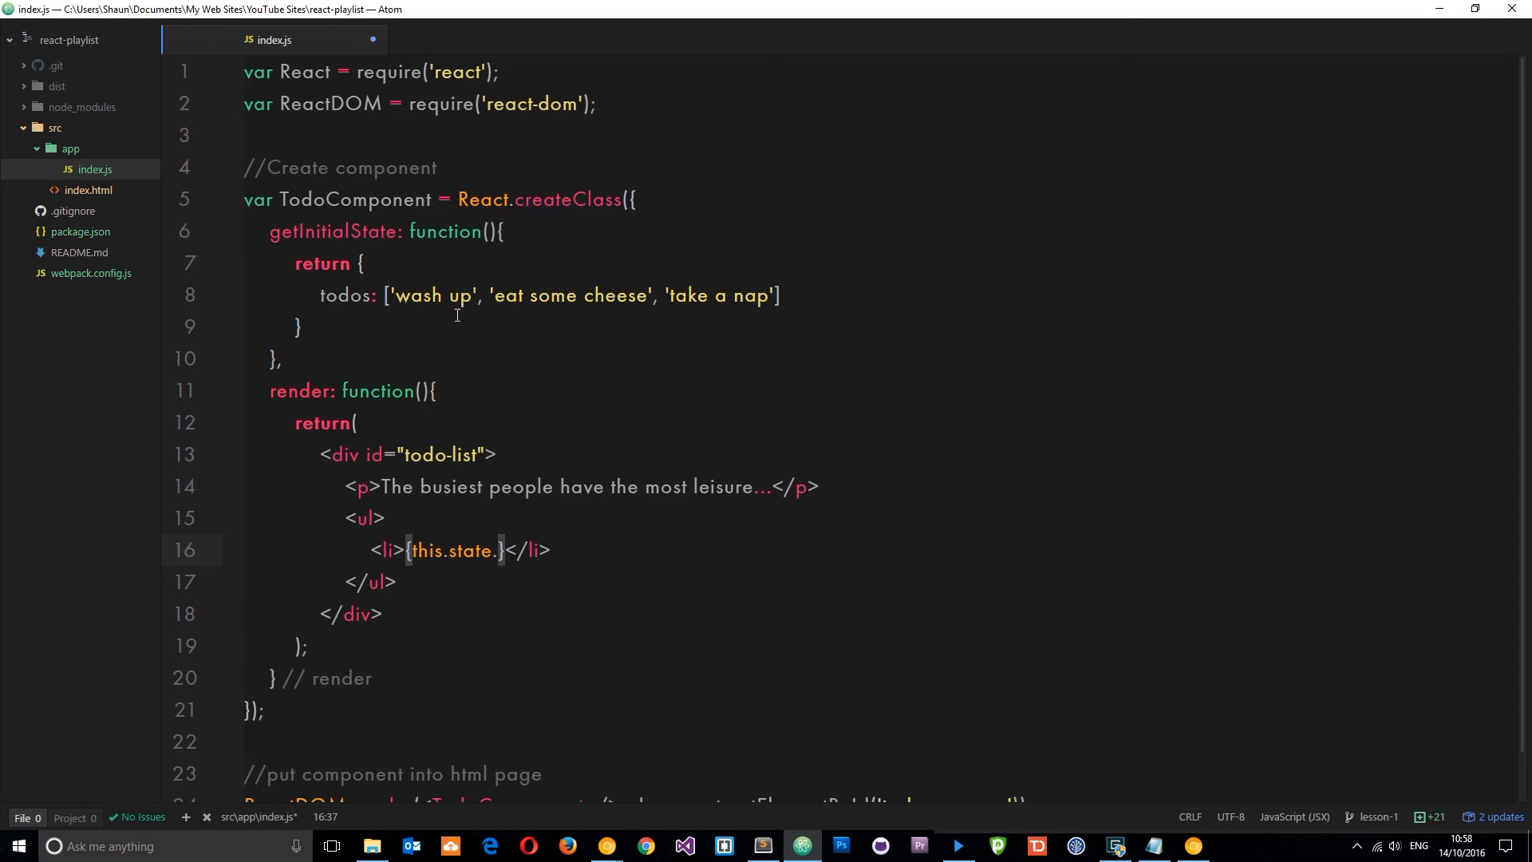
type("todos")
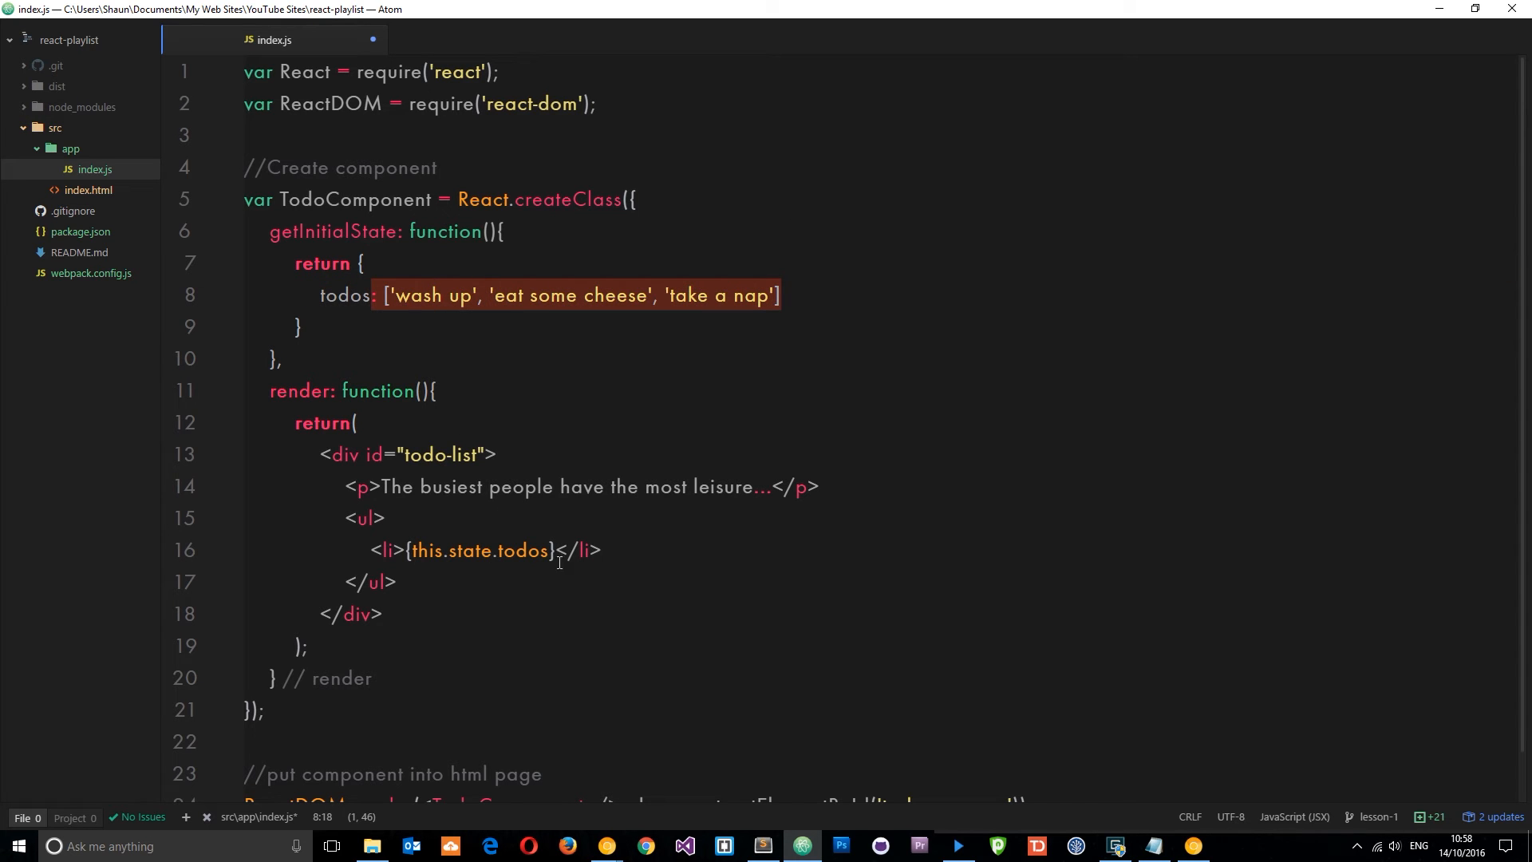
type("[0]")
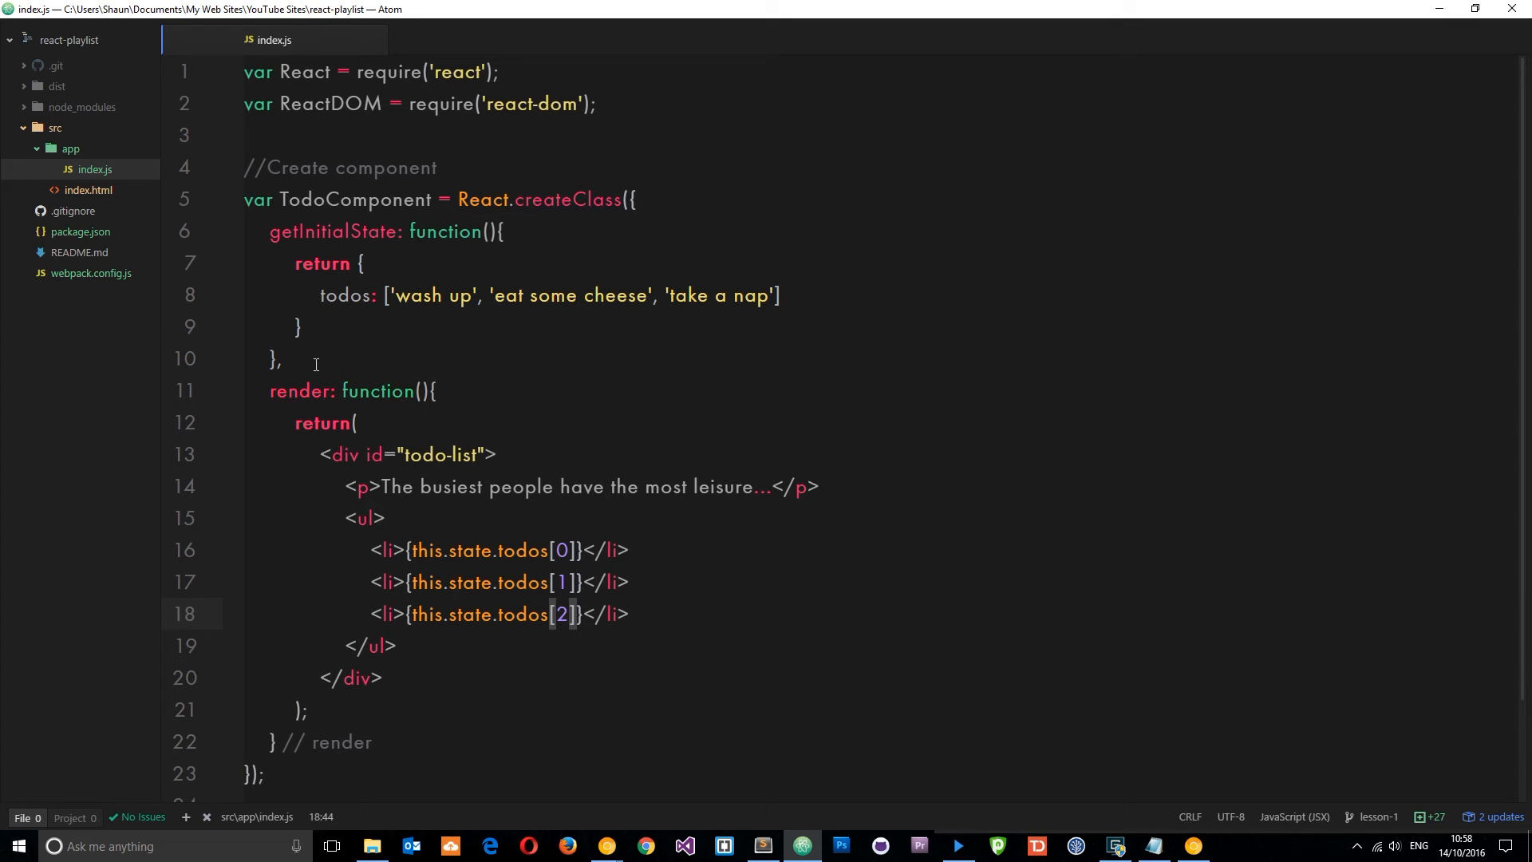
left_click_drag(271, 232, 284, 359)
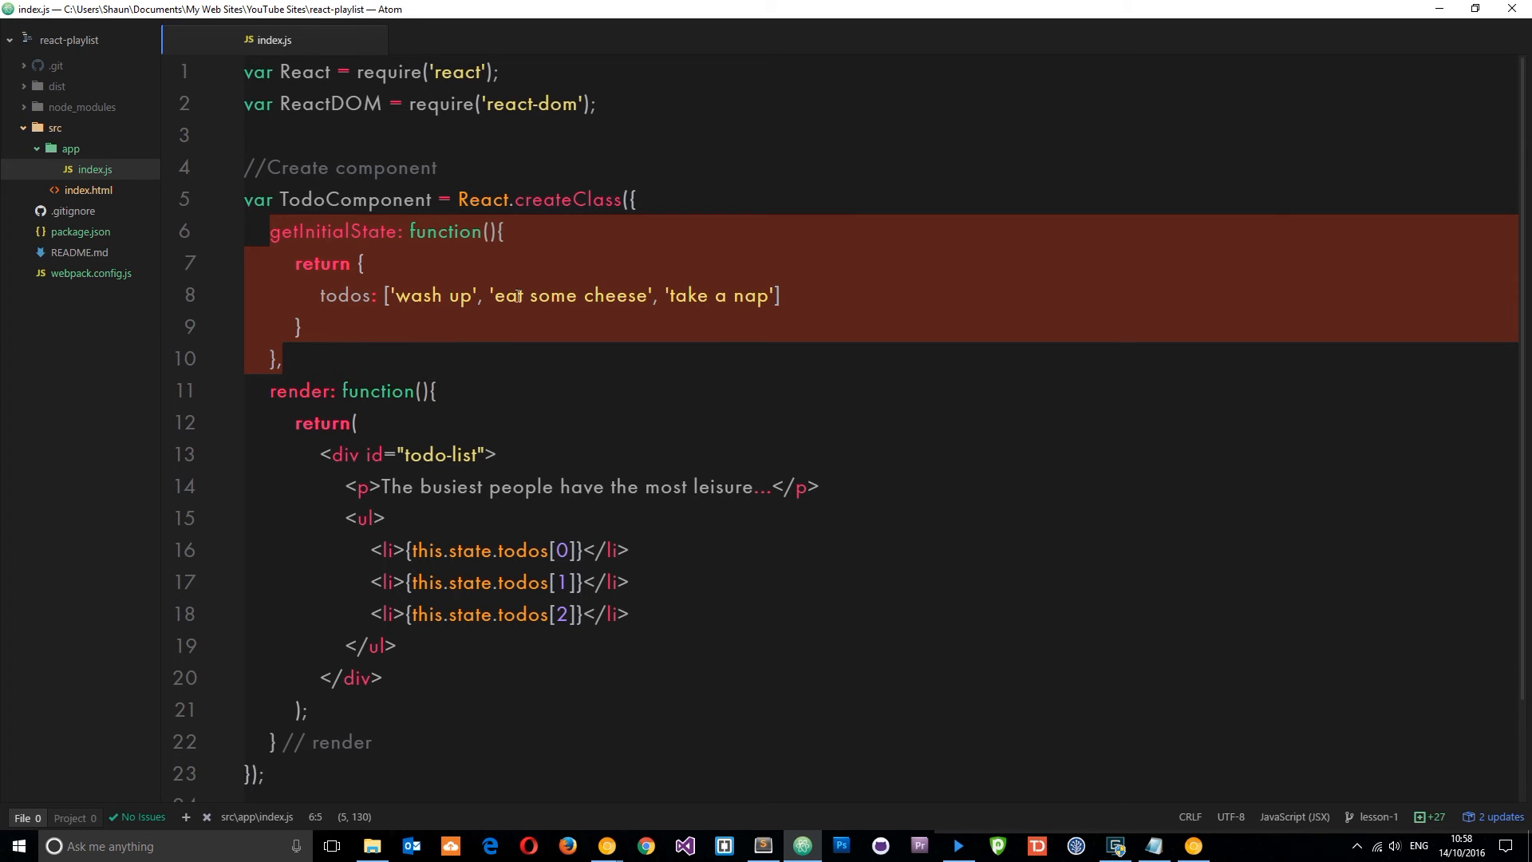
mouse_move(435, 549)
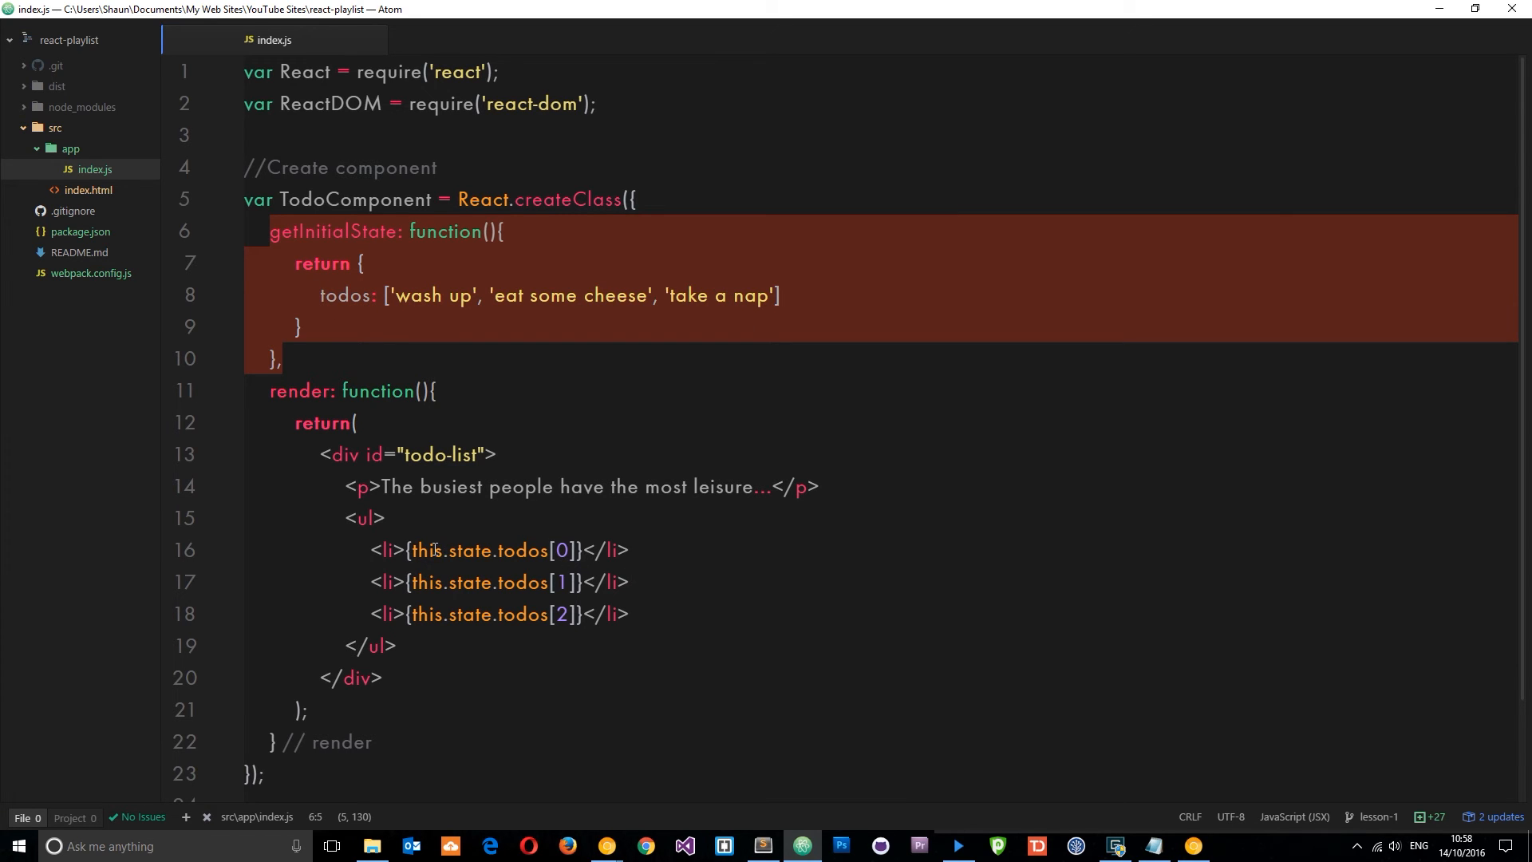
left_click(364, 326)
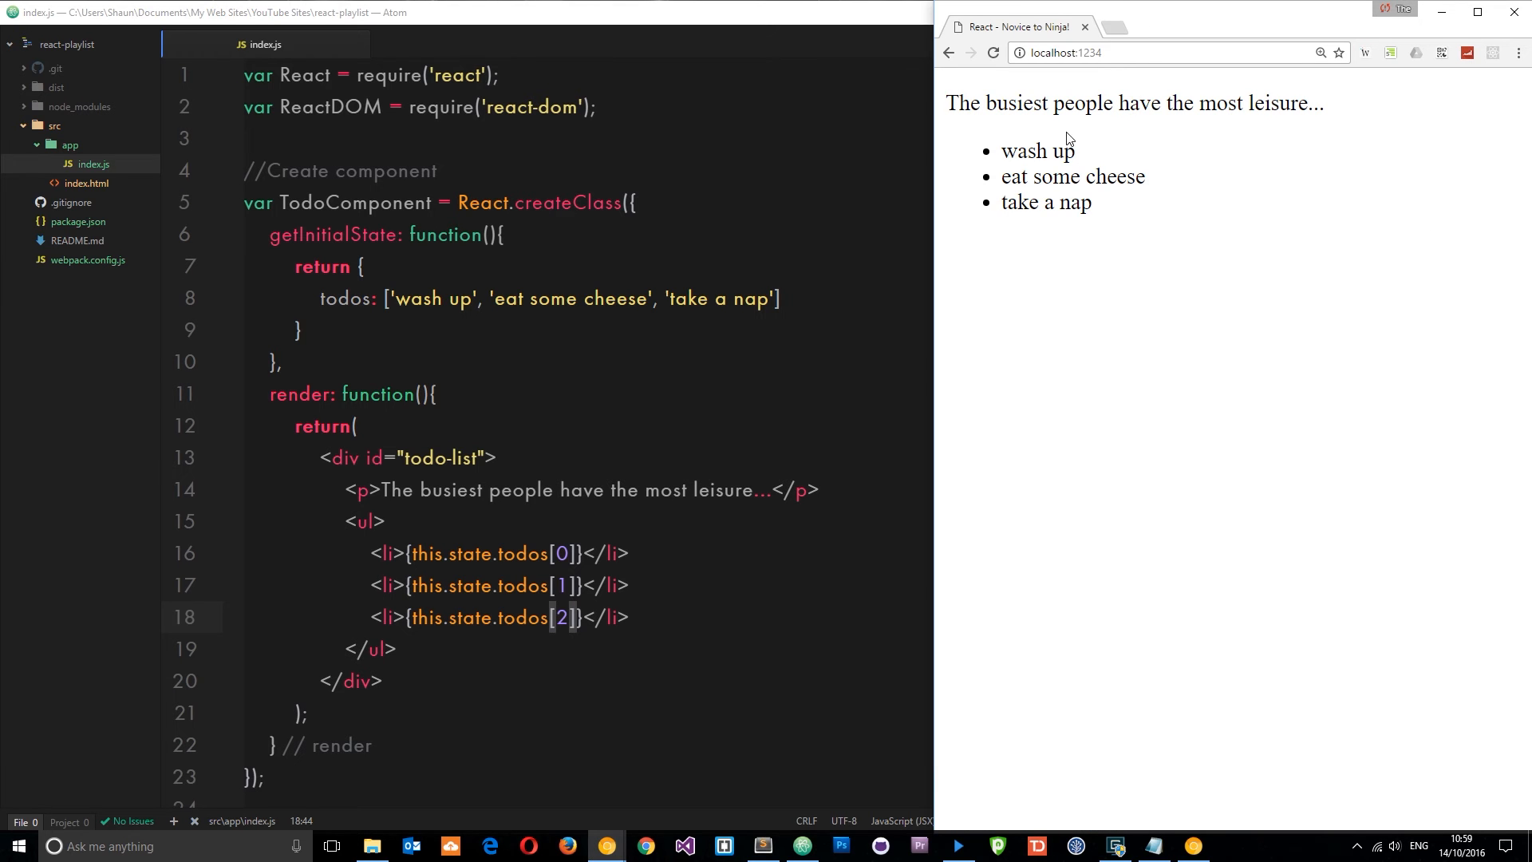
mouse_move(1115, 213)
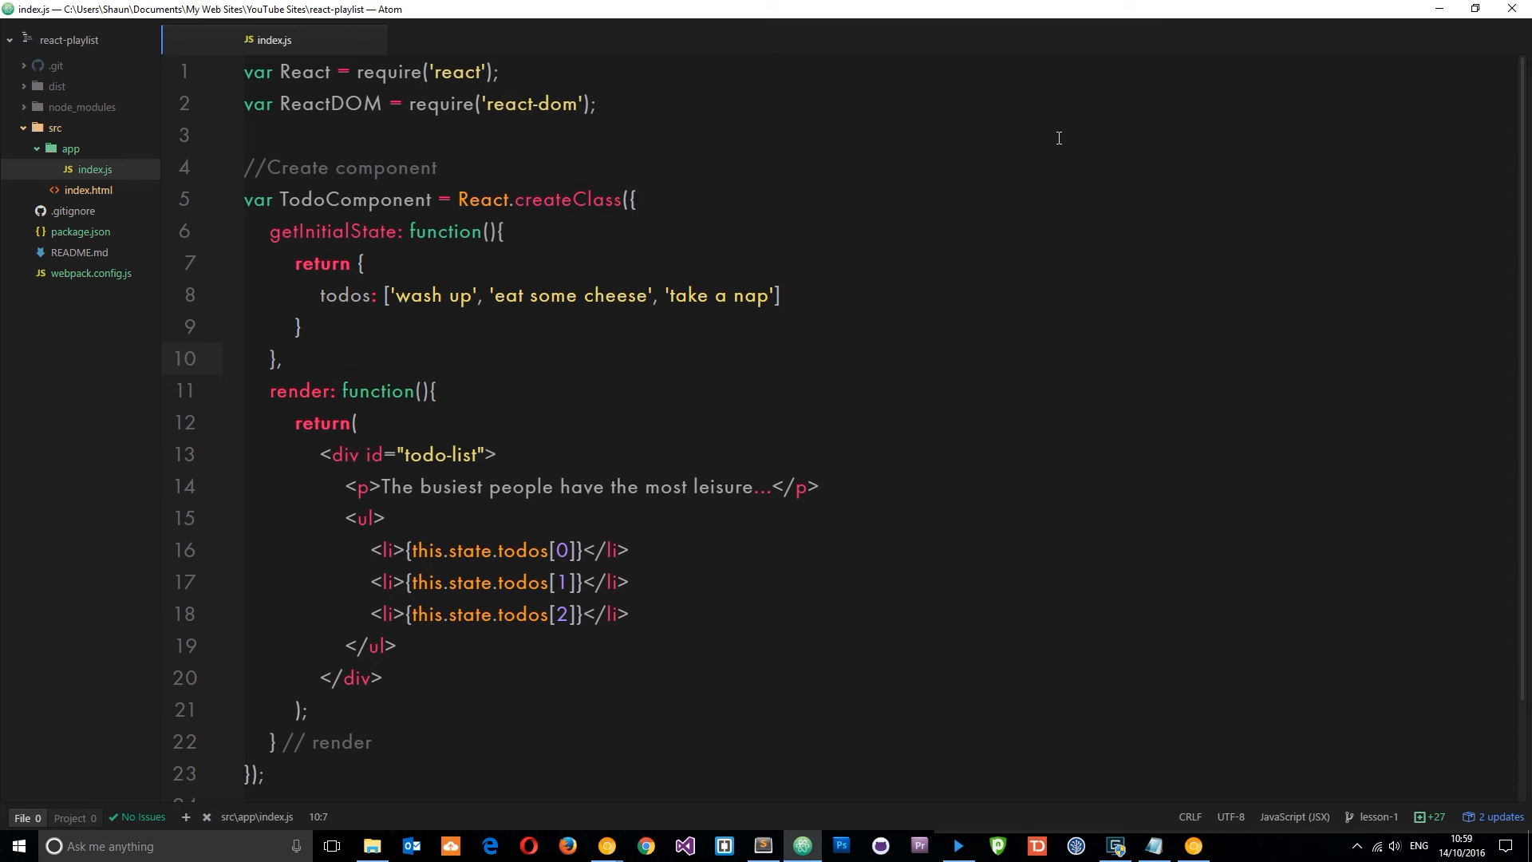
Scroll down and place the cursor at the end of the list, below </ul>.
left_click(282, 358)
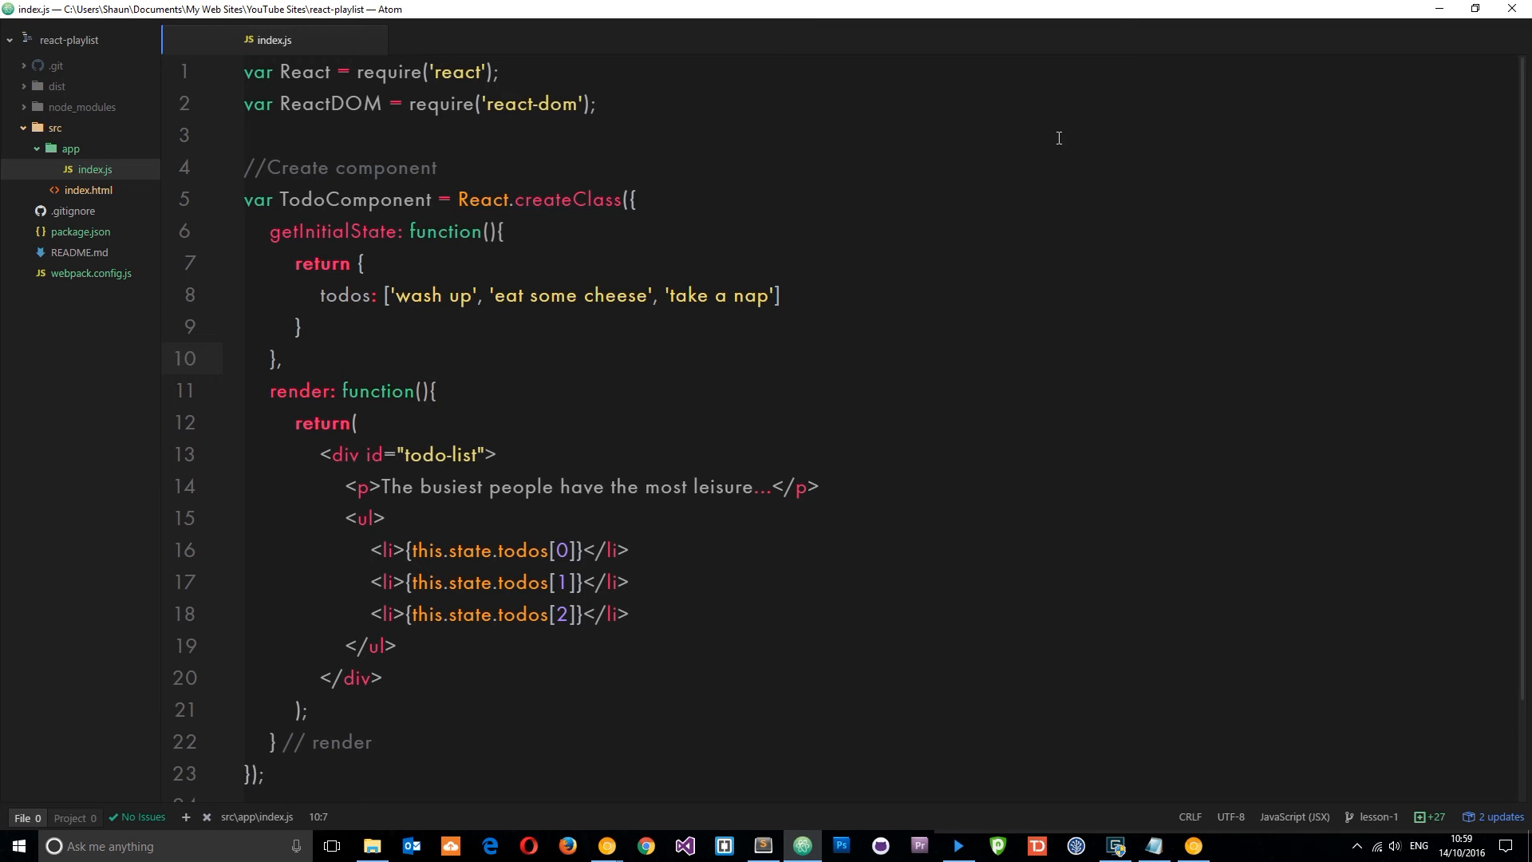
scroll("down", 3)
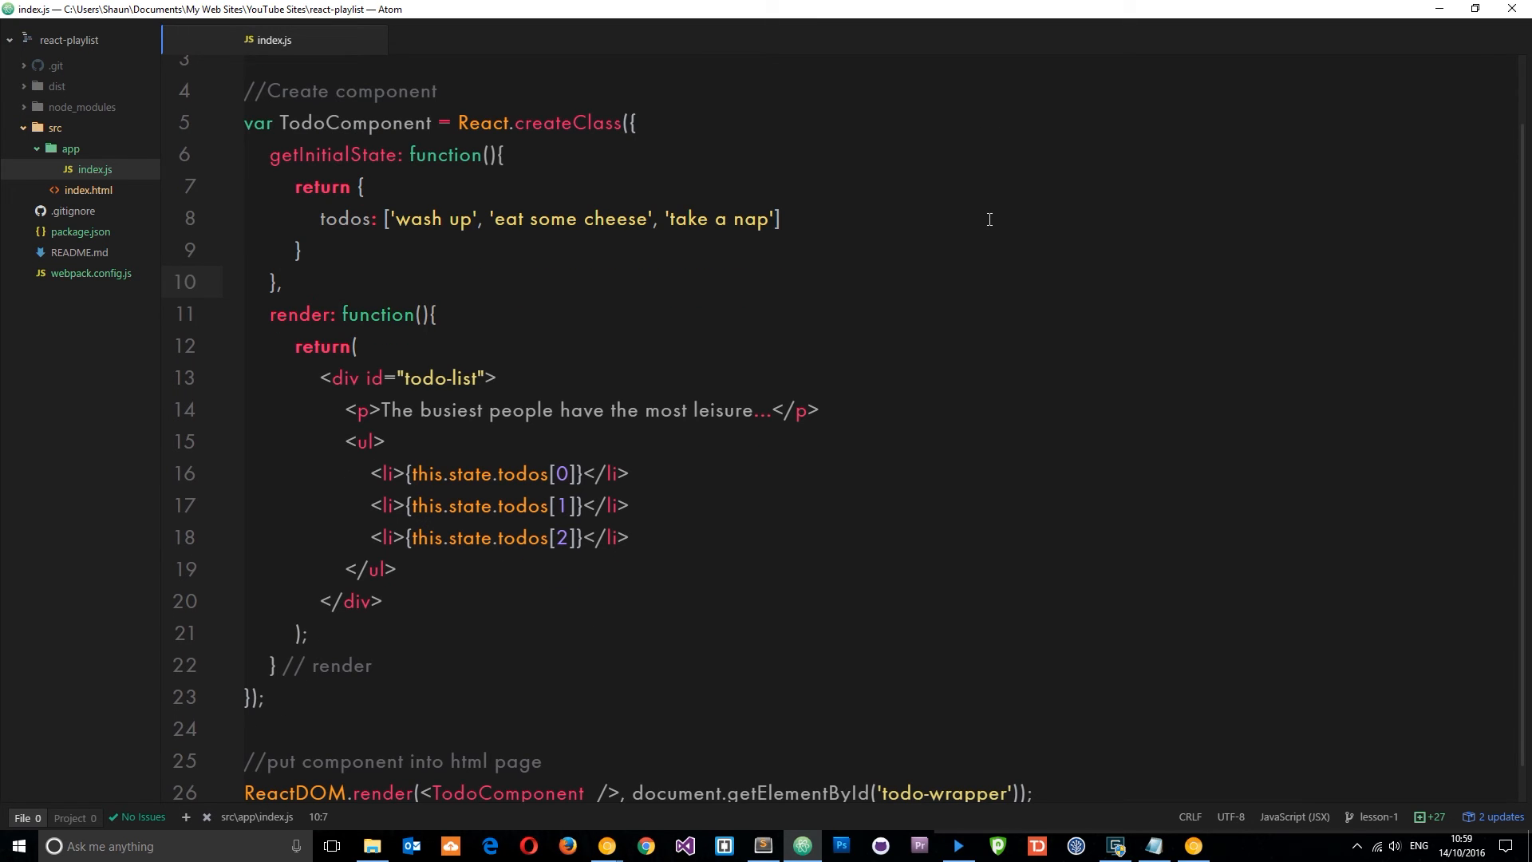
left_click(286, 281)
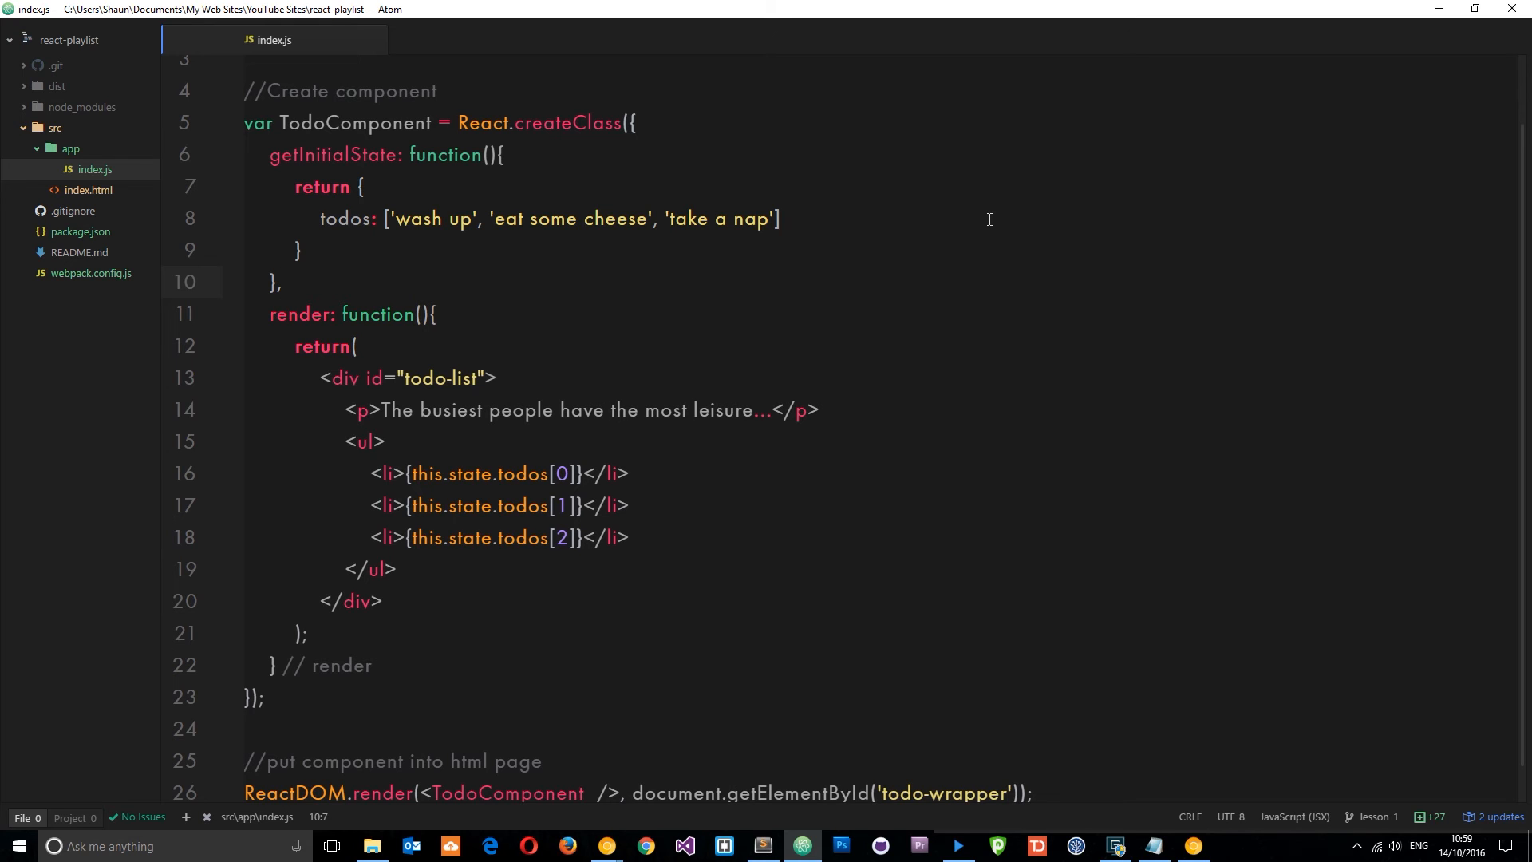
left_click(282, 283)
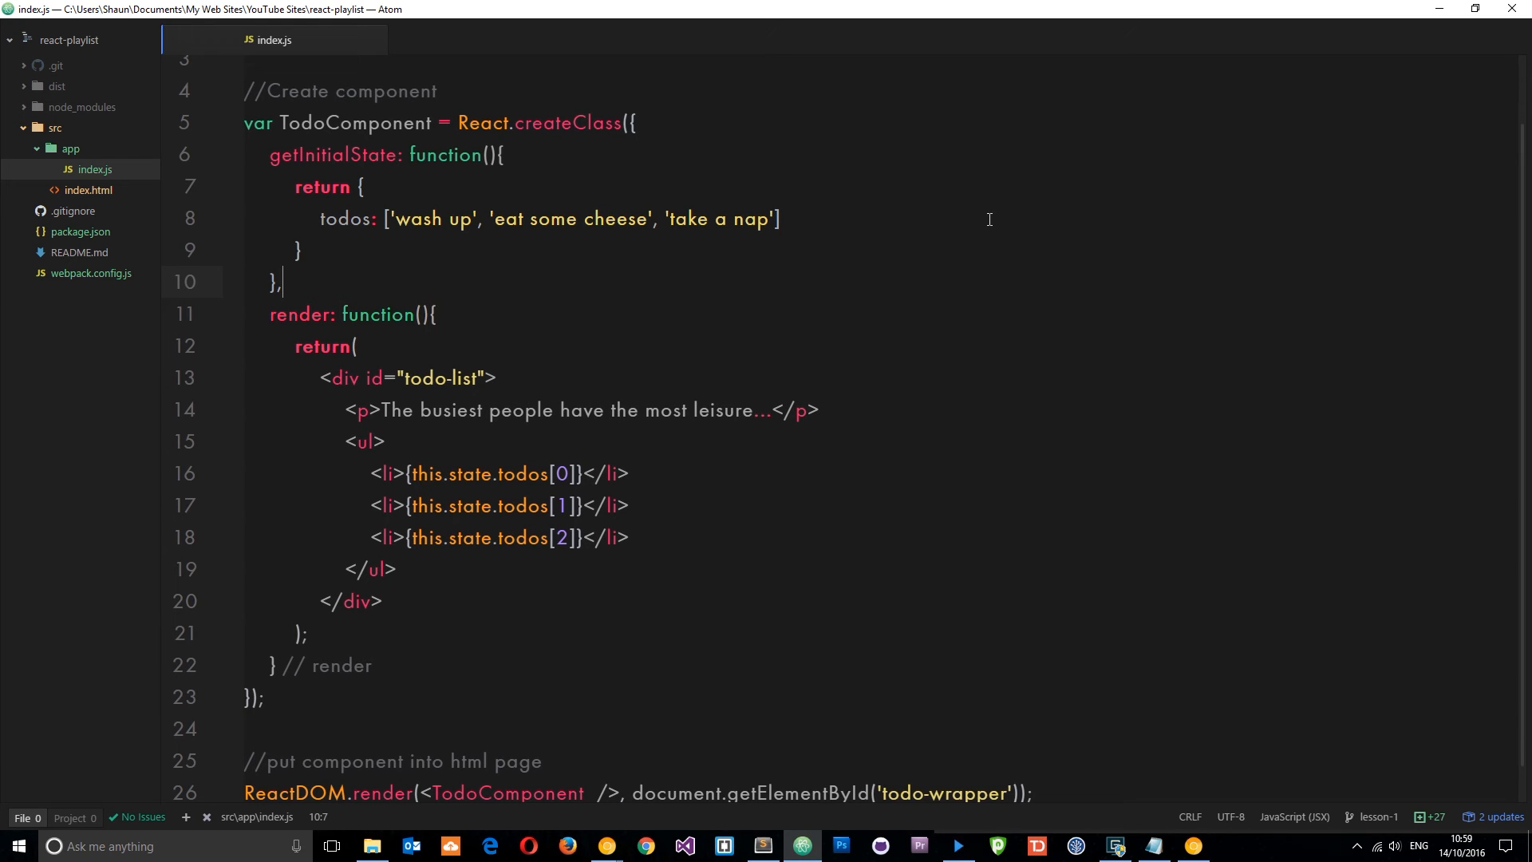
mouse_move(1138, 640)
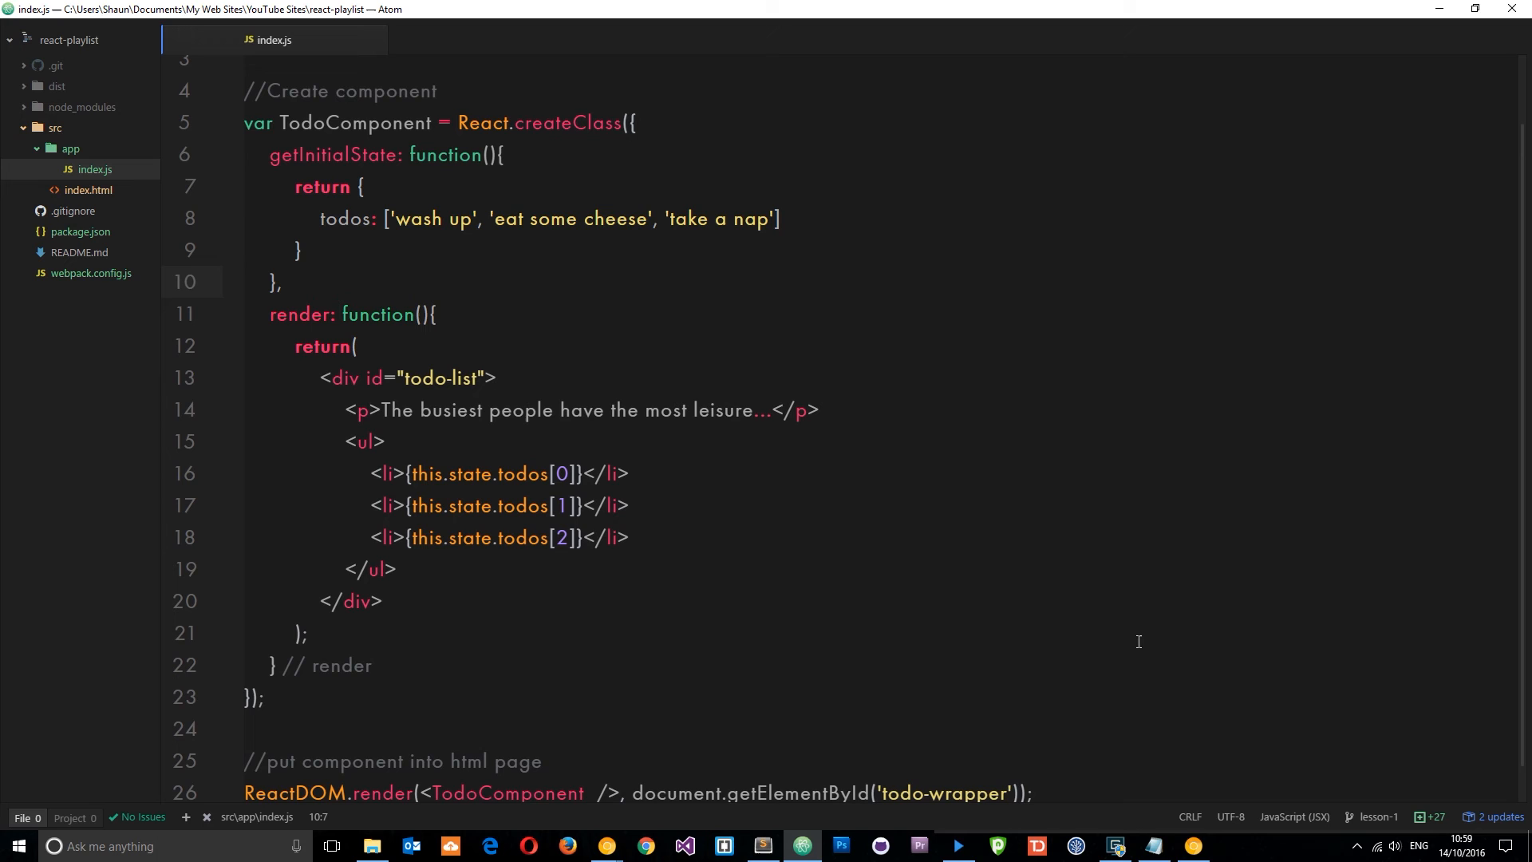
left_click(283, 283)
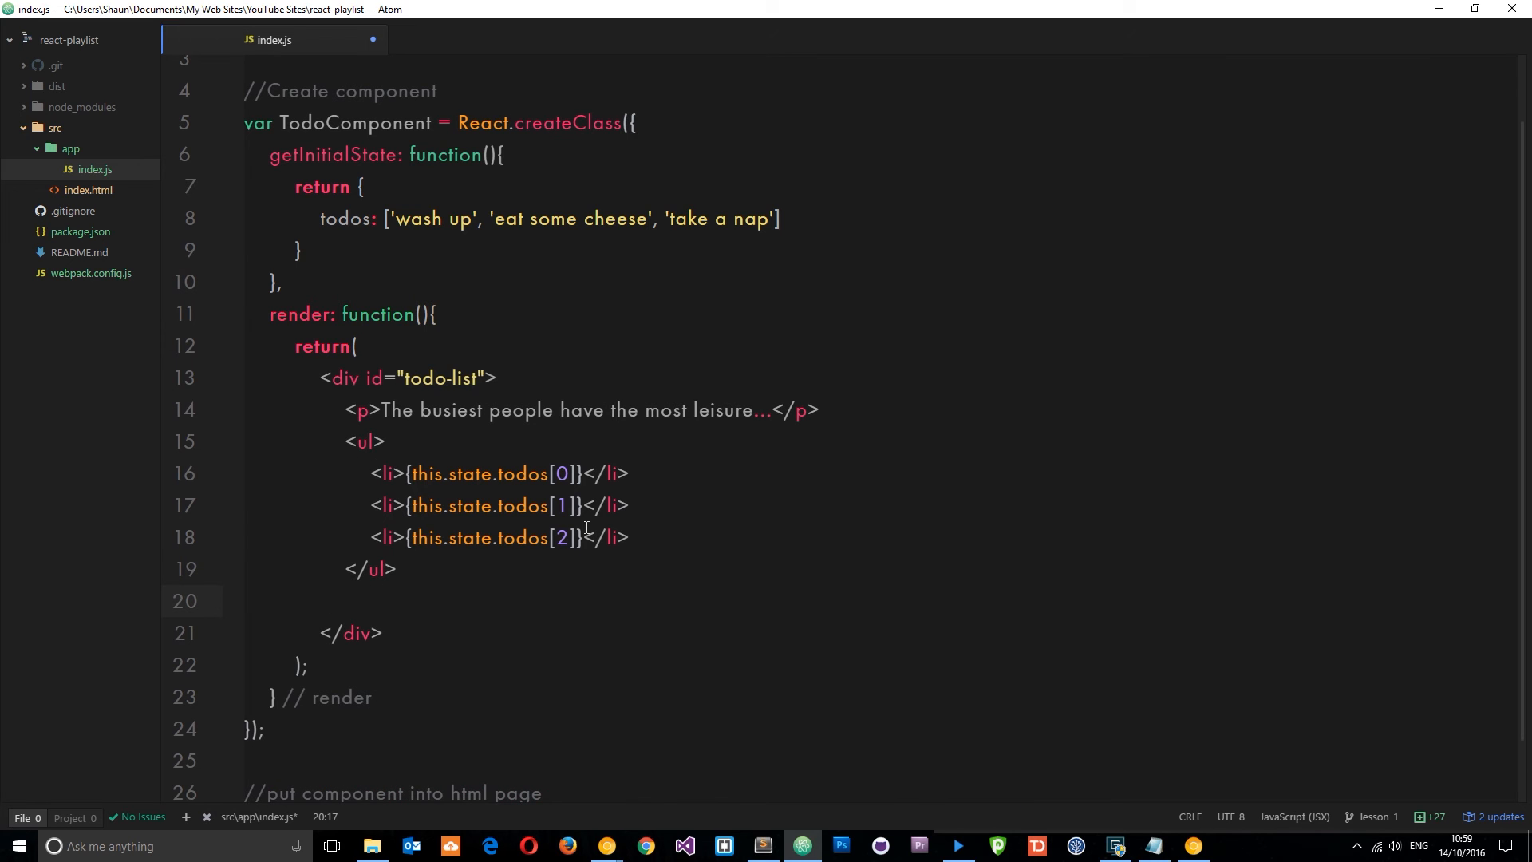
Type a self-closing <ListComponent /> below the list.
type("<")
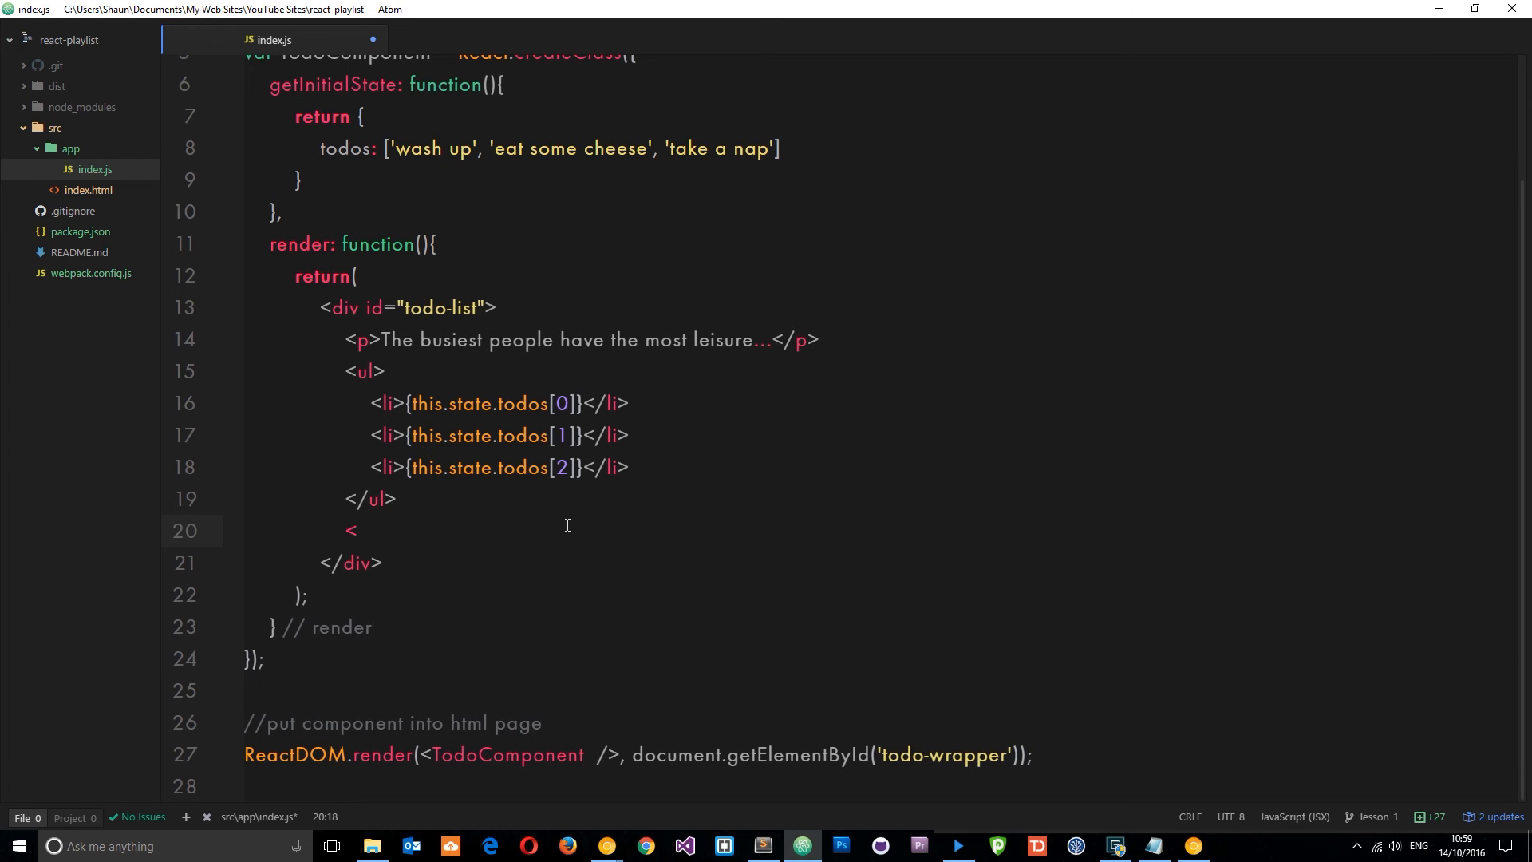
type("list")
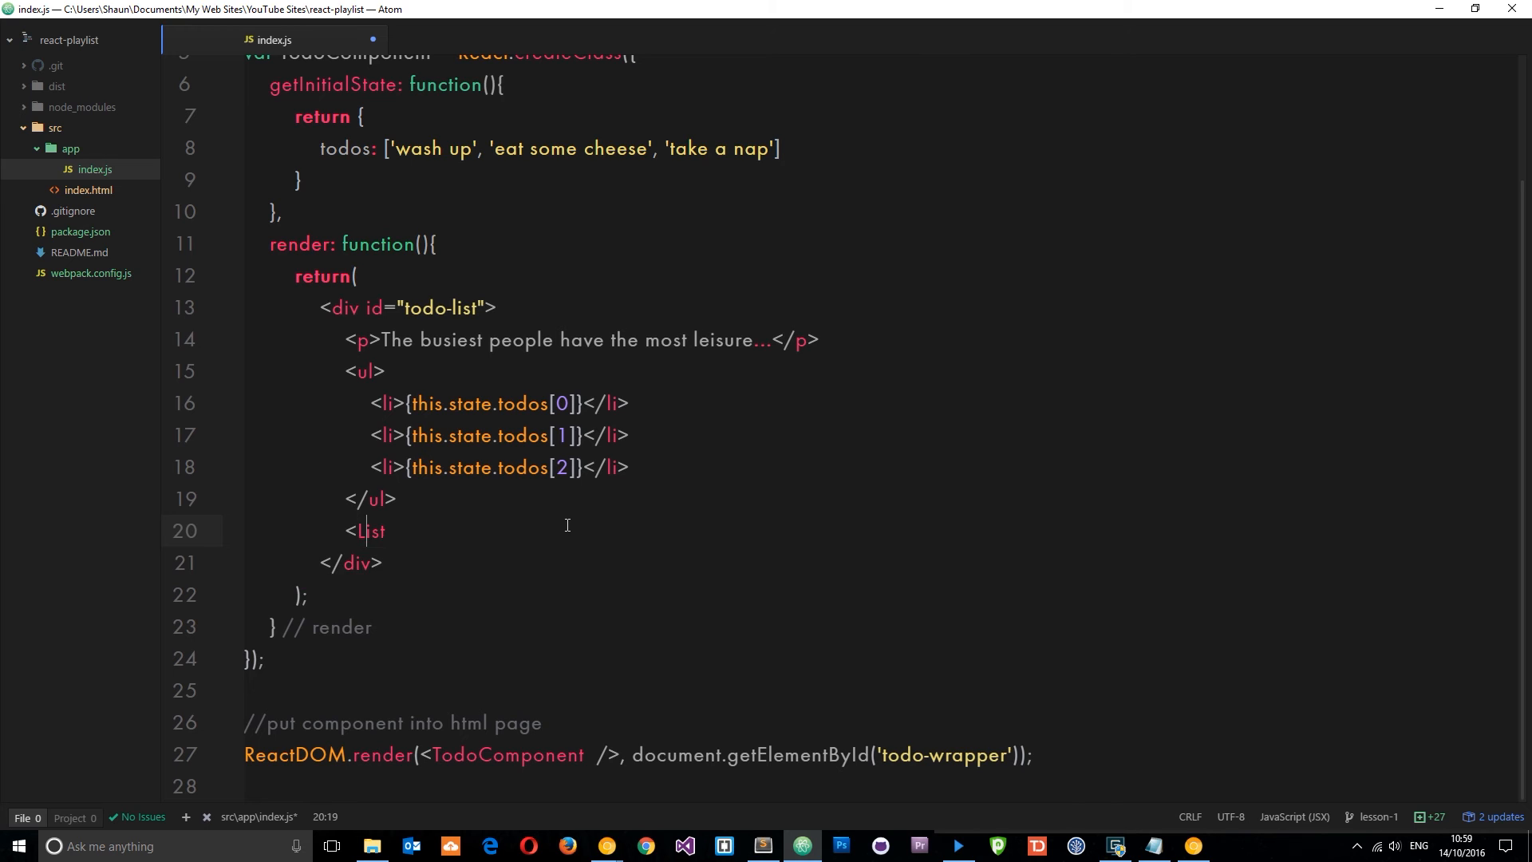
type("istCompo")
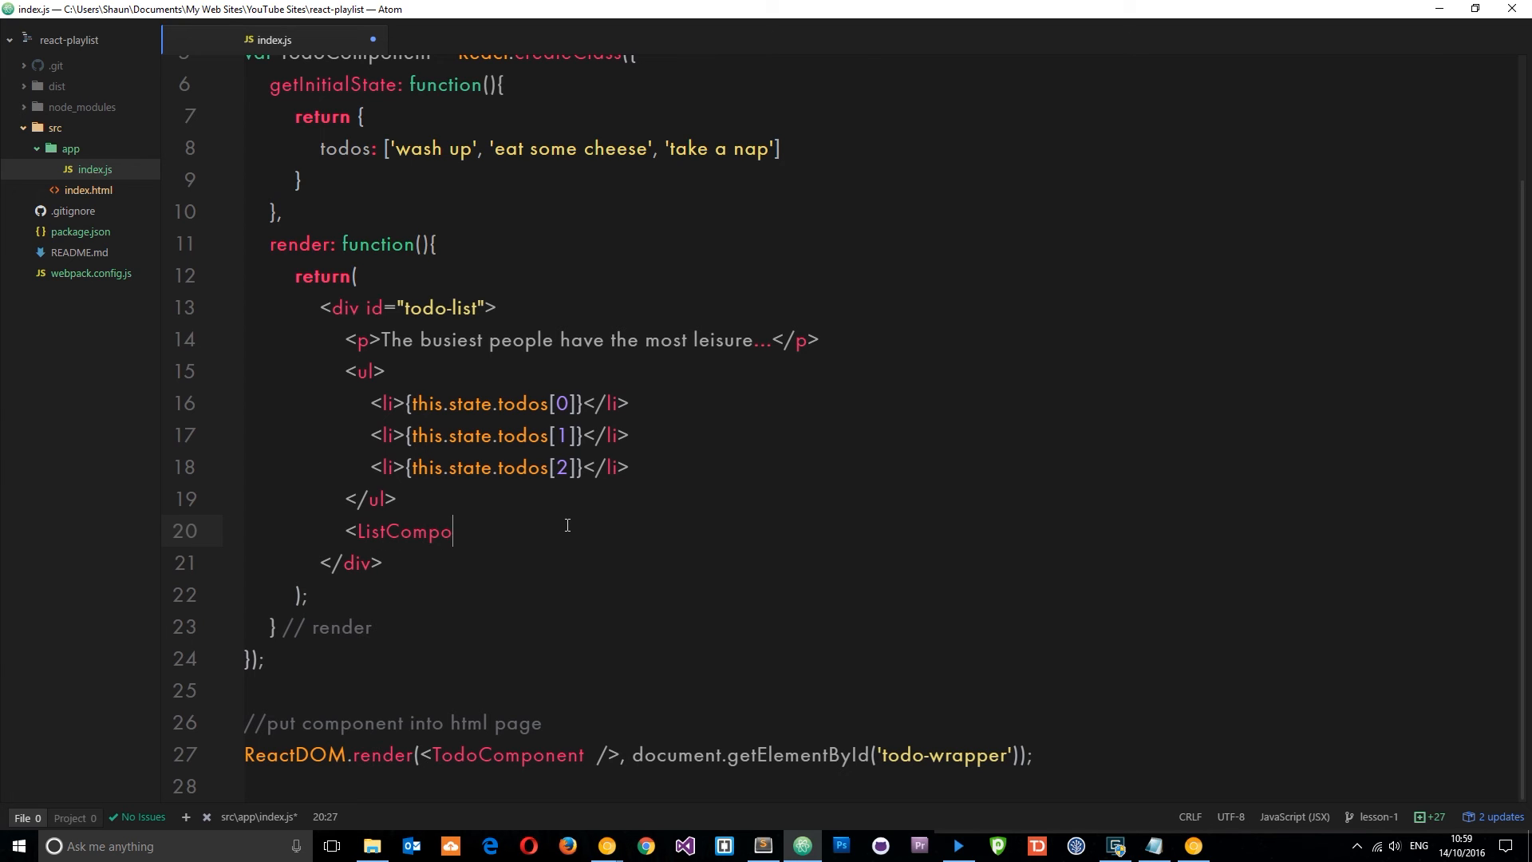
type("nent />")
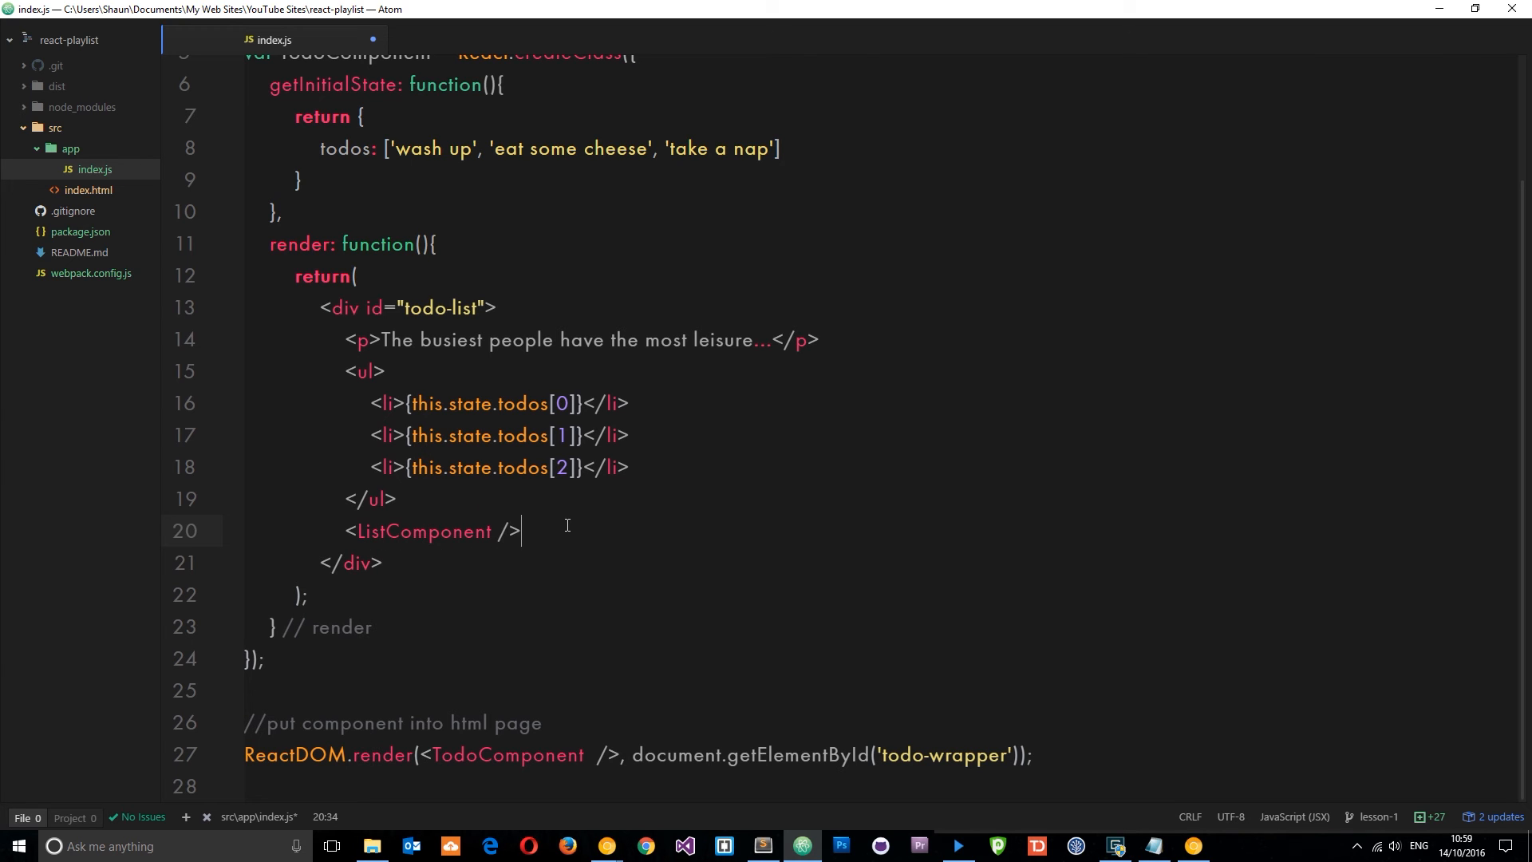
mouse_move(654, 660)
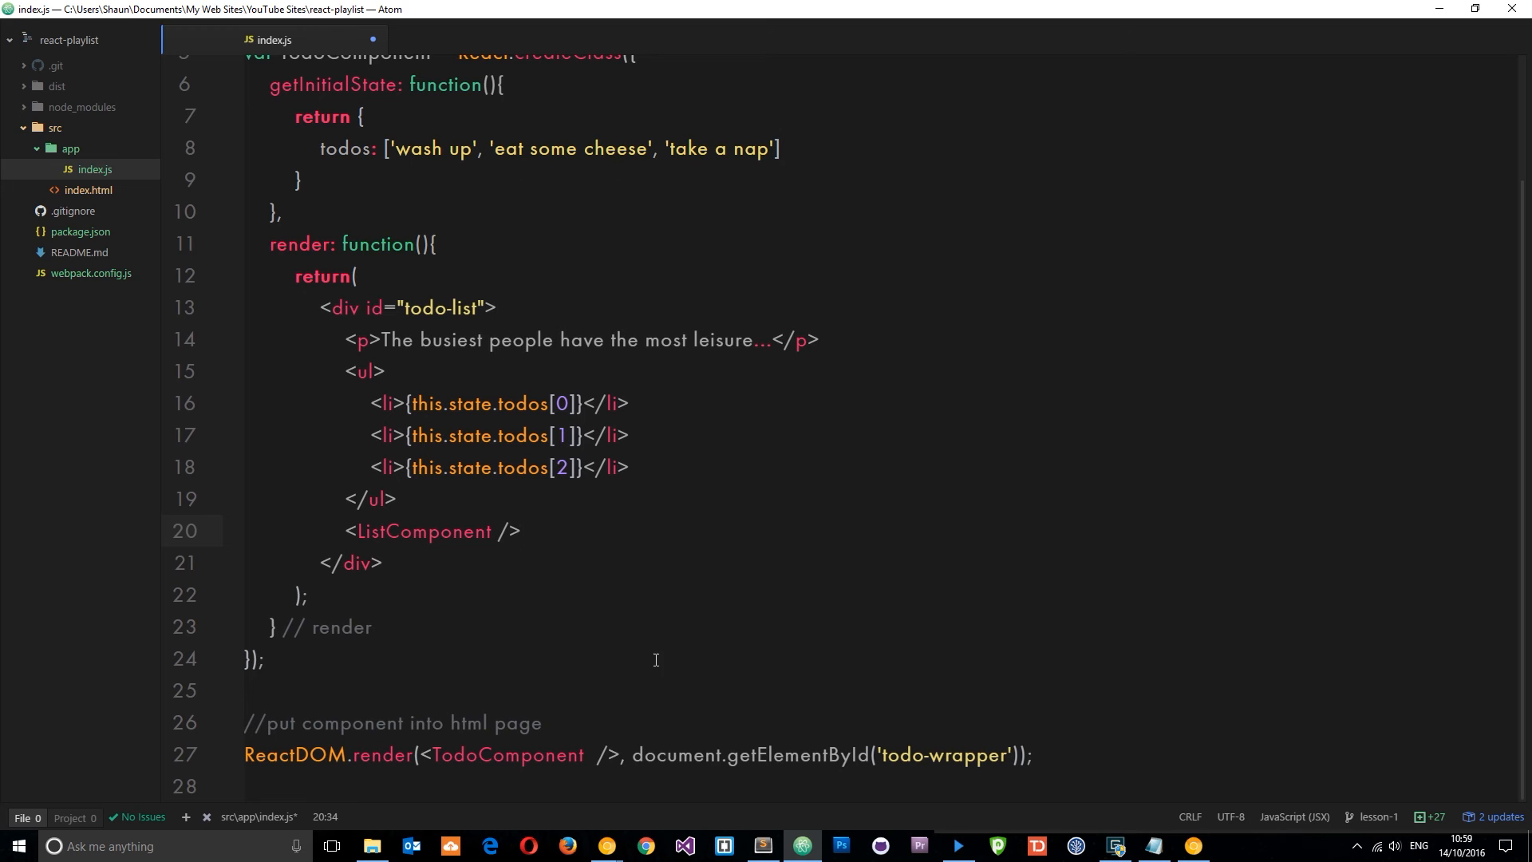
Start a todos={this. attribute on the ListComponent tag.
left_click(626, 754)
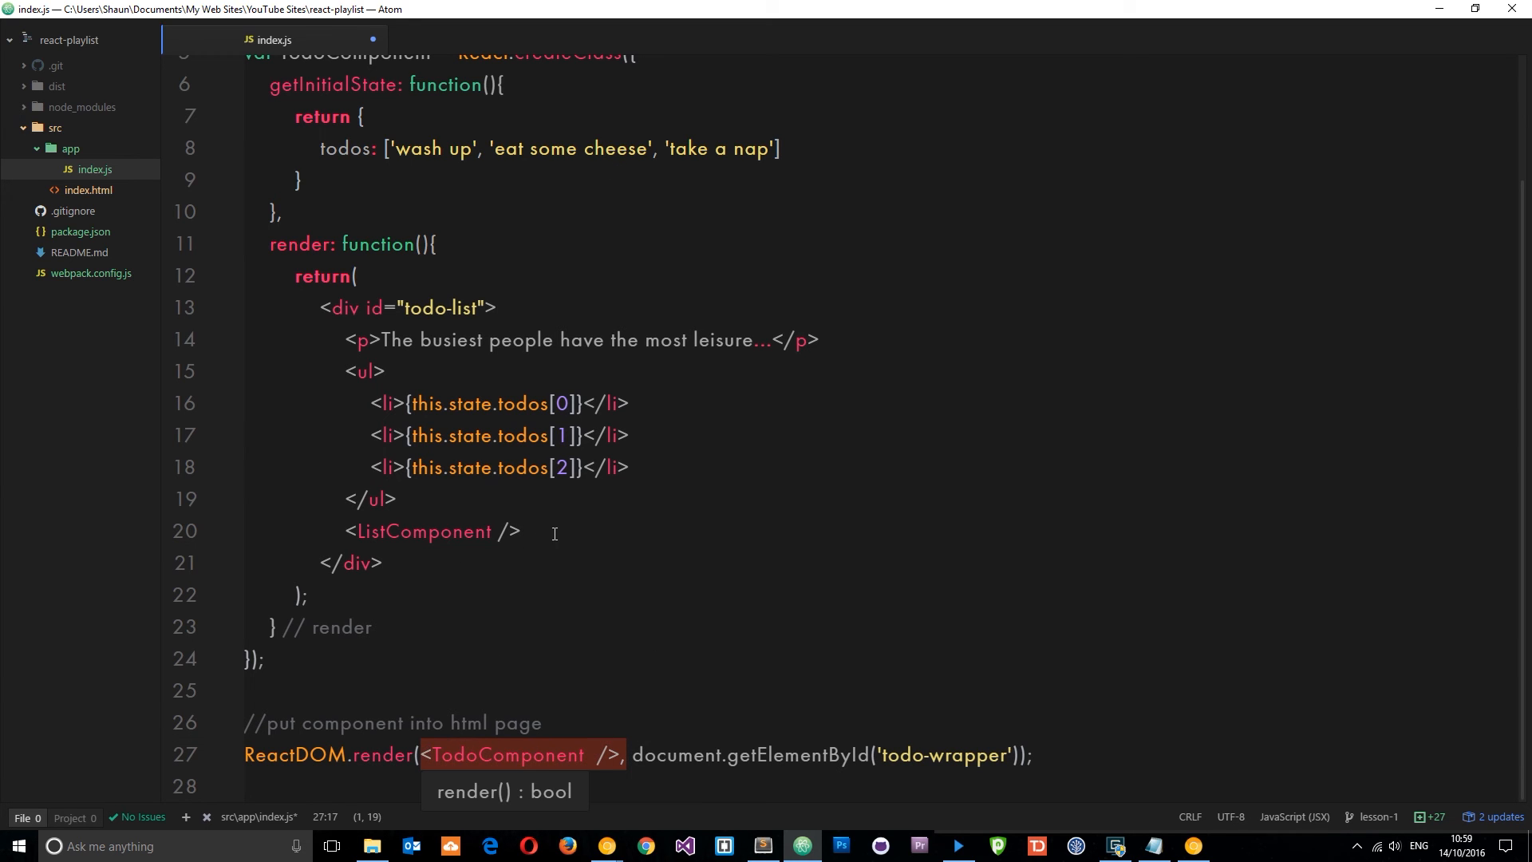
double_click(422, 531)
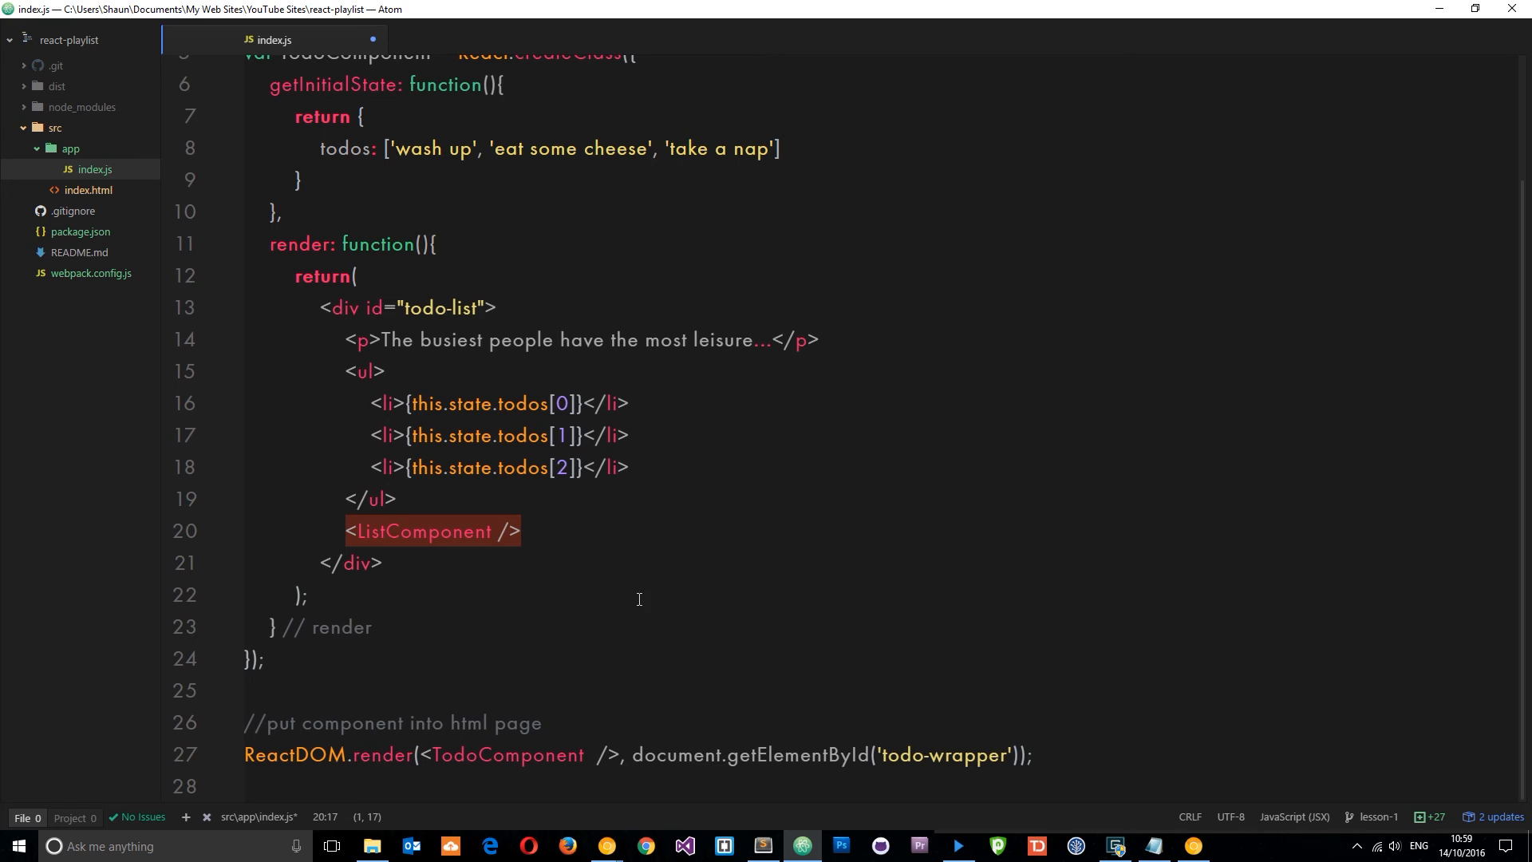
mouse_move(800, 535)
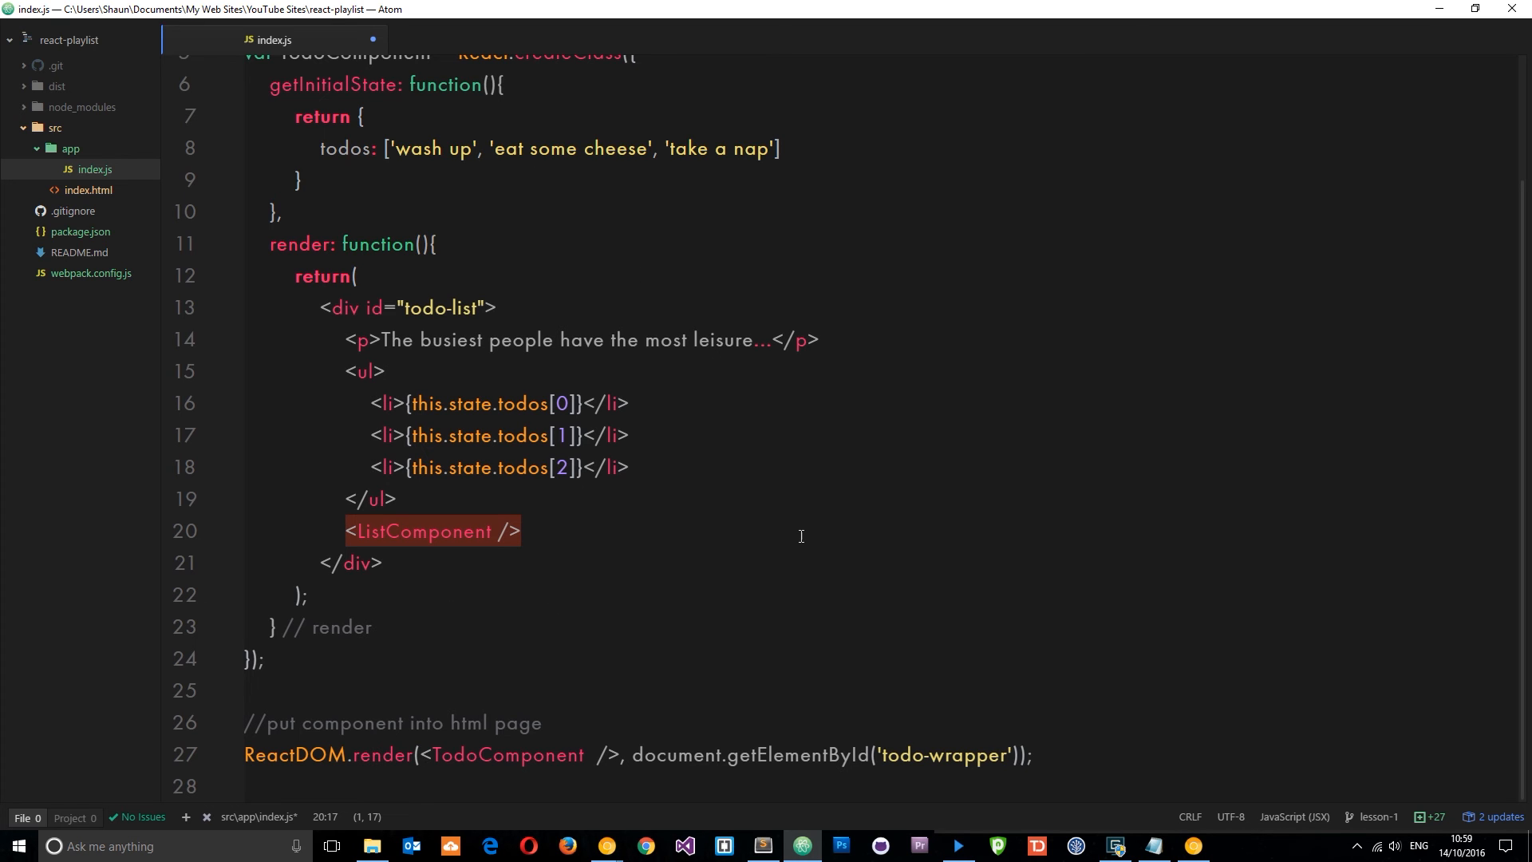
left_click(459, 530)
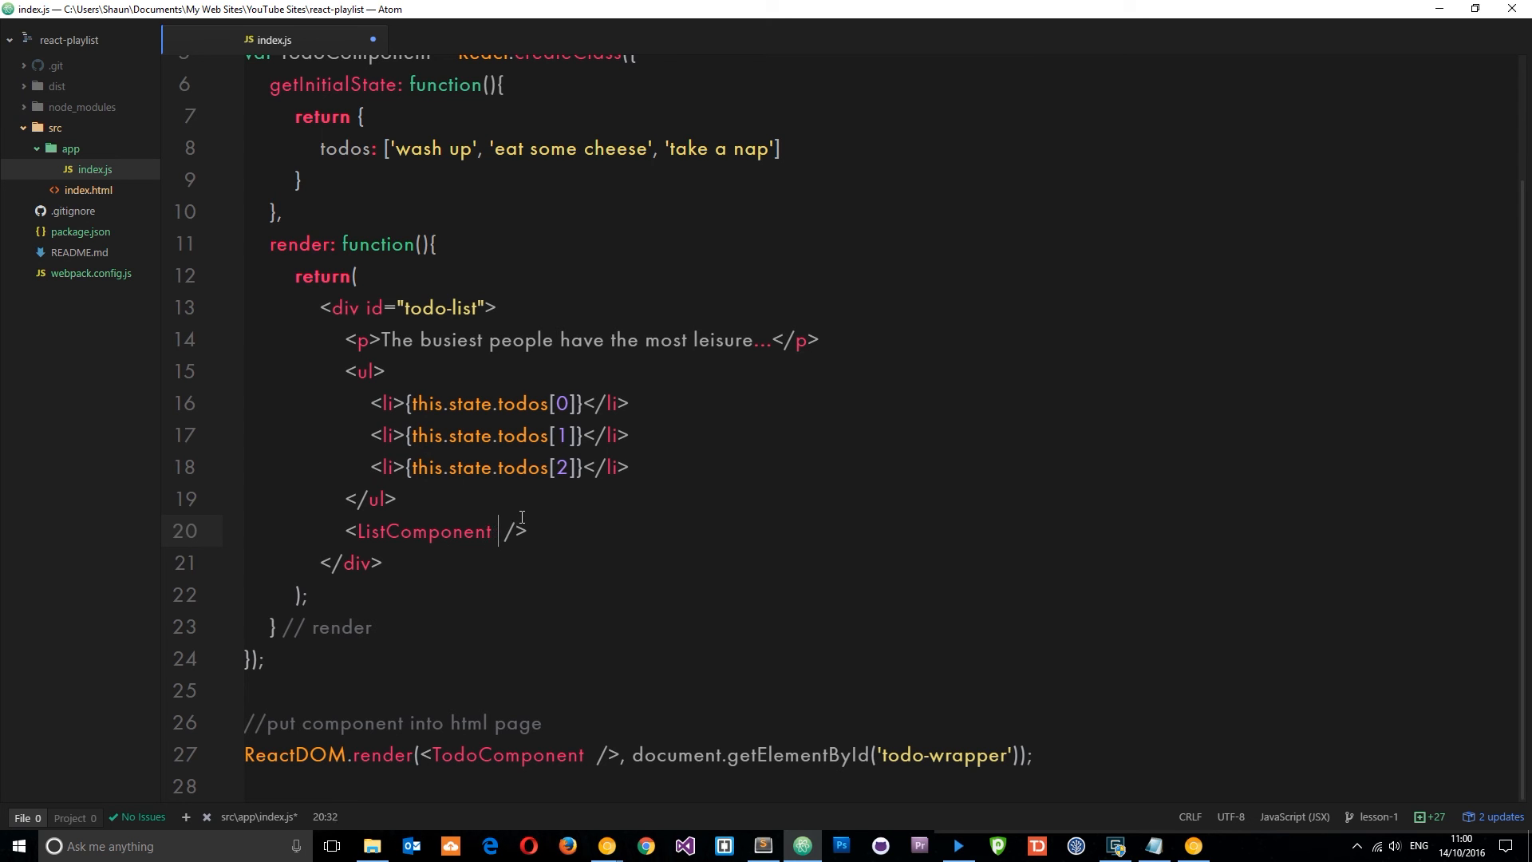
type("todos=")
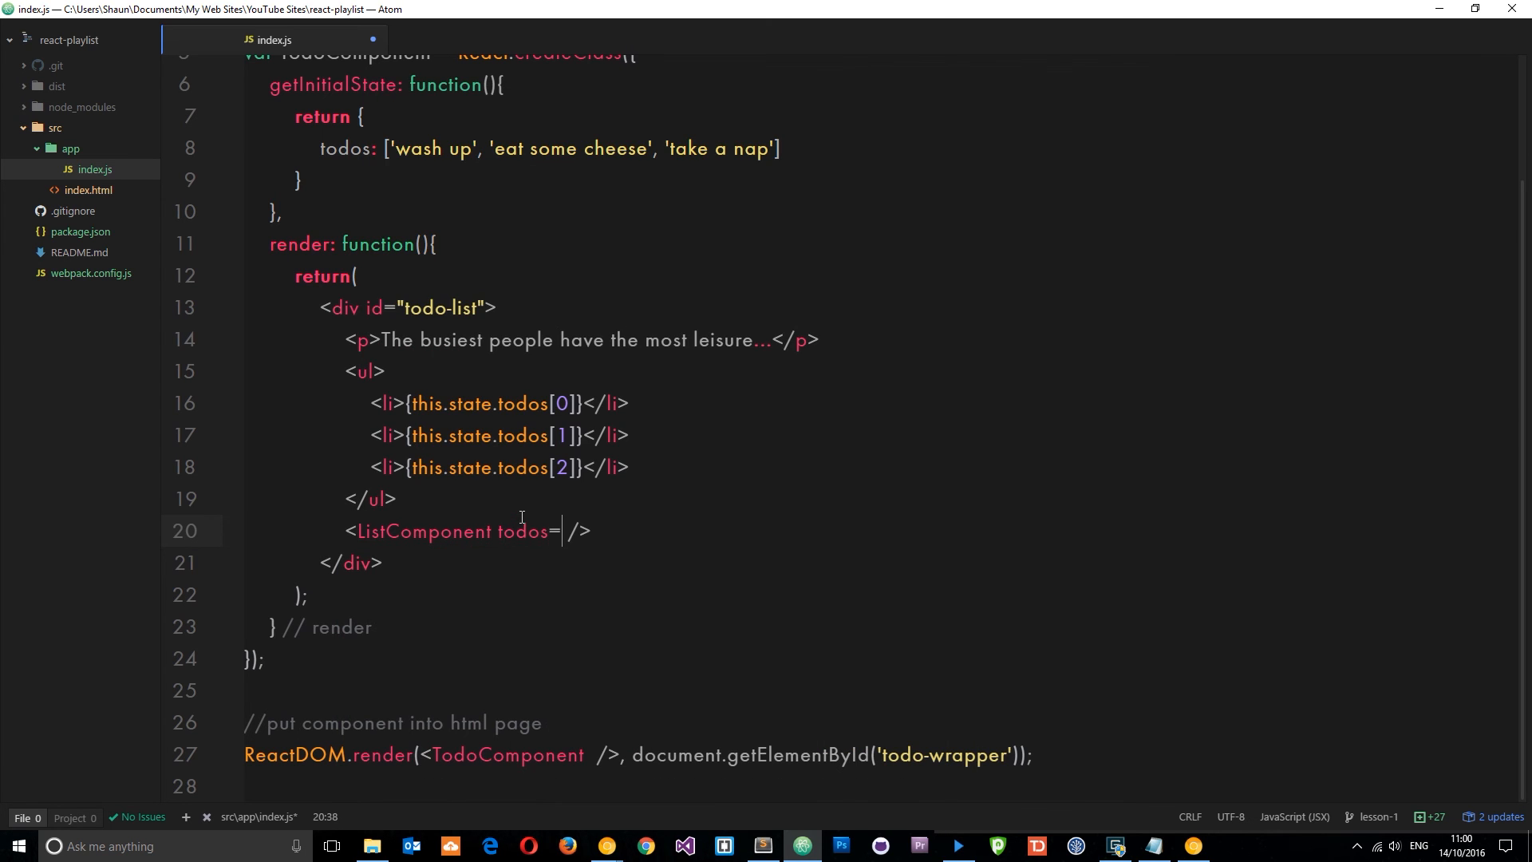
type("{this.state.todos")
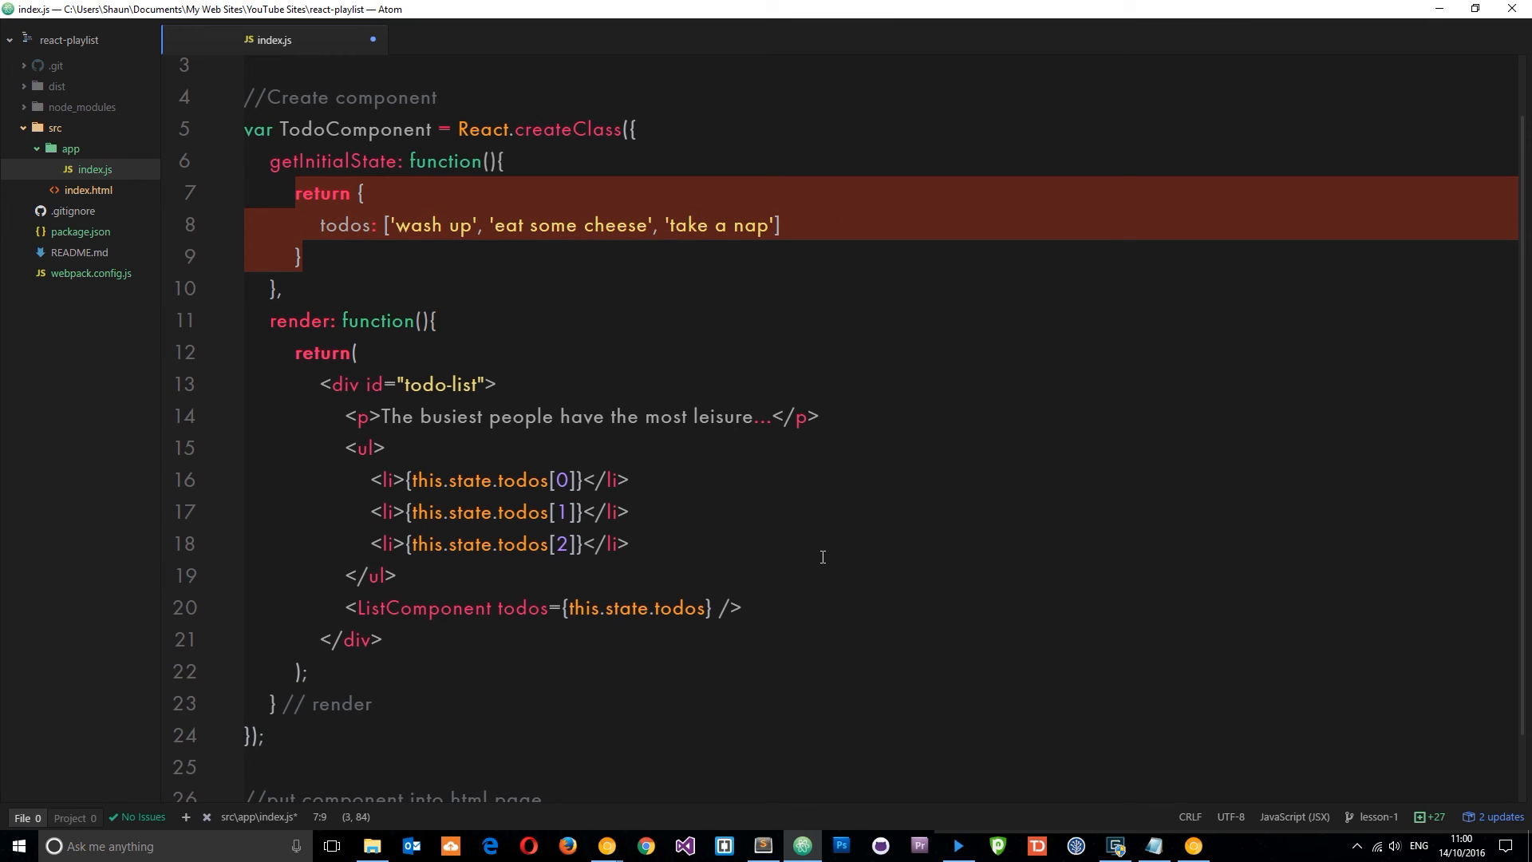
mouse_move(748, 263)
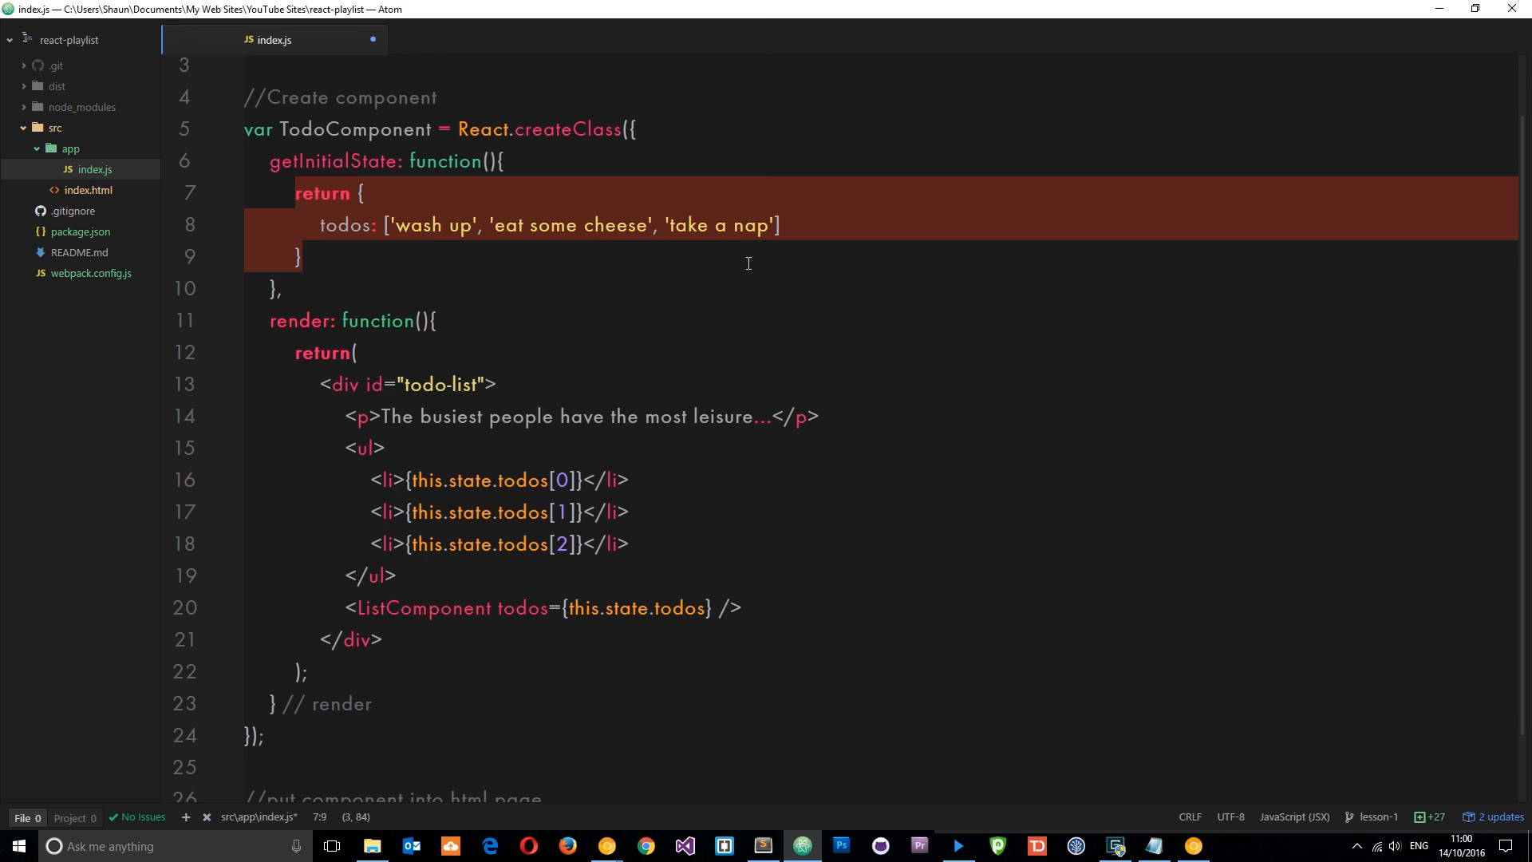
Clear the highlight on the initial state object.
left_click(418, 226)
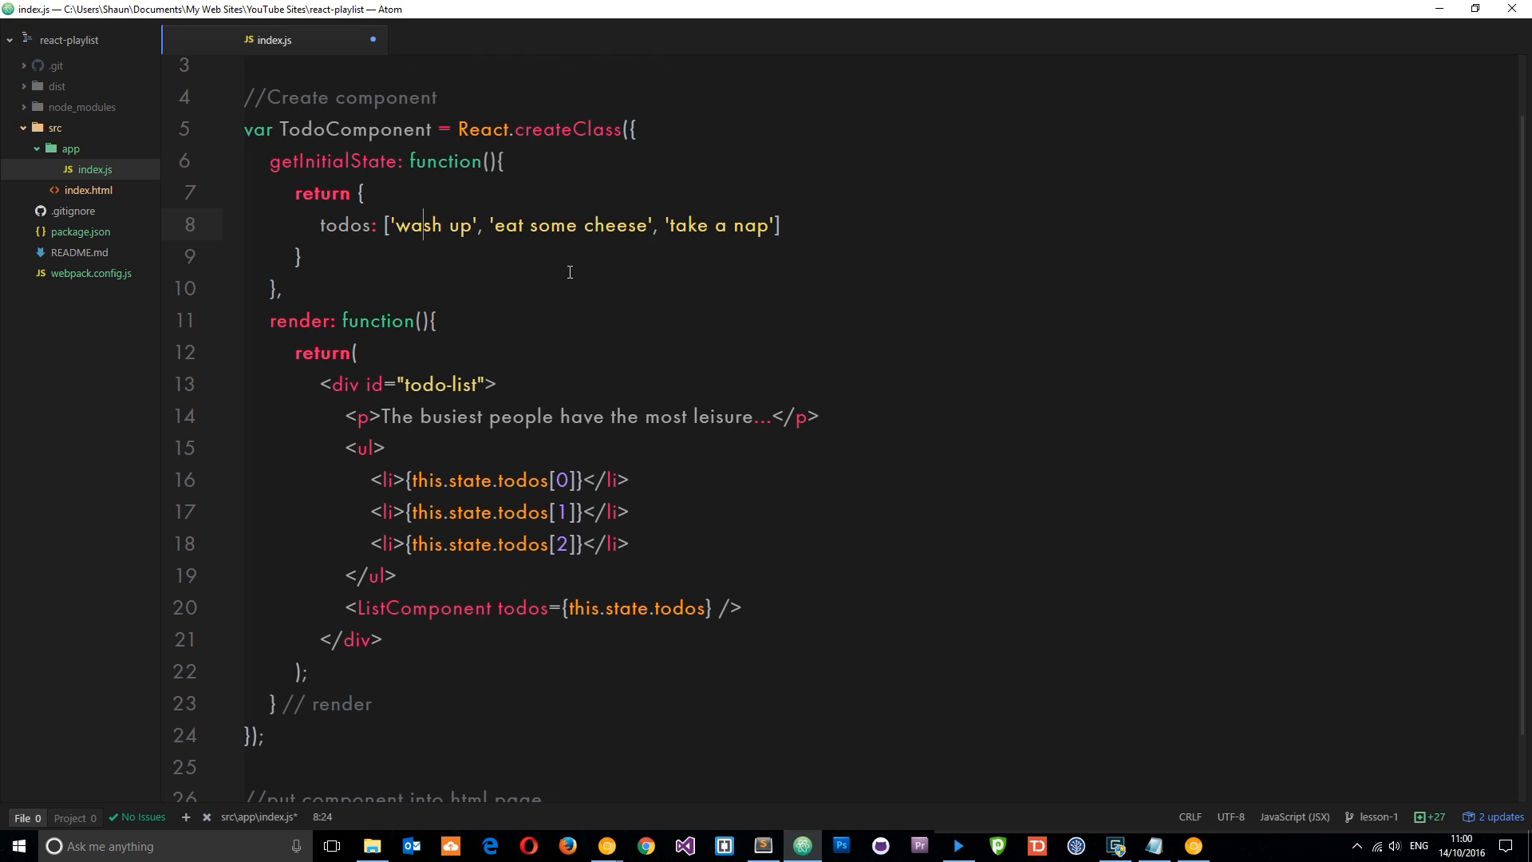
mouse_move(487, 613)
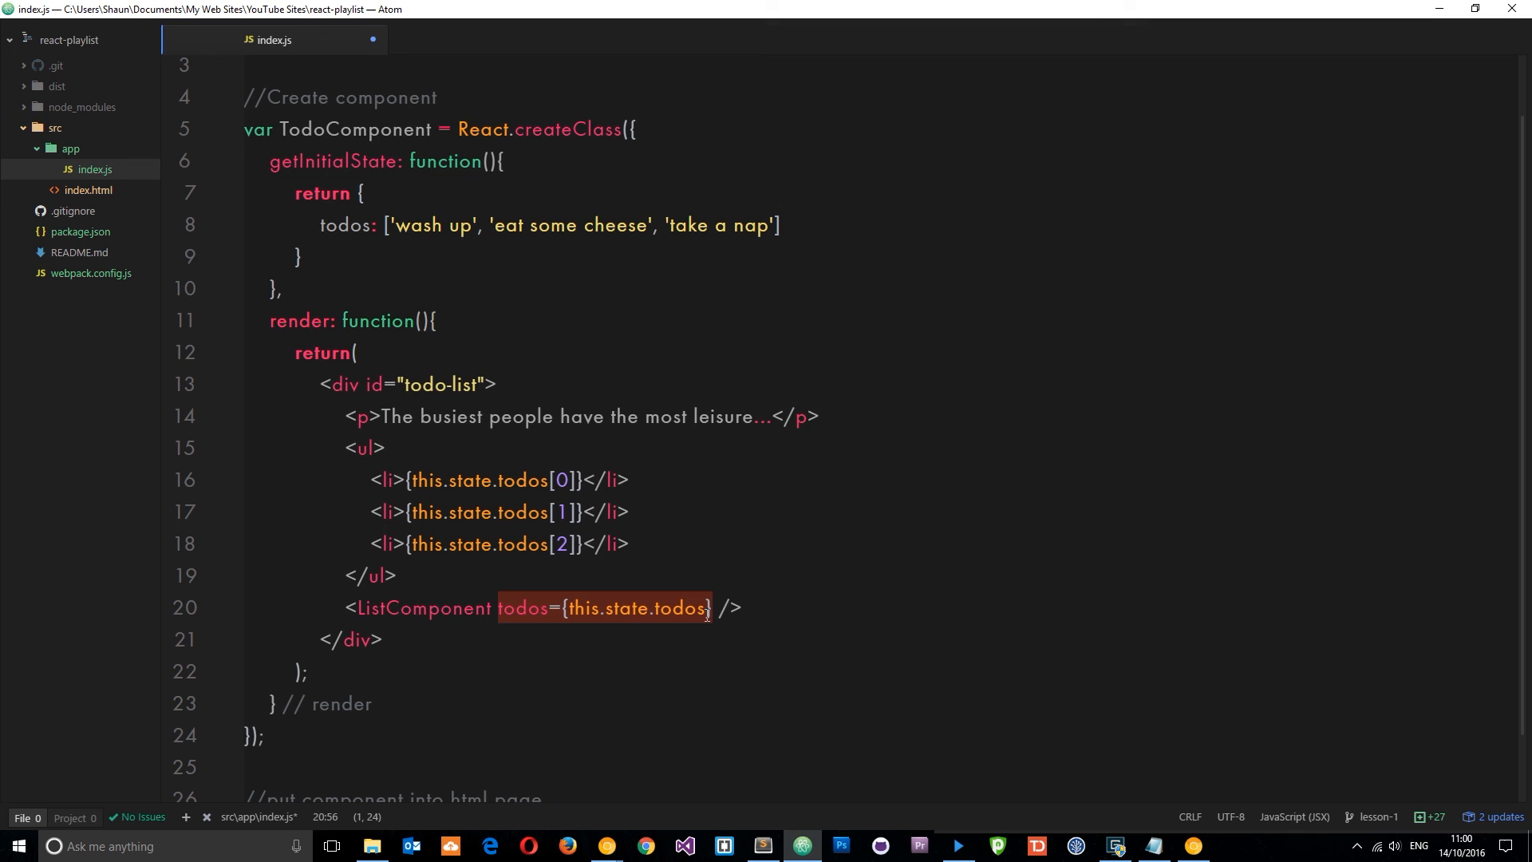
mouse_move(332, 311)
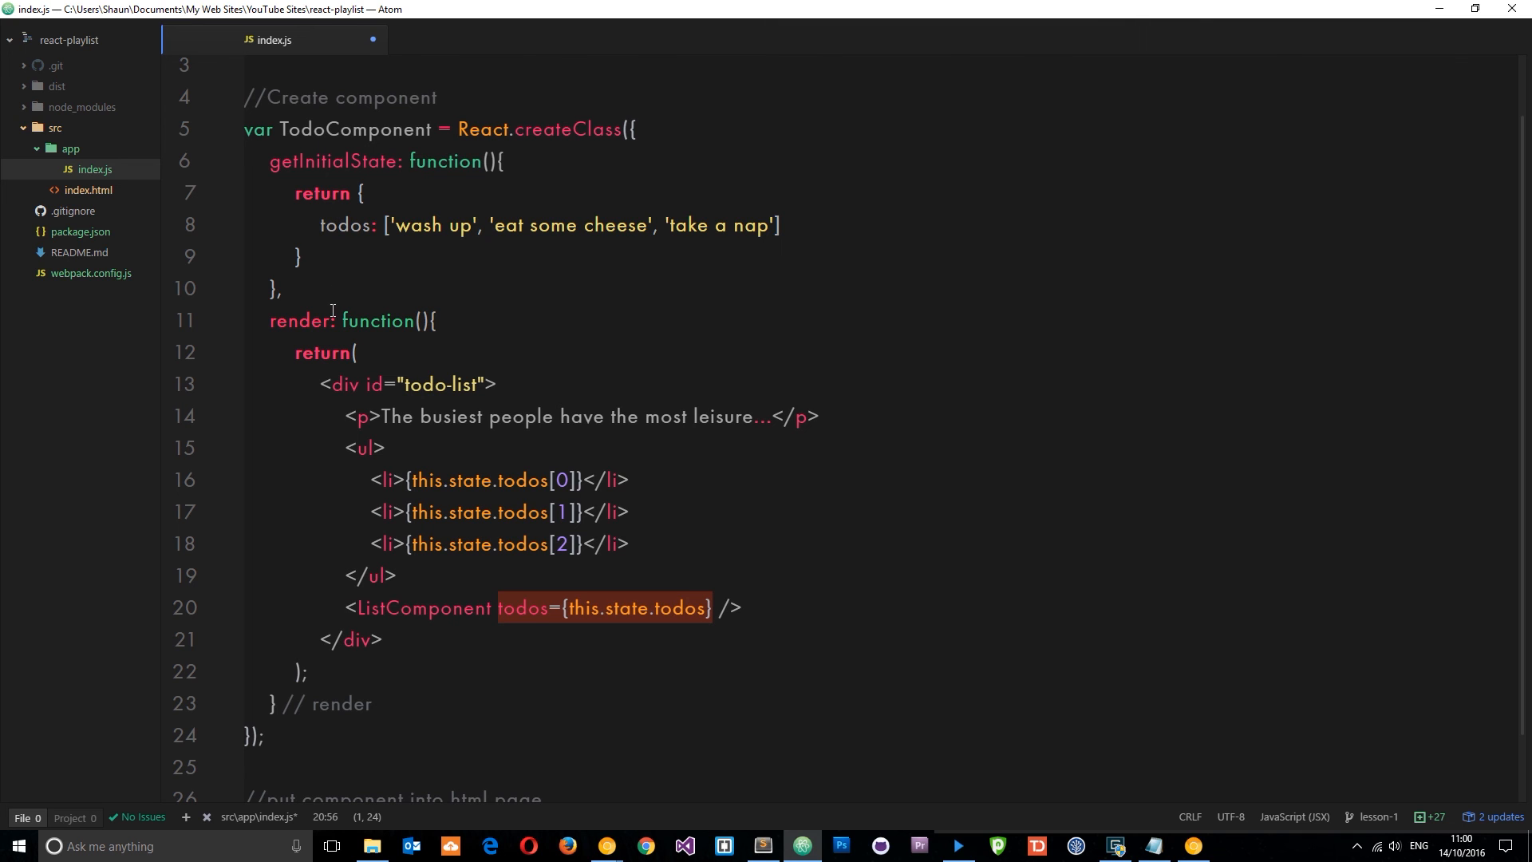
mouse_move(358, 237)
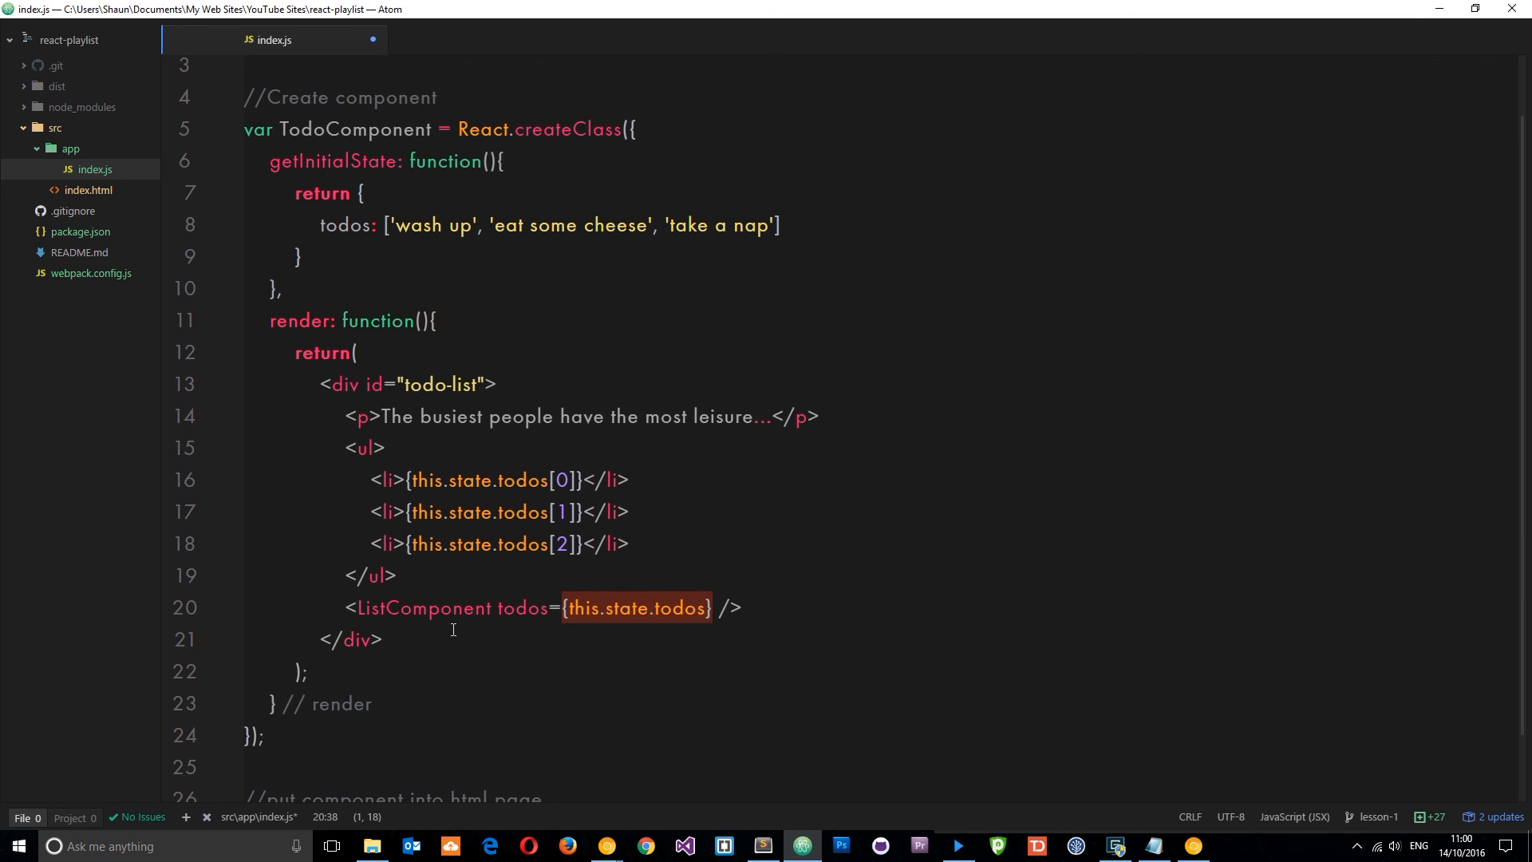
mouse_move(713, 607)
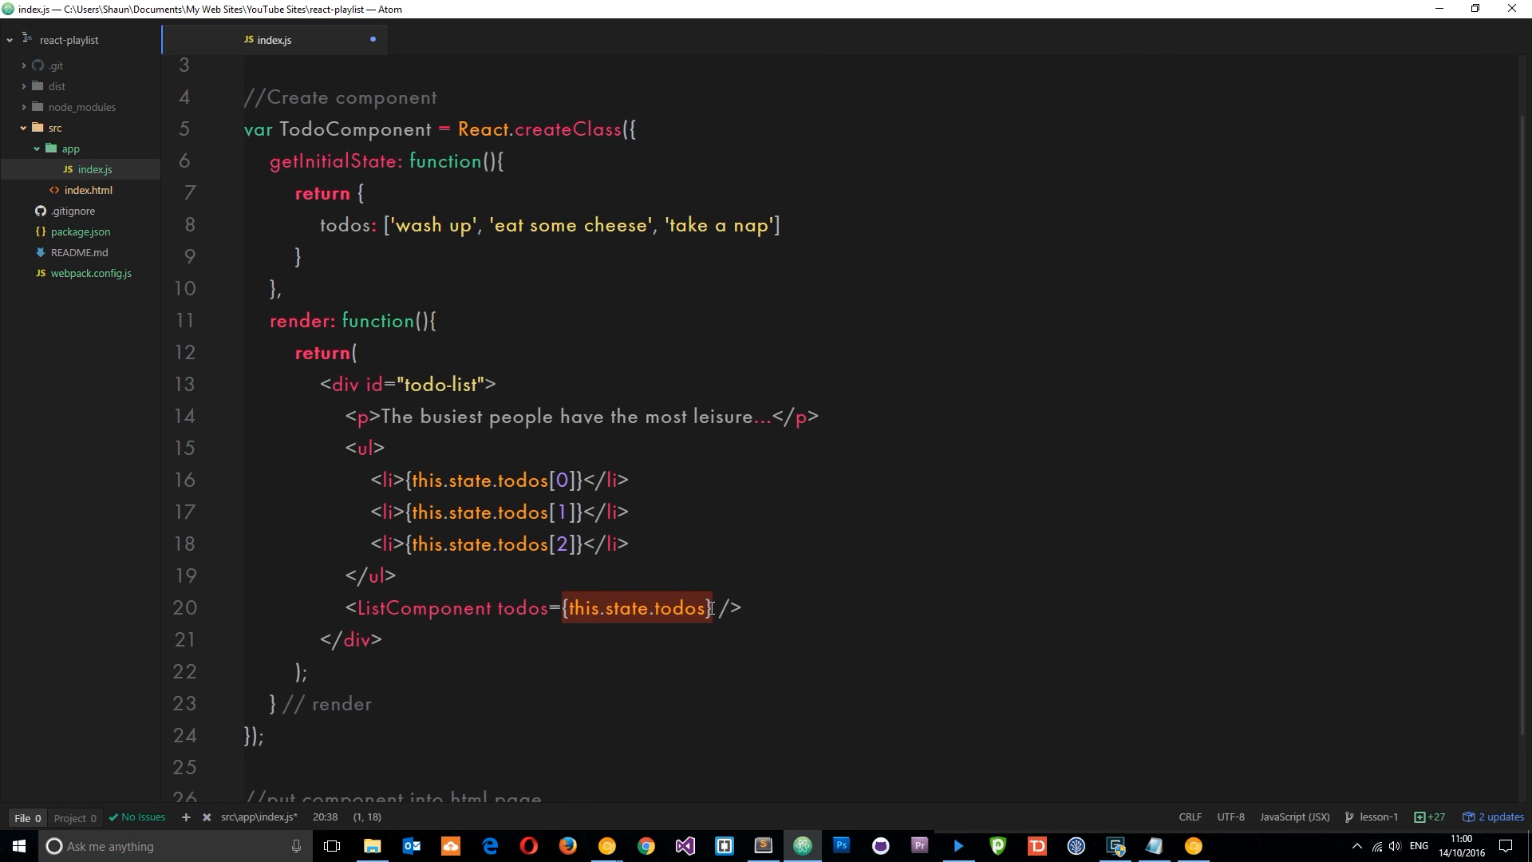
mouse_move(884, 596)
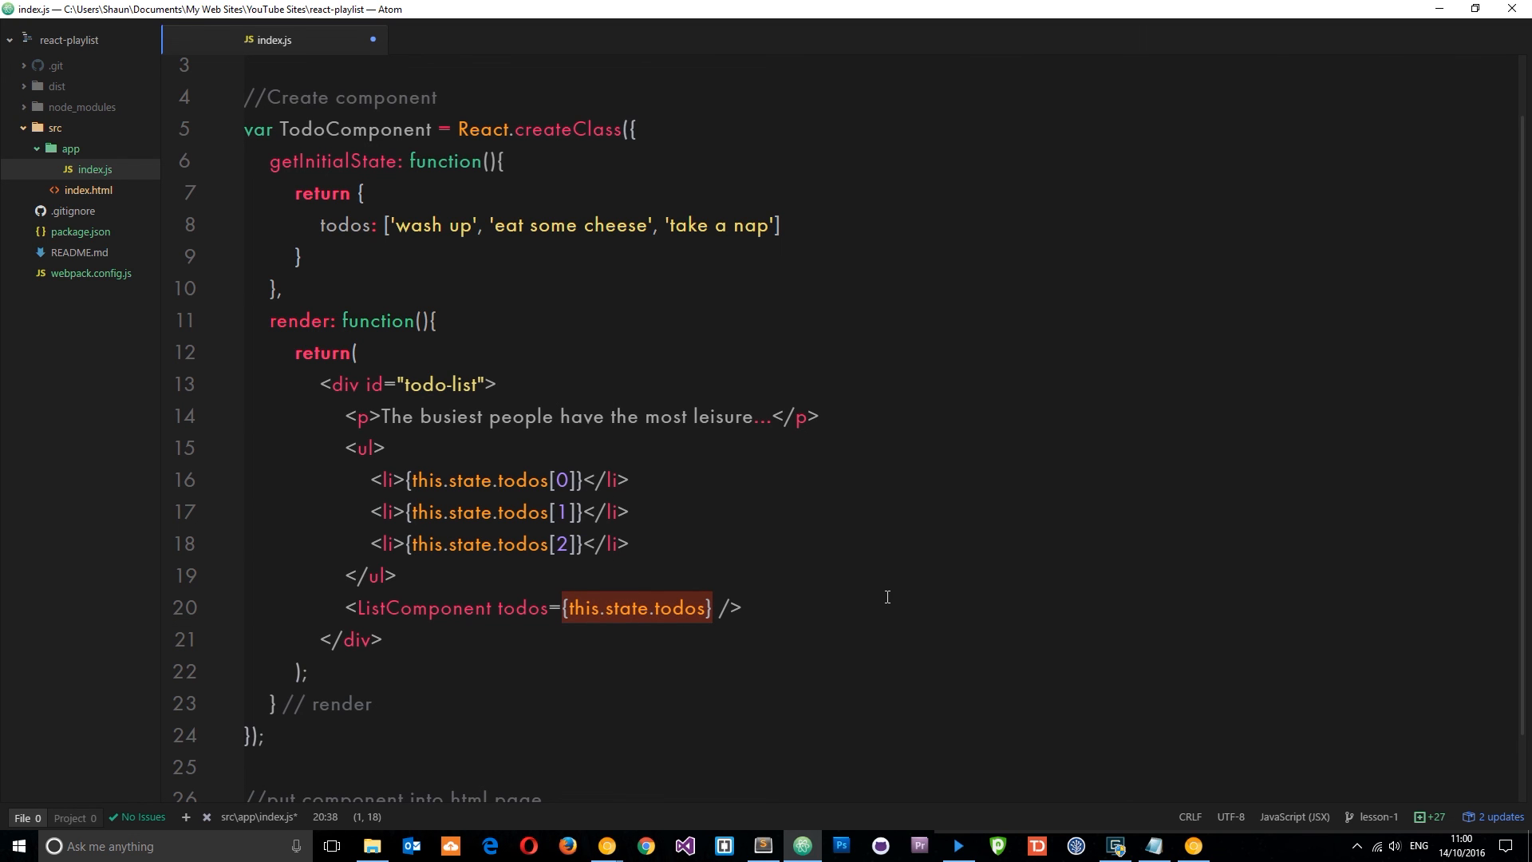
mouse_move(640, 621)
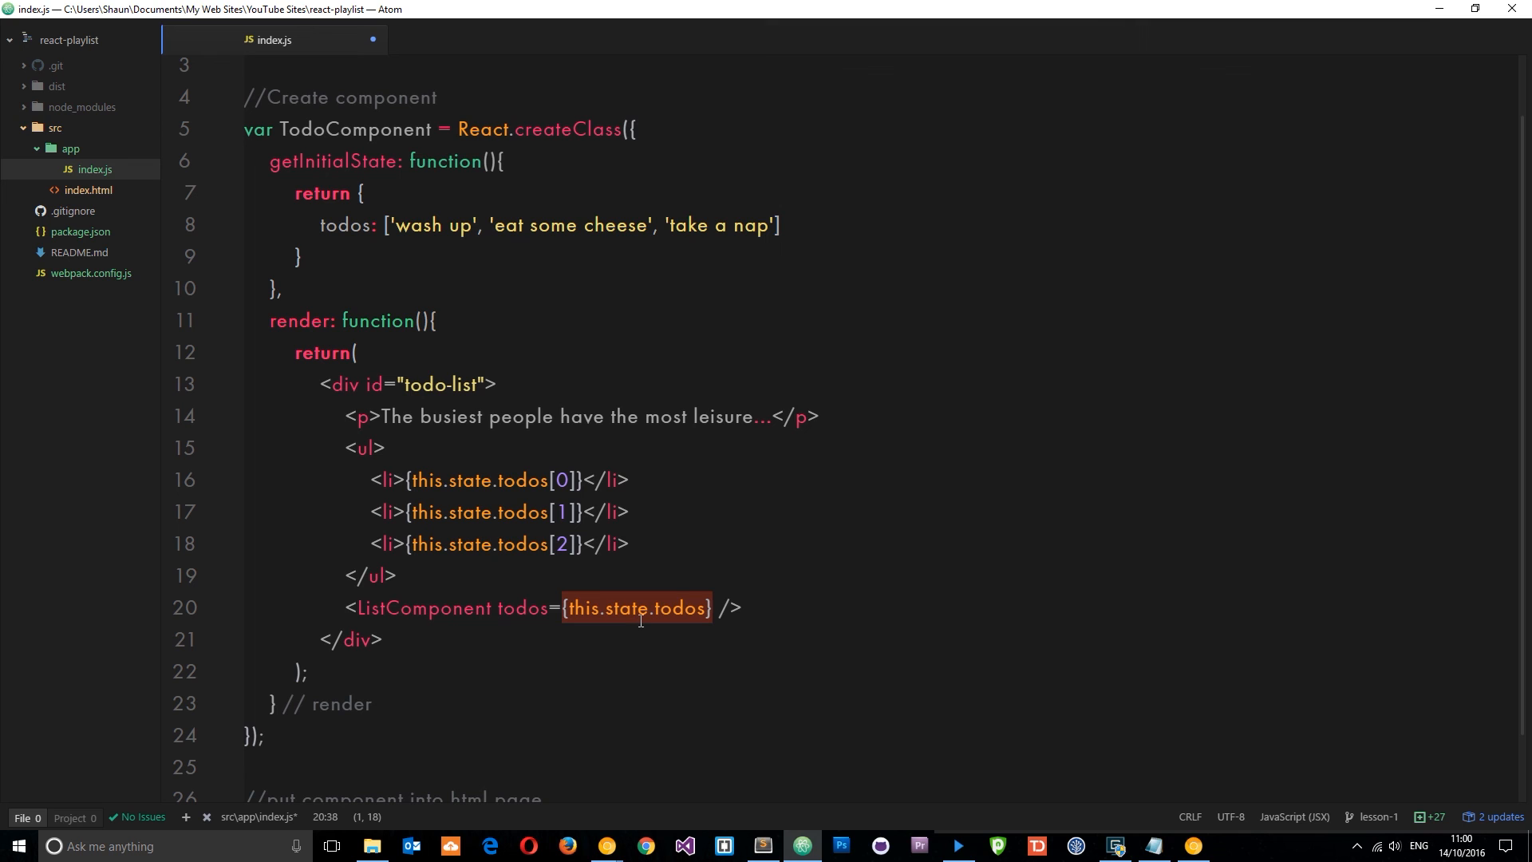
mouse_move(727, 229)
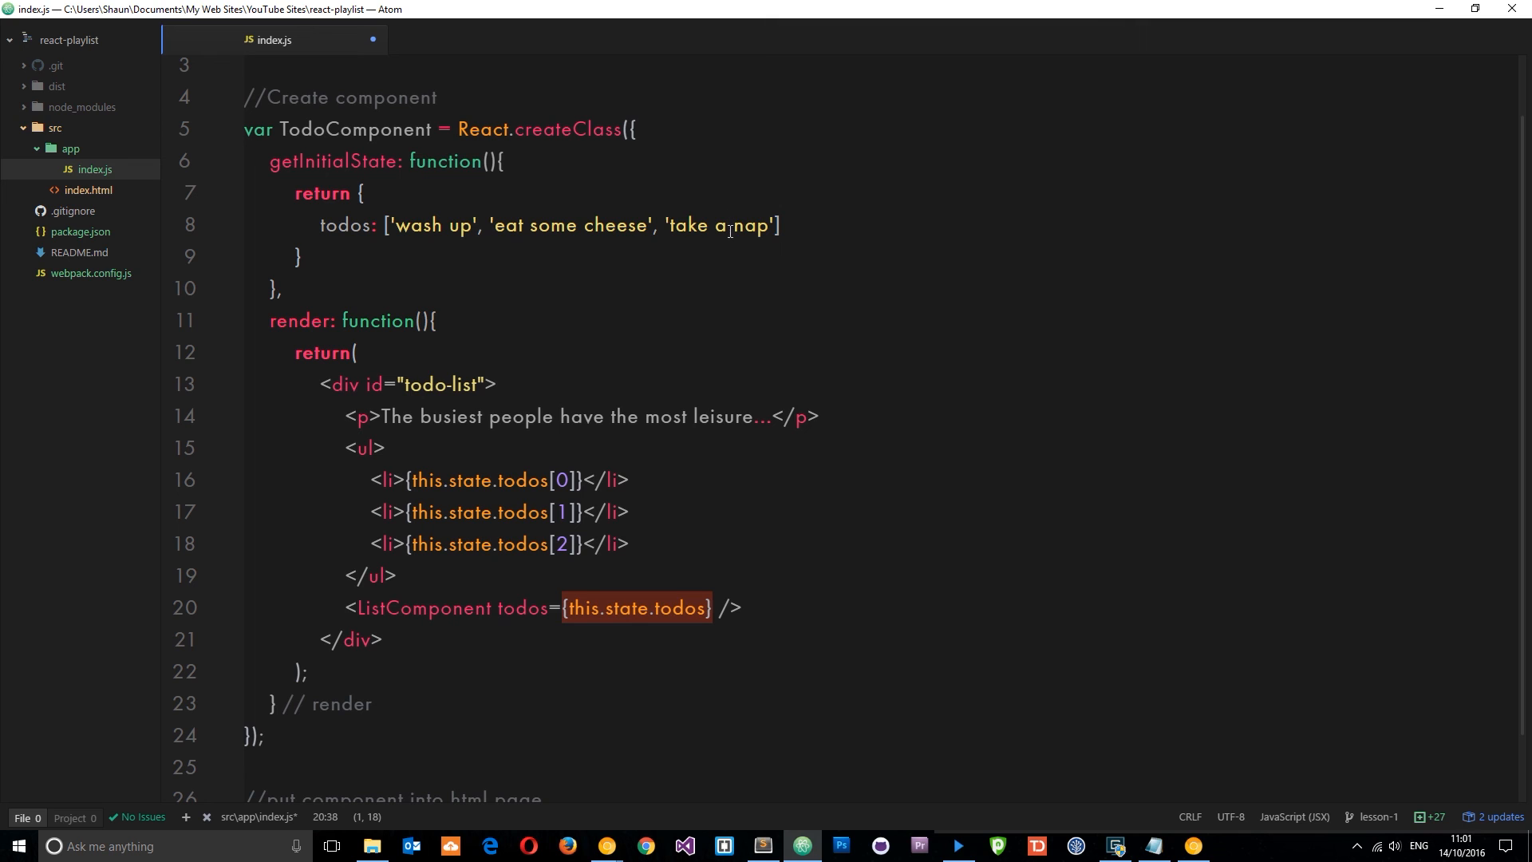
mouse_move(585, 286)
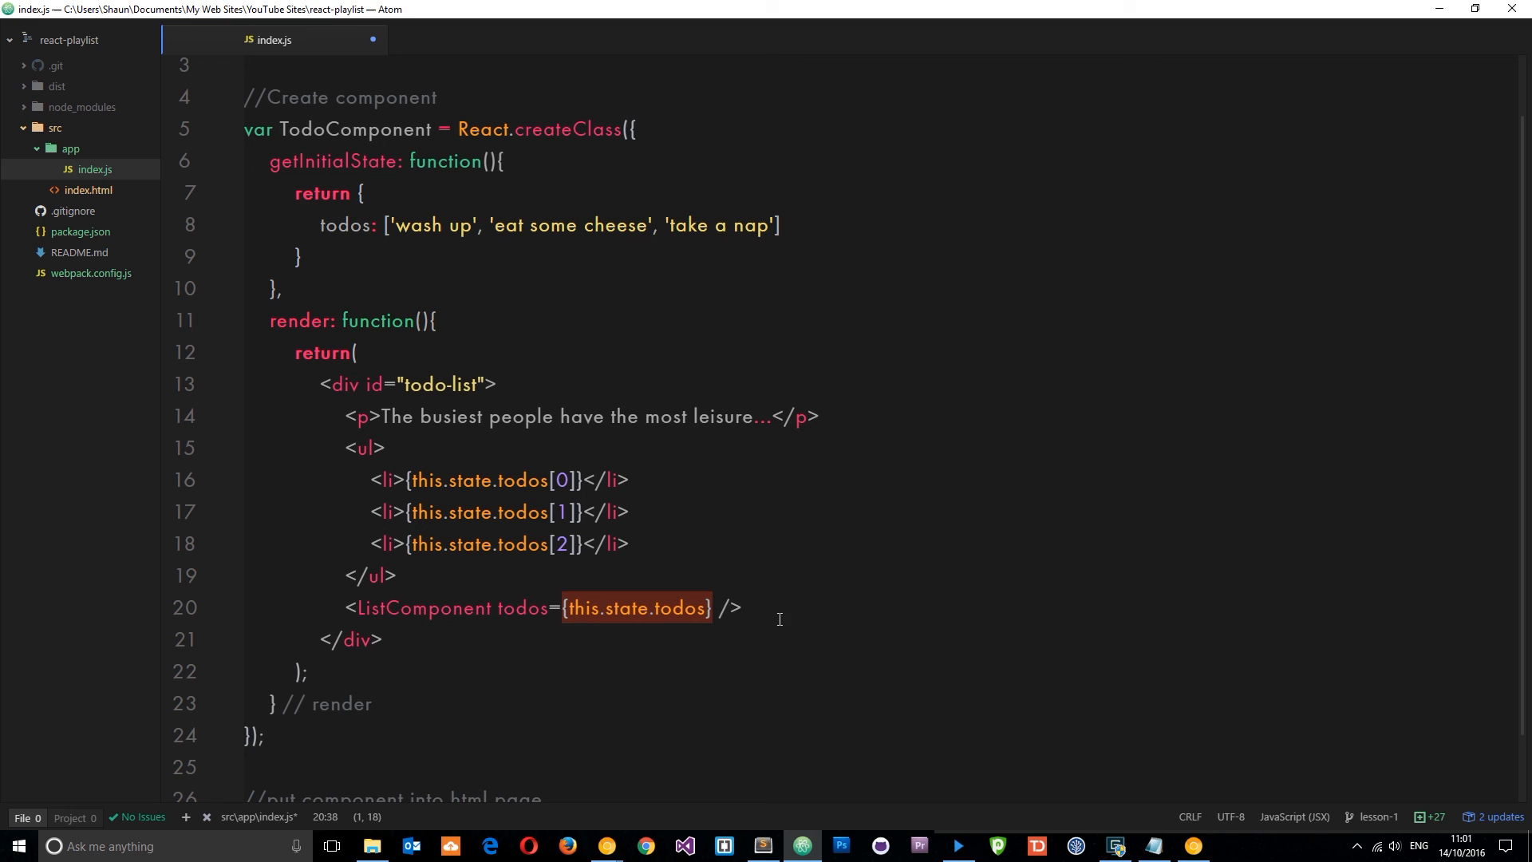
mouse_move(981, 593)
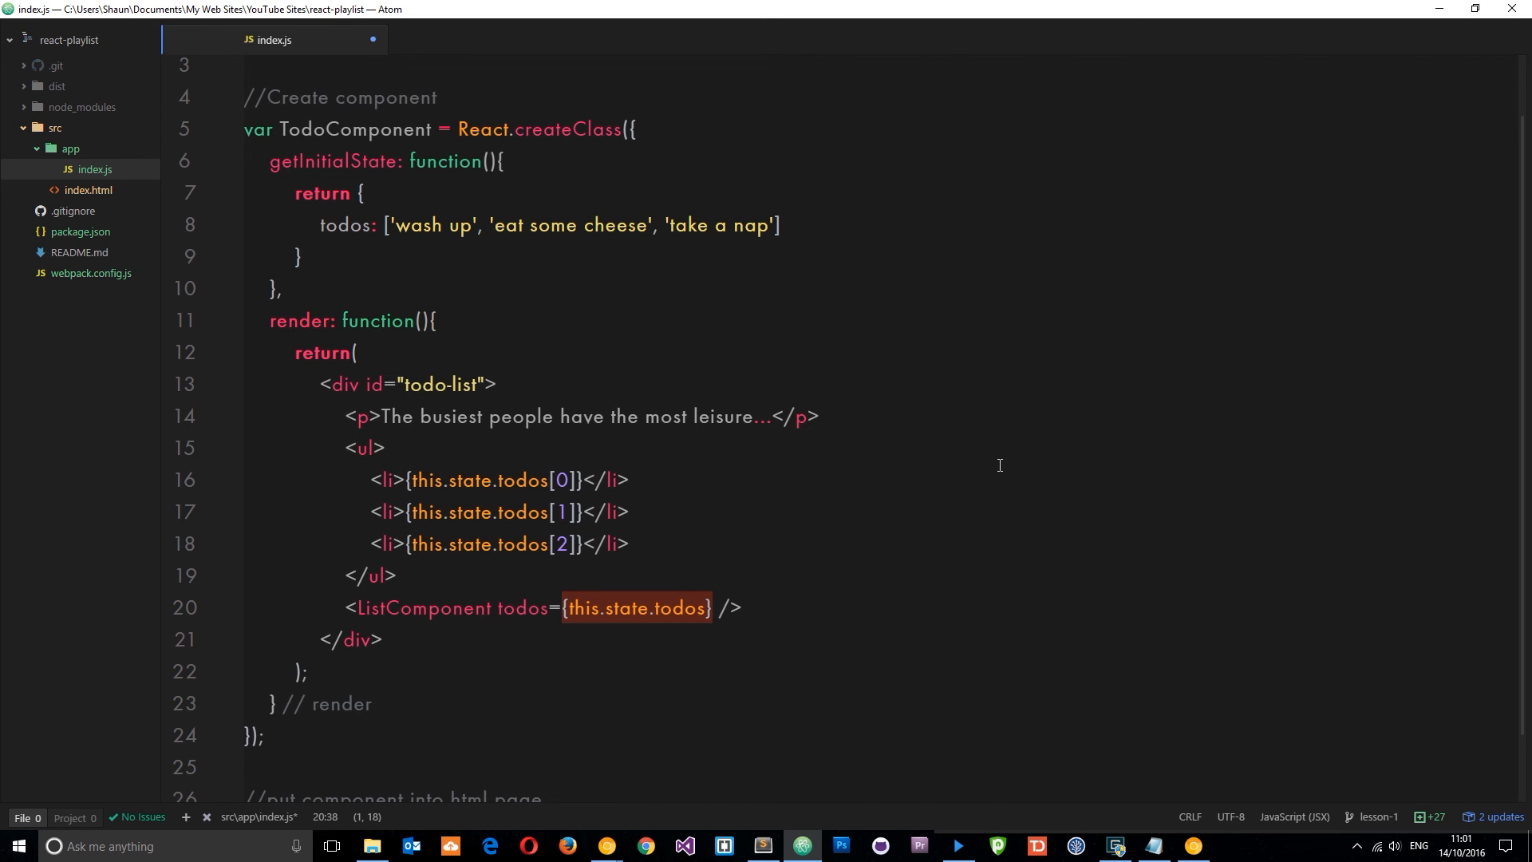
scroll("down", 3)
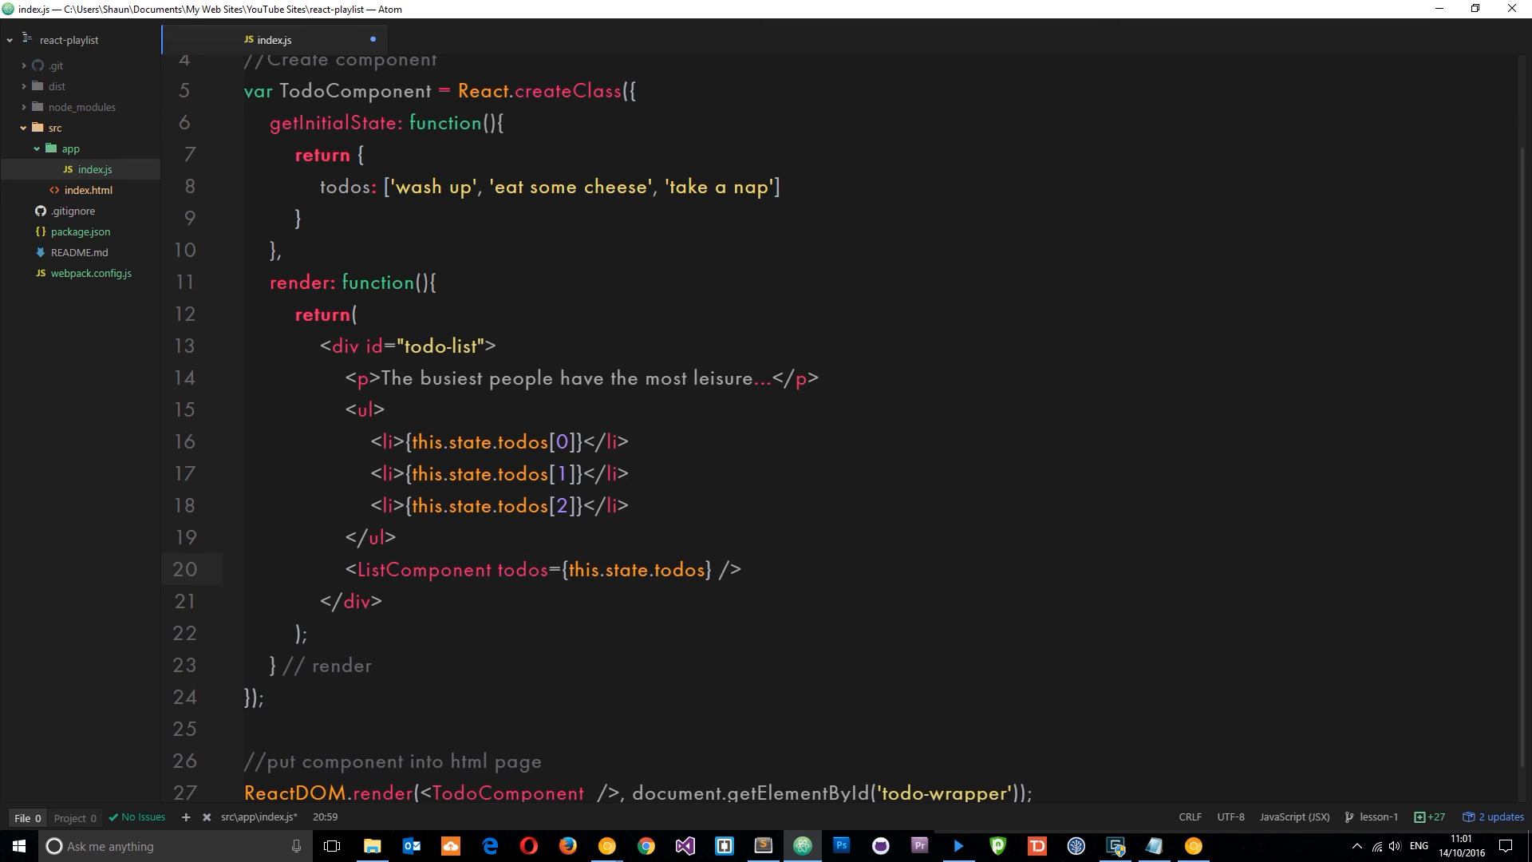
left_click(743, 569)
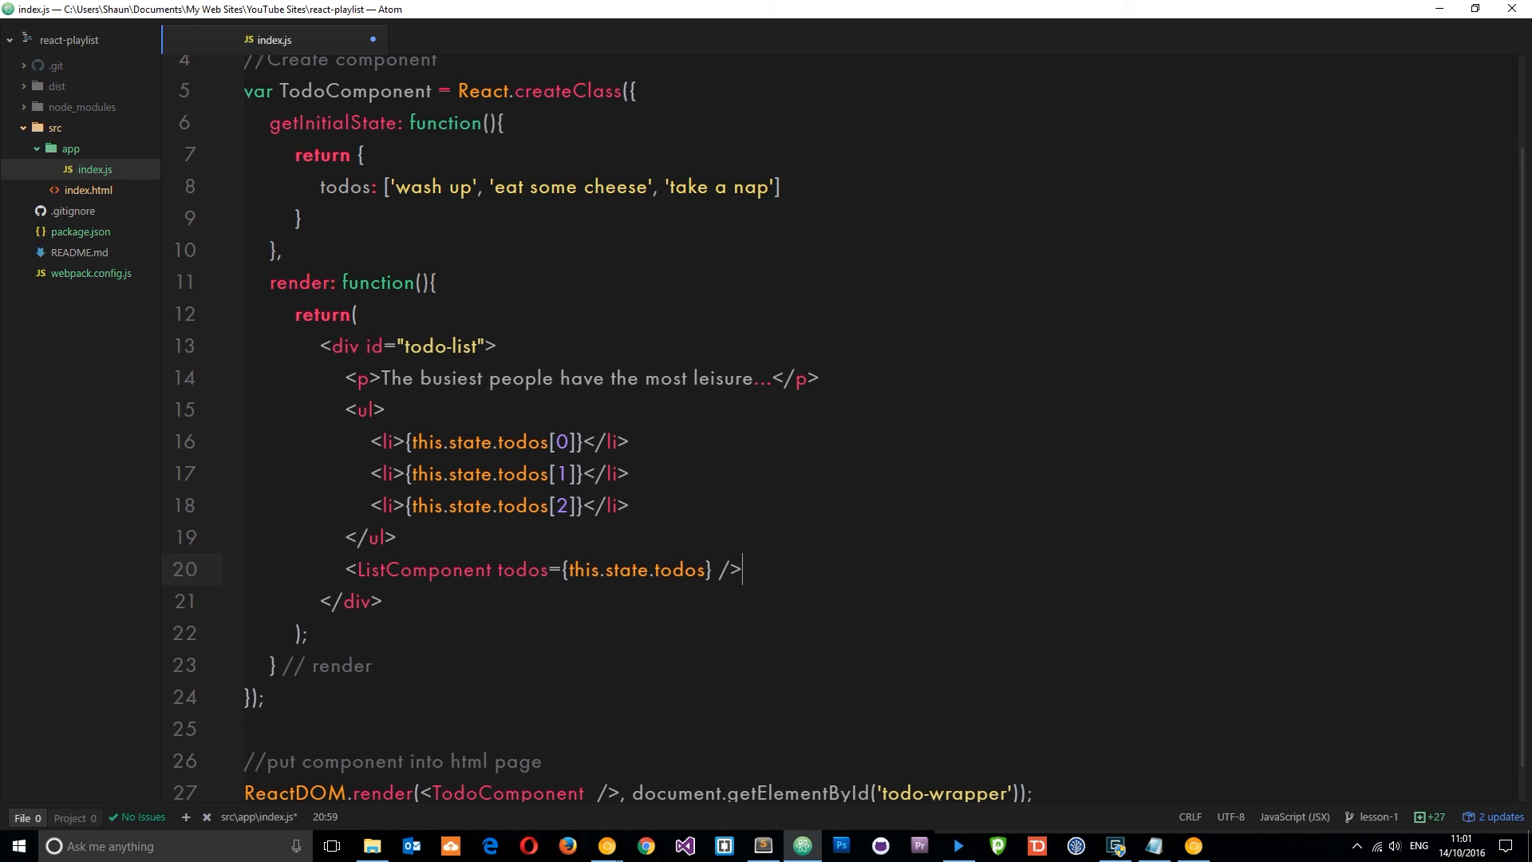